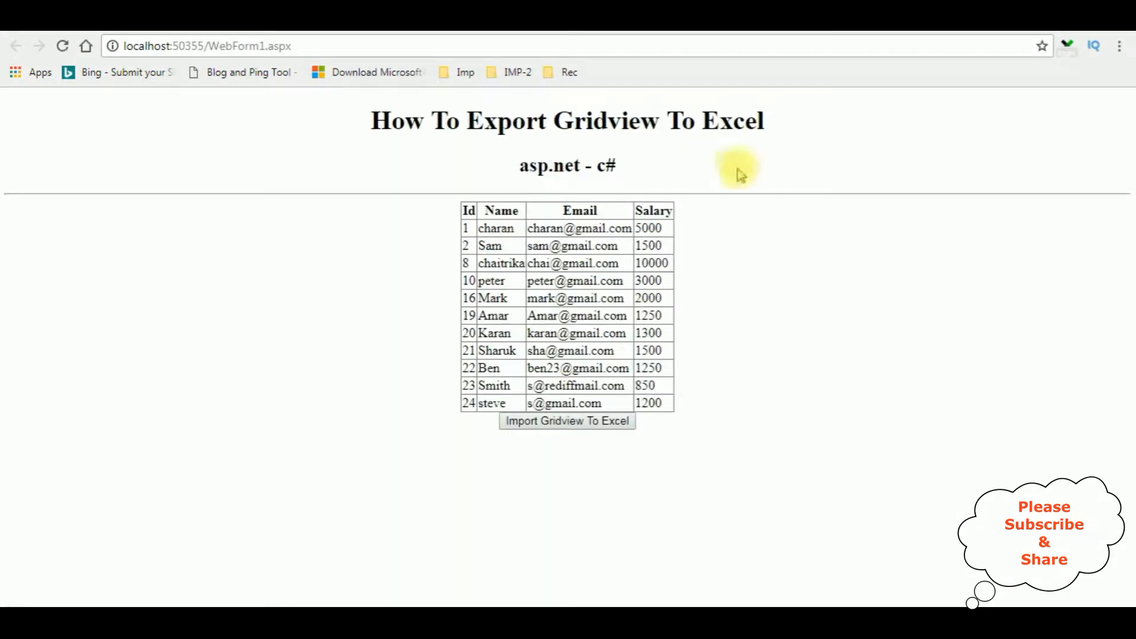
pyautogui.moveTo(609, 400)
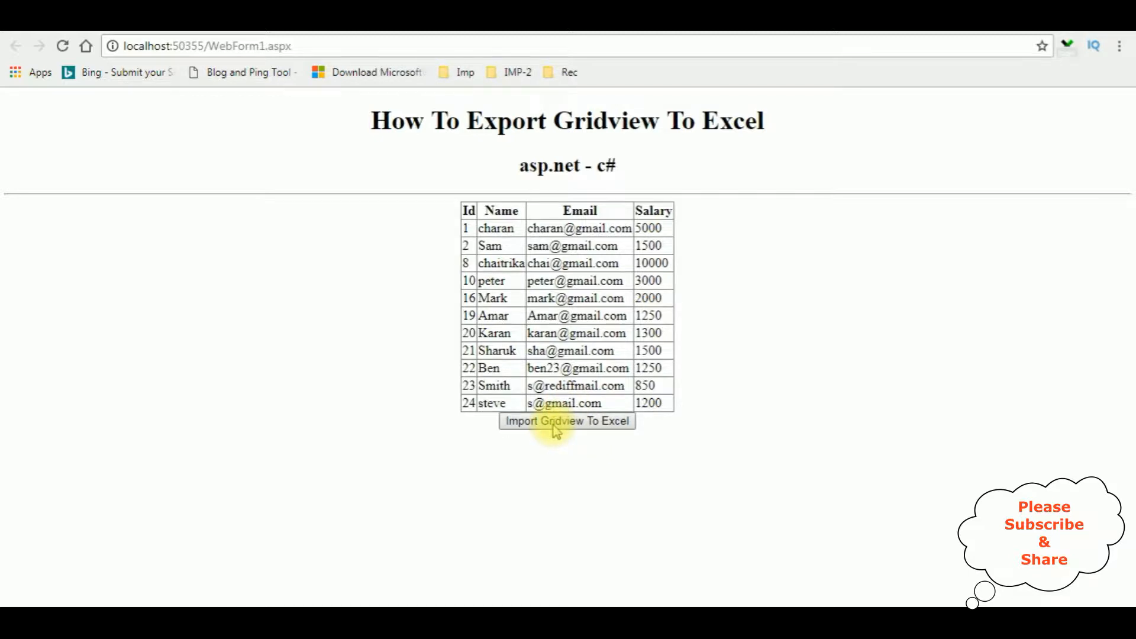
# Export the employee table as emp.xls and open the downloaded file from Chrome.
pyautogui.click(567, 421)
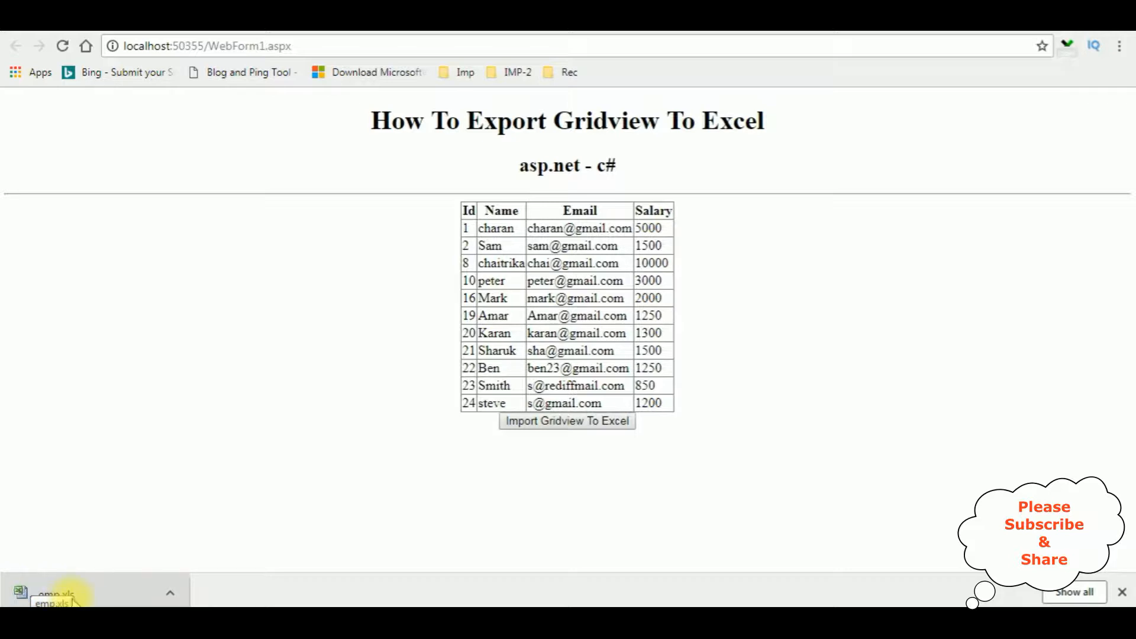
pyautogui.moveTo(79, 586)
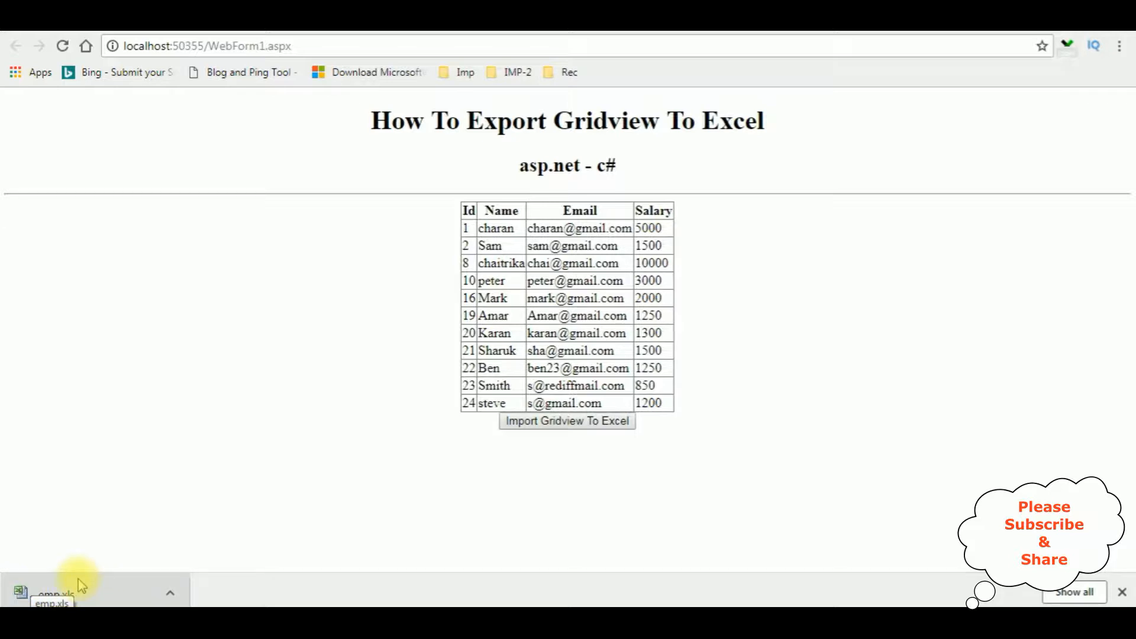
pyautogui.click(169, 592)
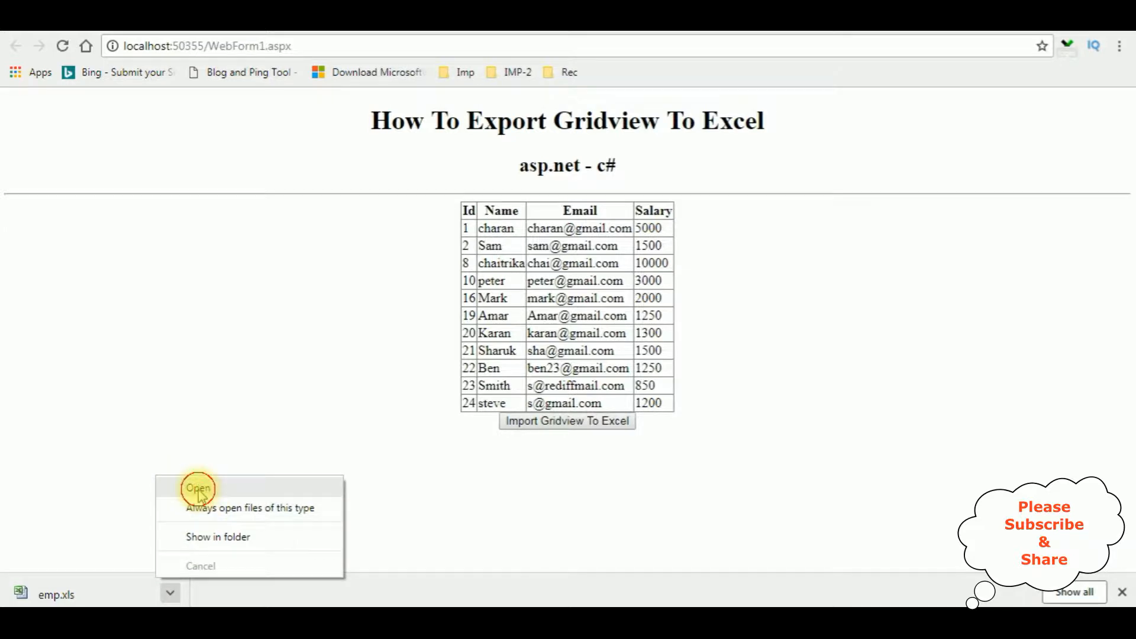
pyautogui.click(198, 487)
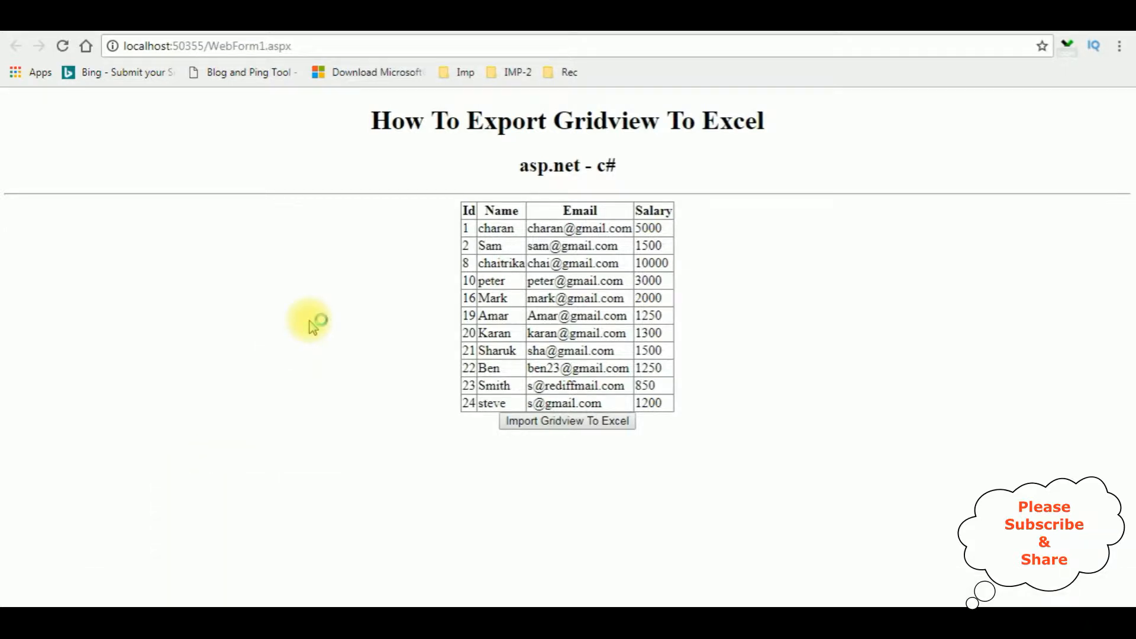
pyautogui.click(567, 421)
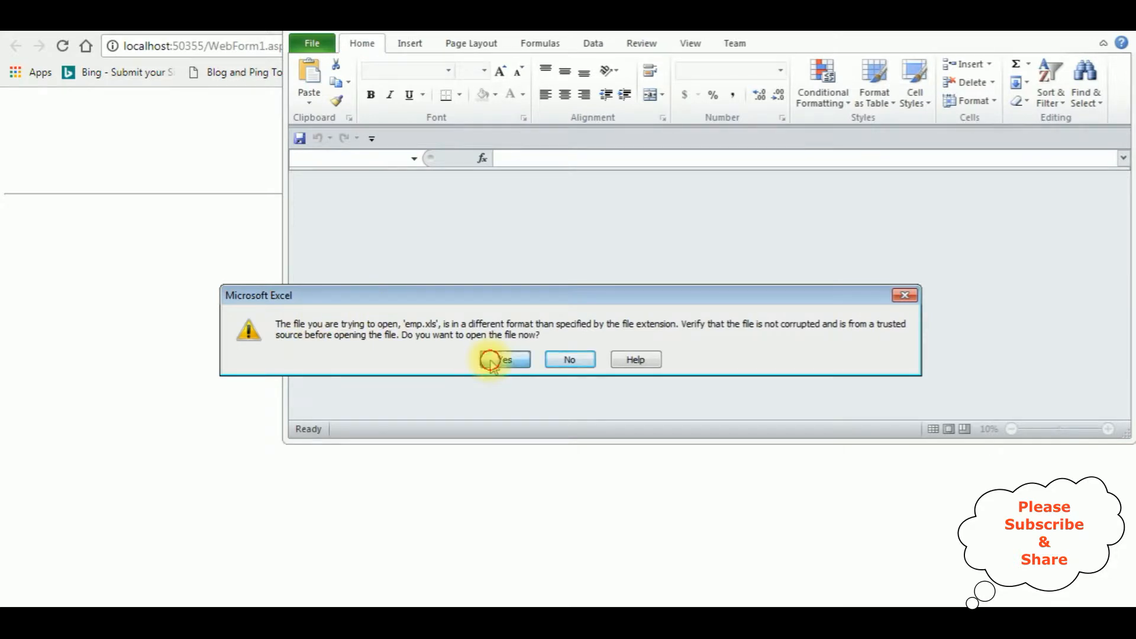
# Accept Excel's file-format warning with Yes so emp.xls opens.
pyautogui.click(503, 360)
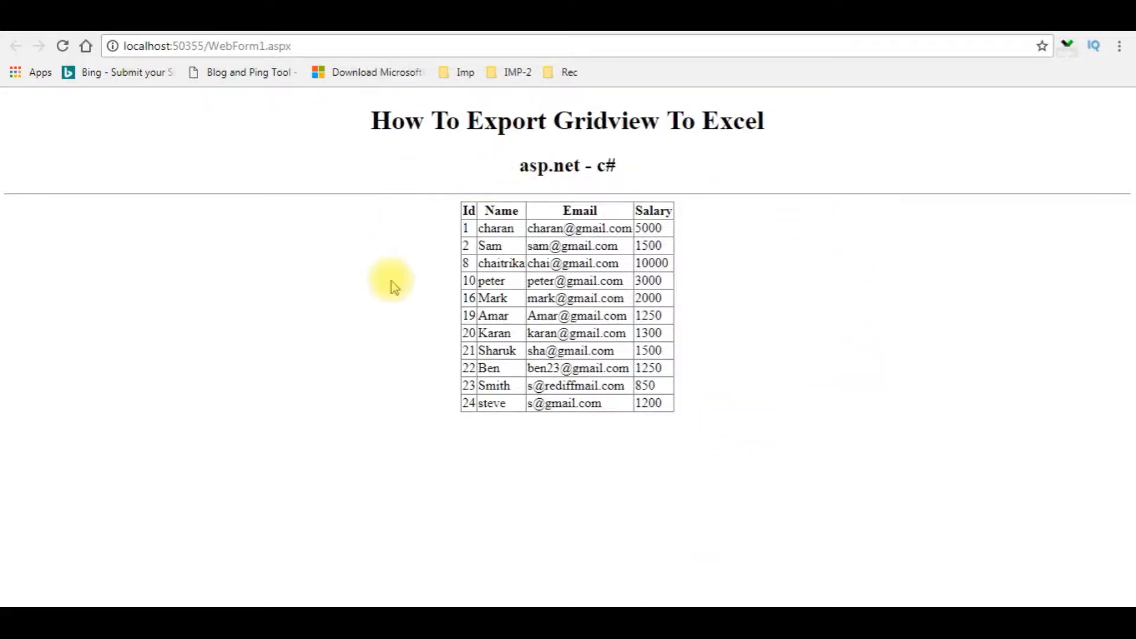
pyautogui.moveTo(399, 341)
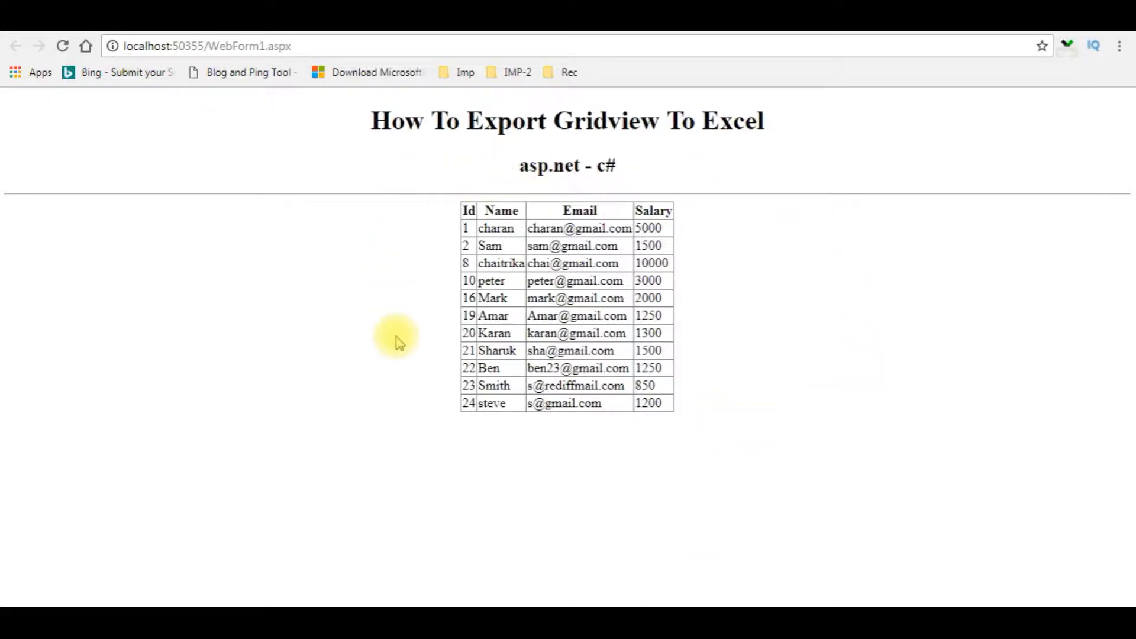
pyautogui.moveTo(677, 188)
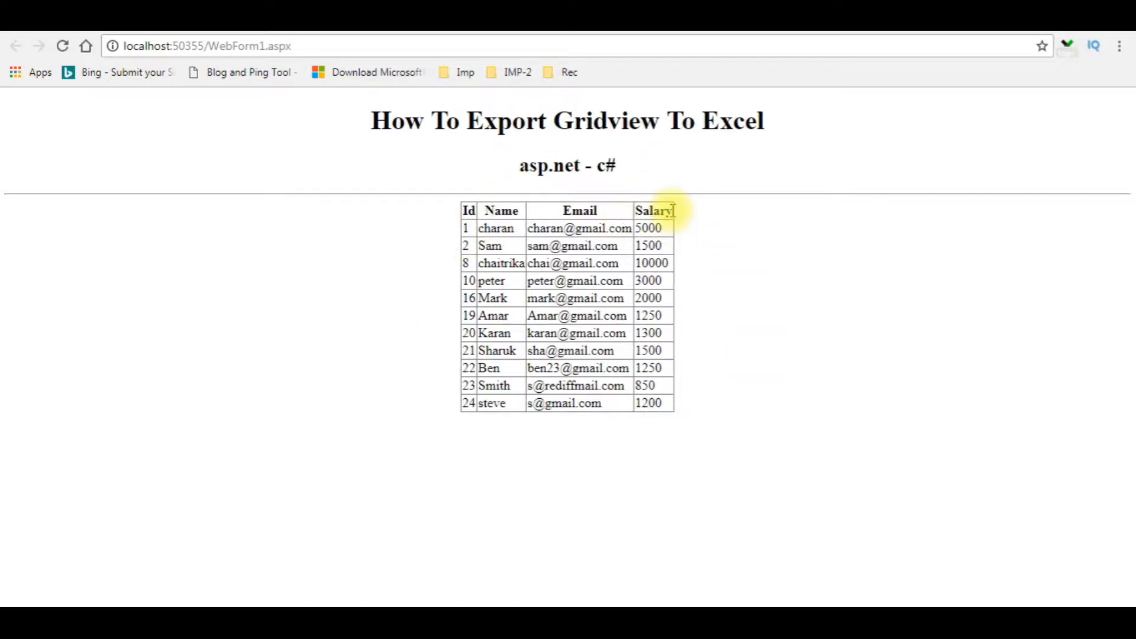
pyautogui.moveTo(645, 386)
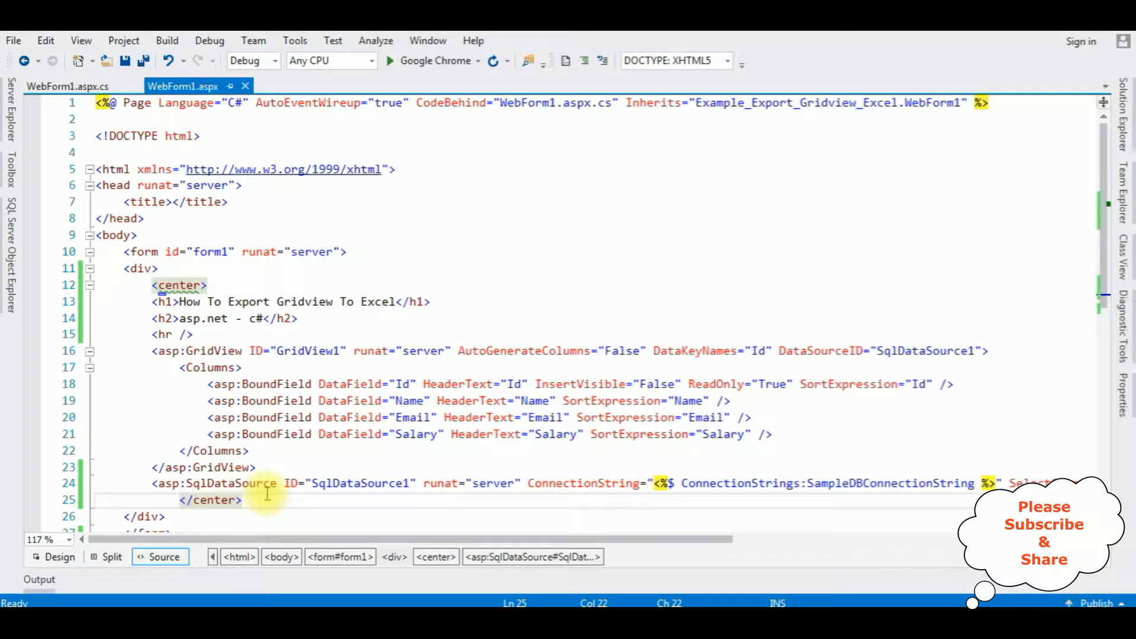
# Add a Button below SqlDataSource1 with Text "Import Gridview To Excel" and view it in Design.
pyautogui.hscroll(3)
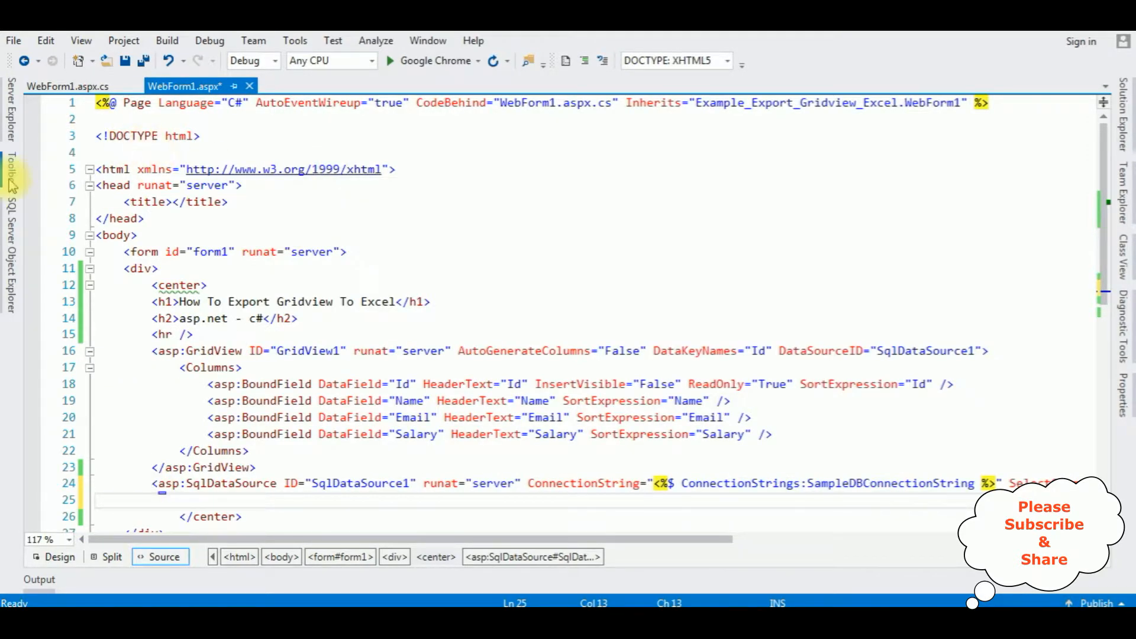
pyautogui.click(11, 170)
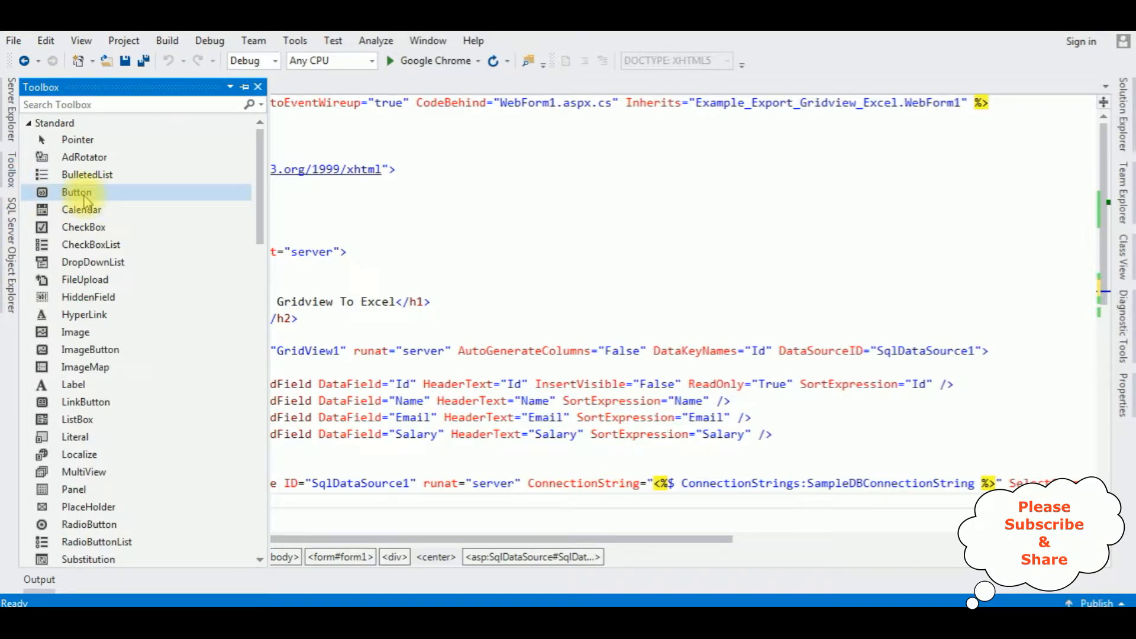
pyautogui.moveTo(525, 392)
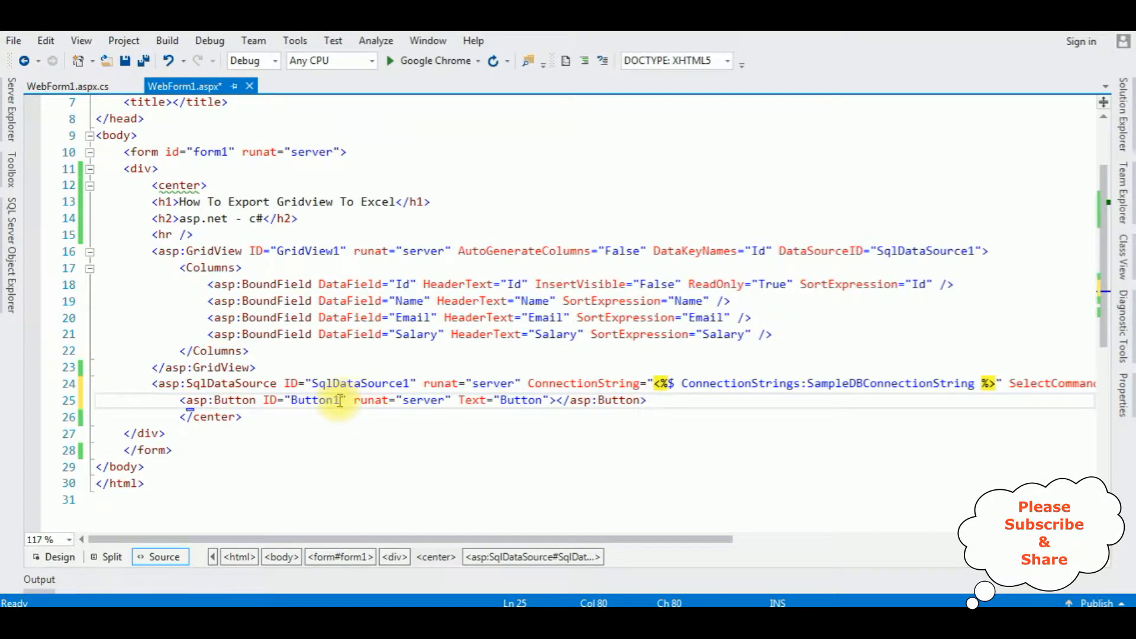
pyautogui.click(522, 400)
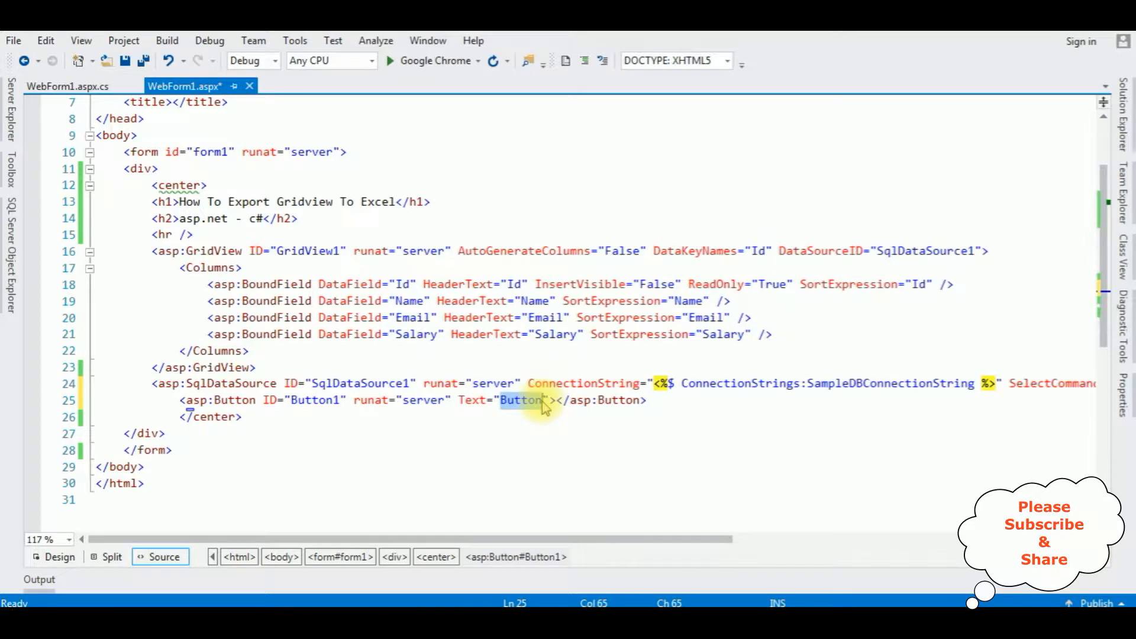
pyautogui.write('Import')
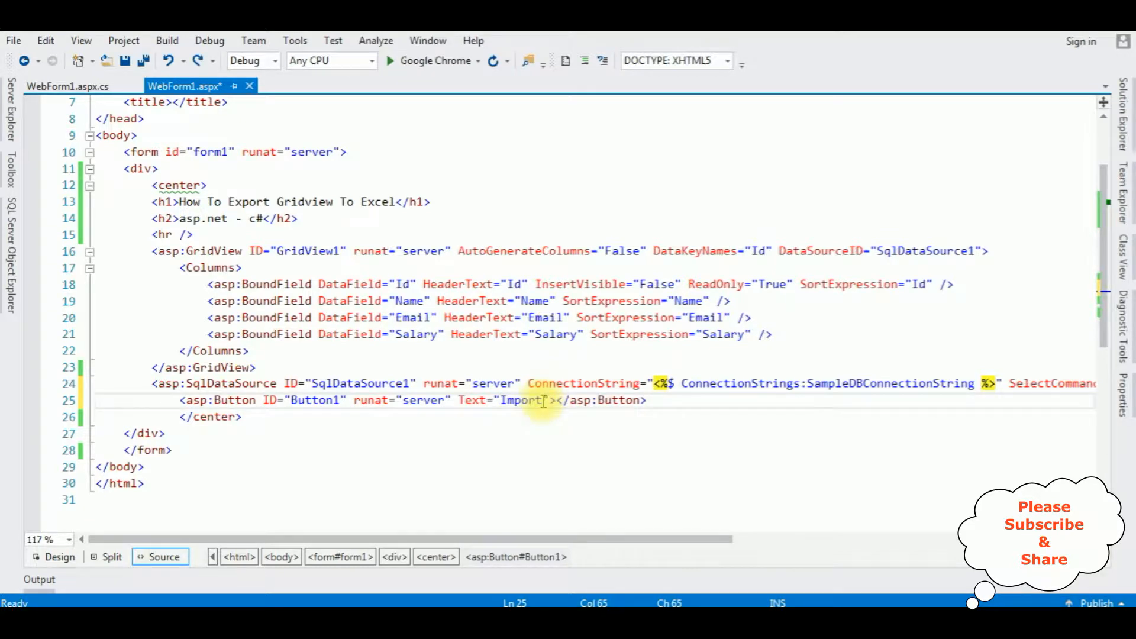
pyautogui.write('Gridview T')
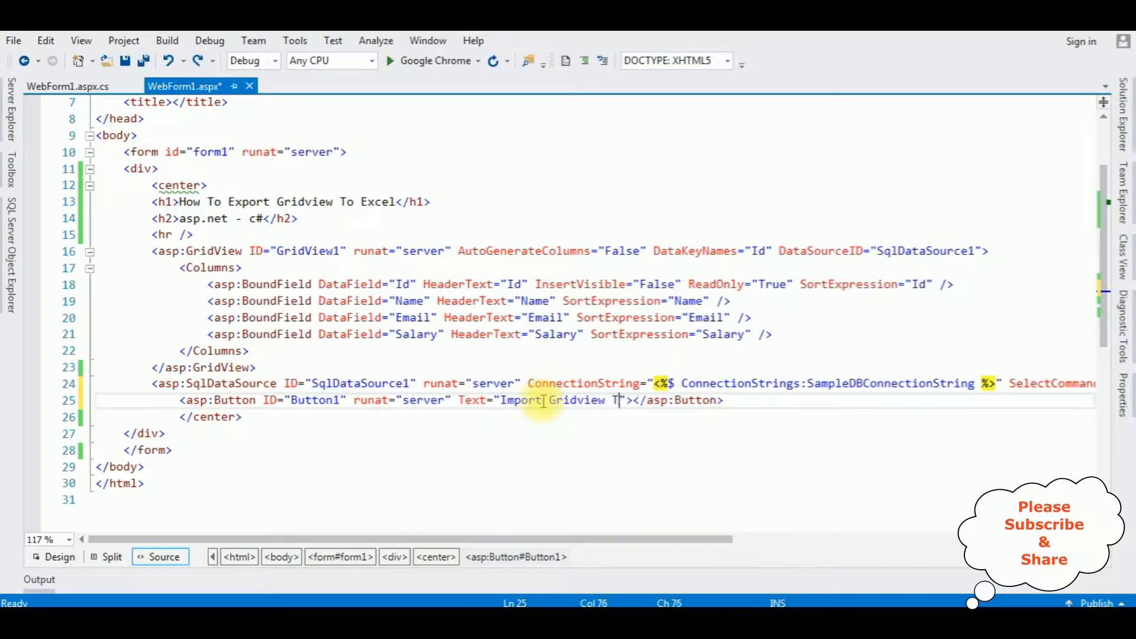
pyautogui.write('o Ex')
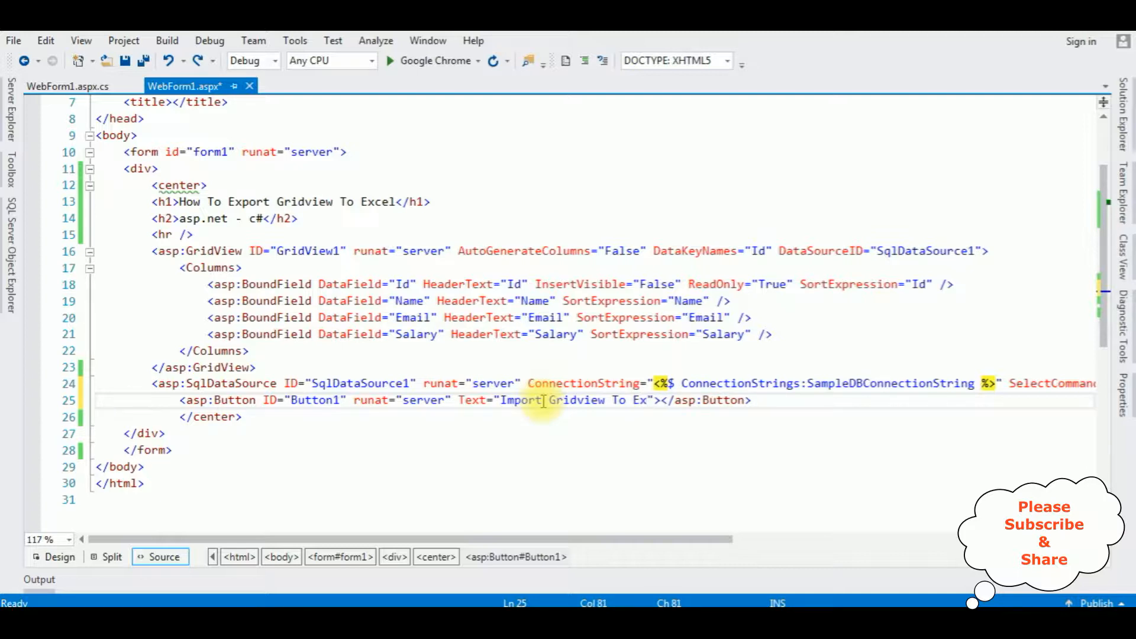
pyautogui.write('el')
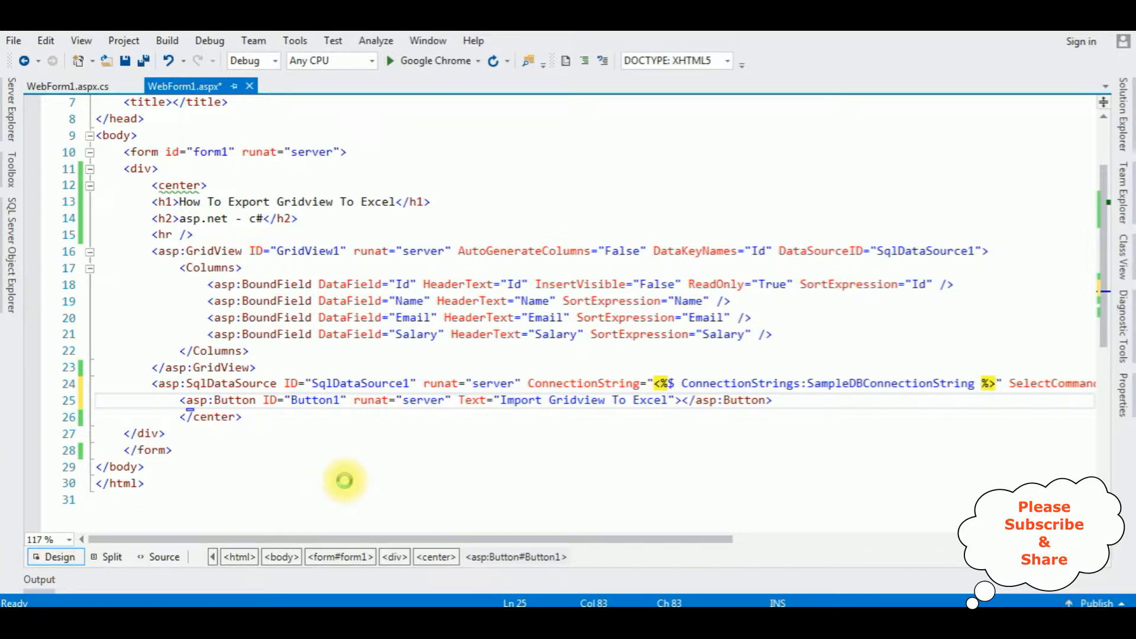
pyautogui.click(58, 557)
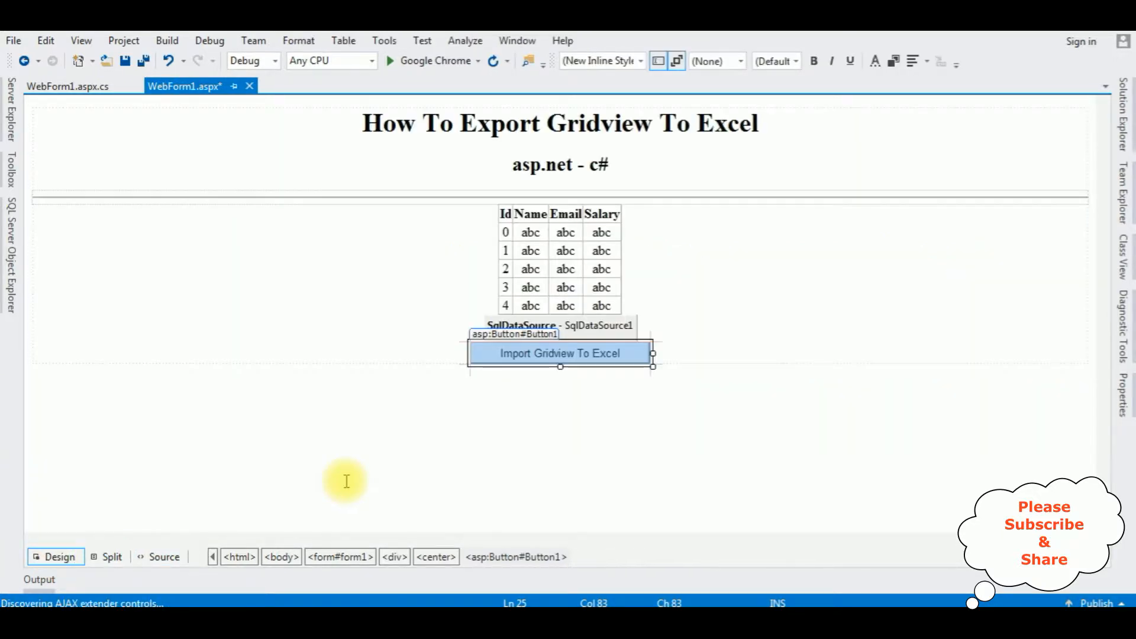
pyautogui.moveTo(680, 359)
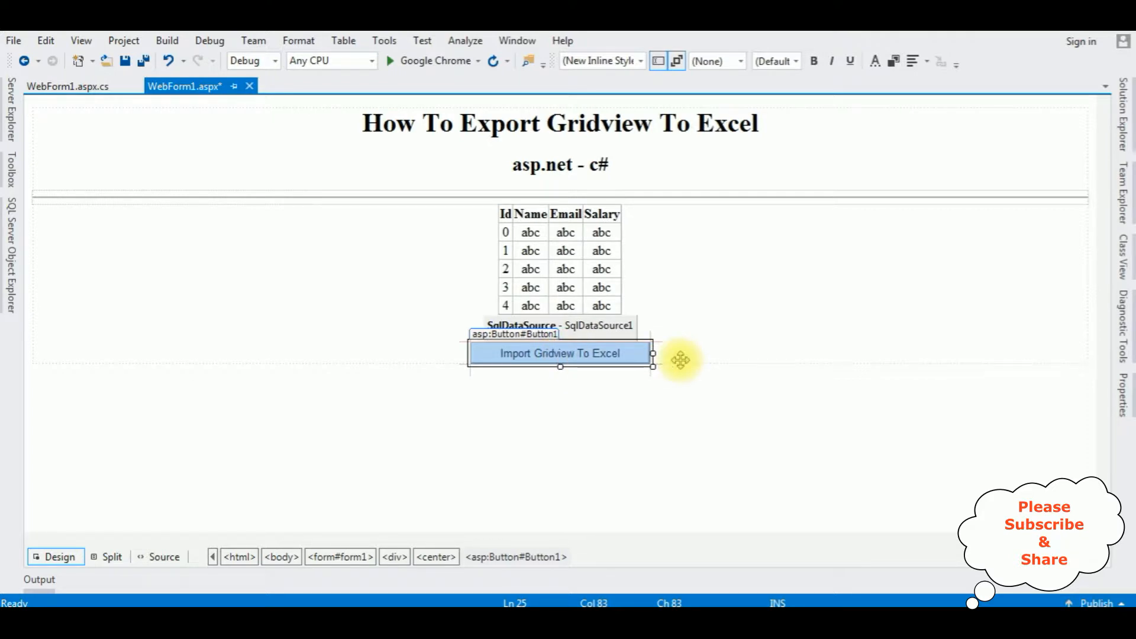
# Create Button1_Click declaring string filename = "emp.xsl" and import System.IO.
pyautogui.doubleClick(560, 354)
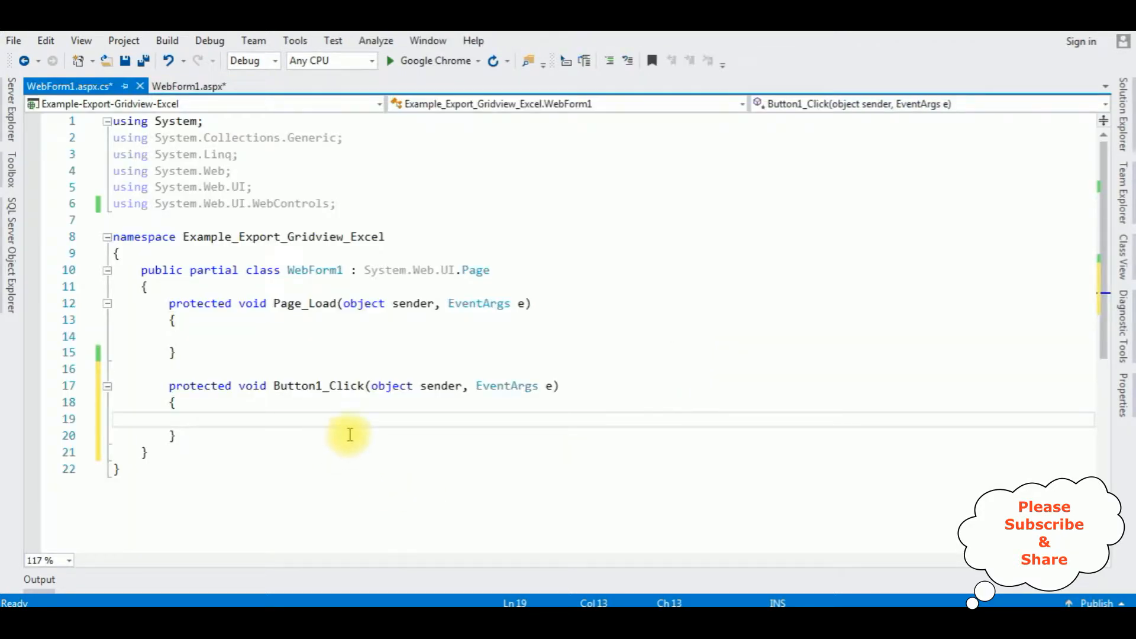
pyautogui.write('str')
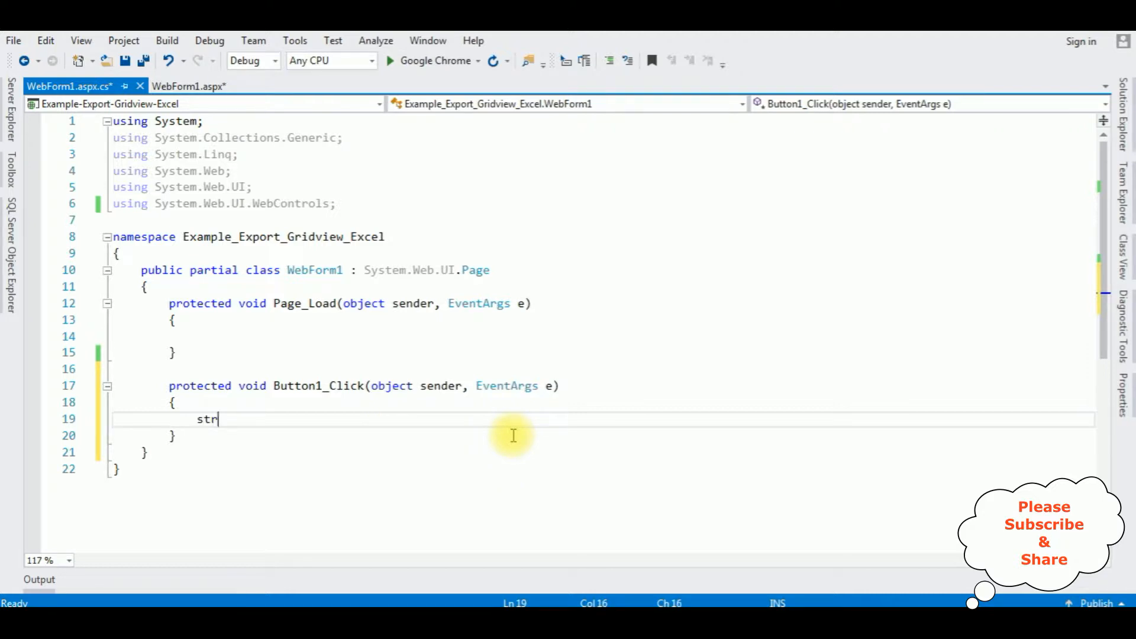
pyautogui.write('ing')
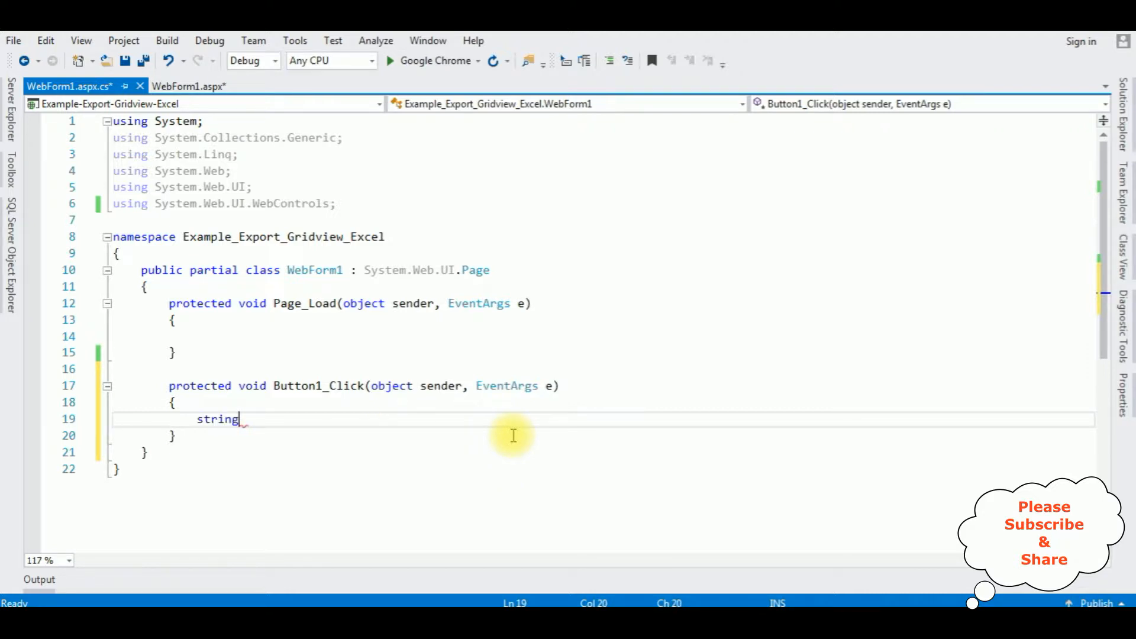
pyautogui.write('filename=""')
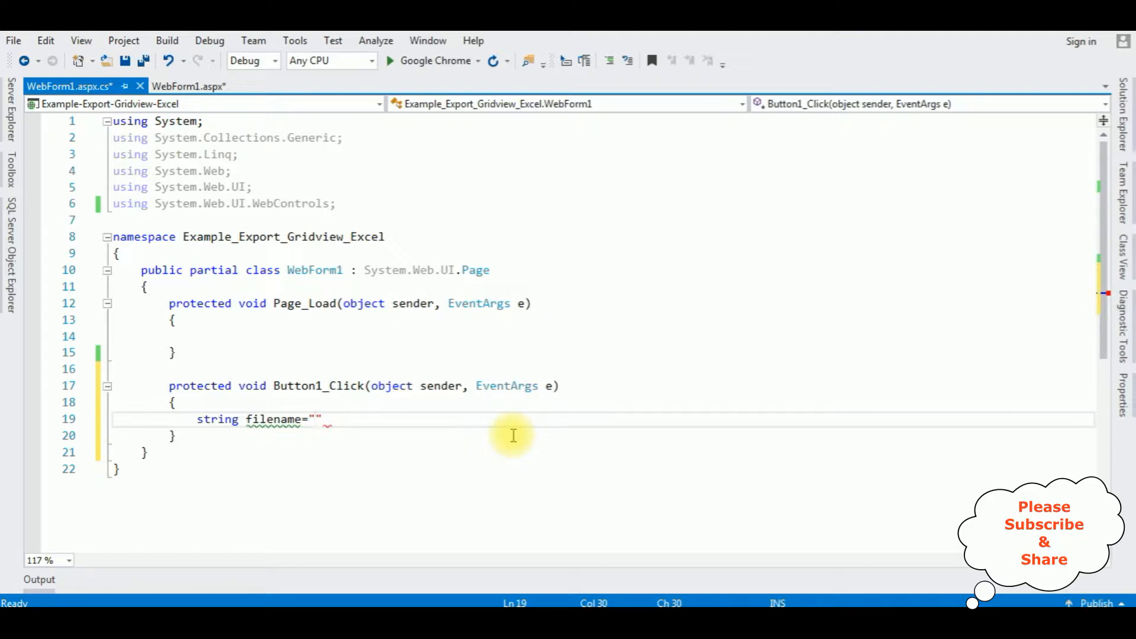
pyautogui.write('e')
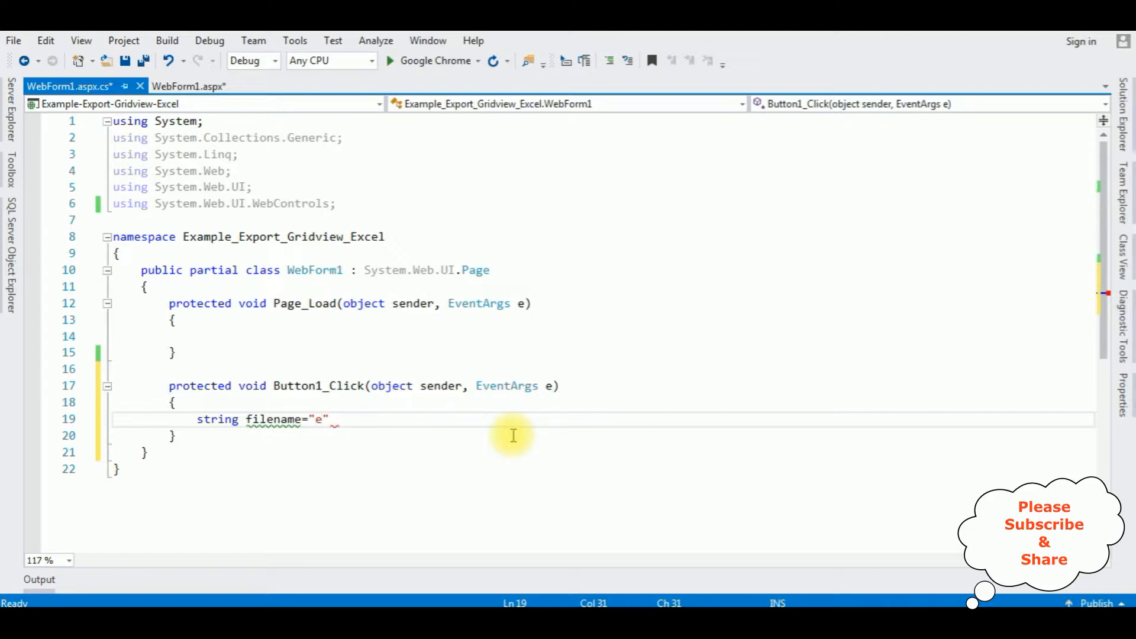
pyautogui.write('mp.')
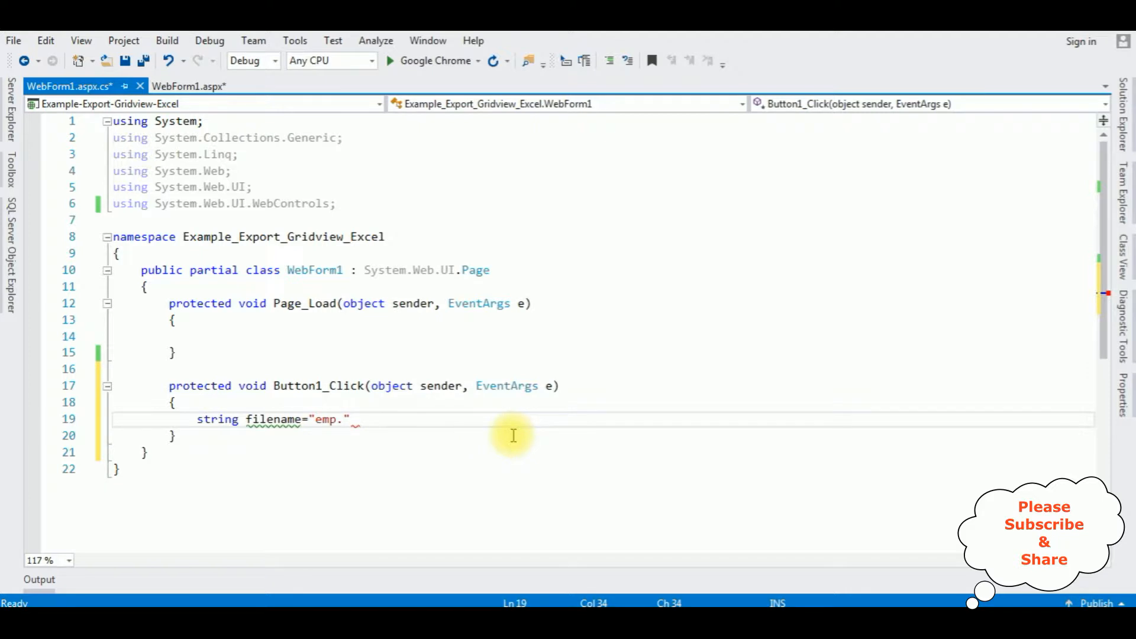
pyautogui.write('xsl')
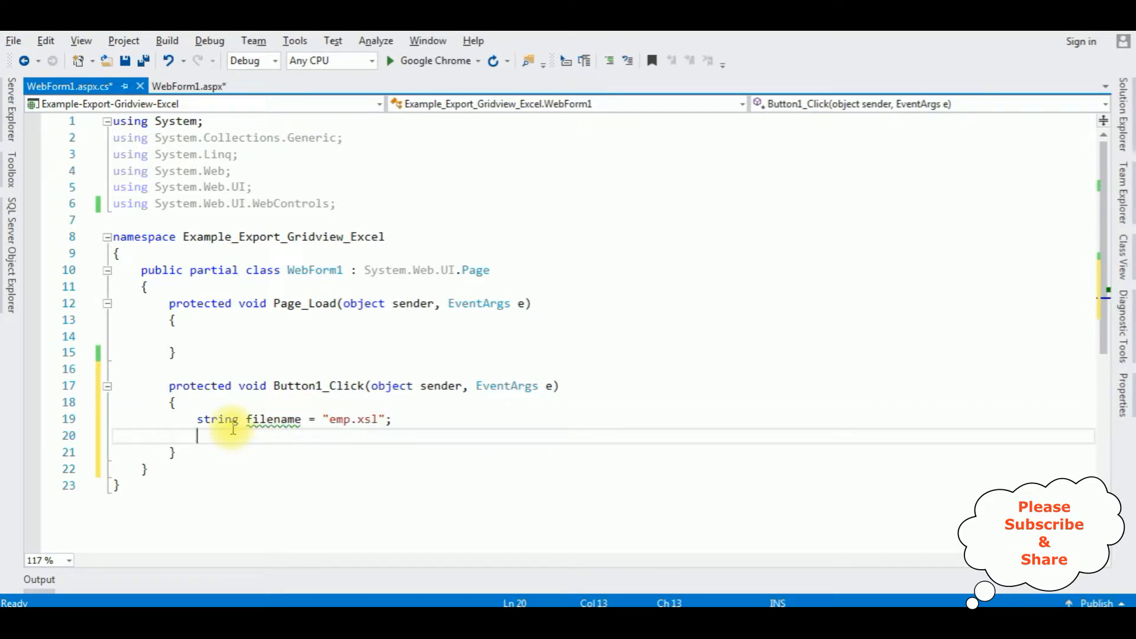
pyautogui.moveTo(206, 437)
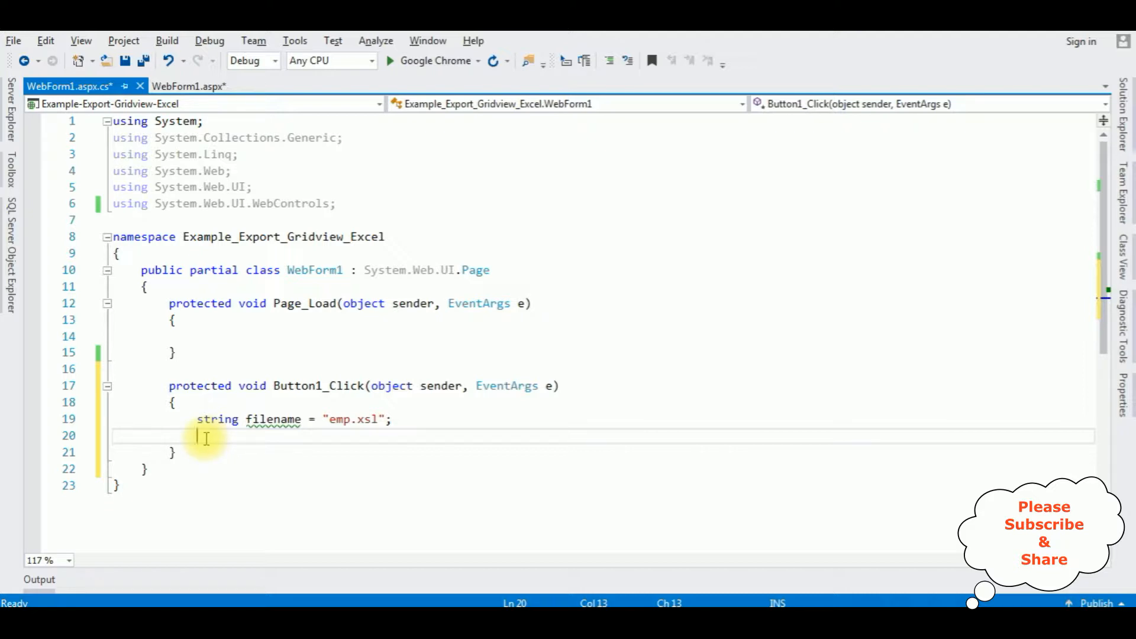
pyautogui.moveTo(263, 342)
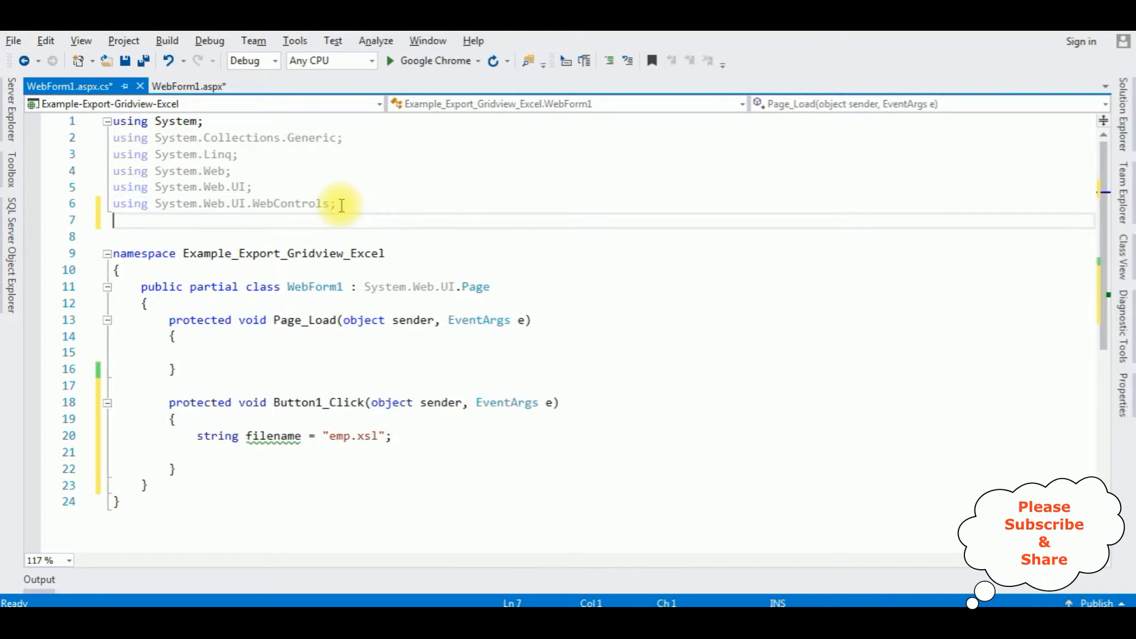
pyautogui.write('using System.i')
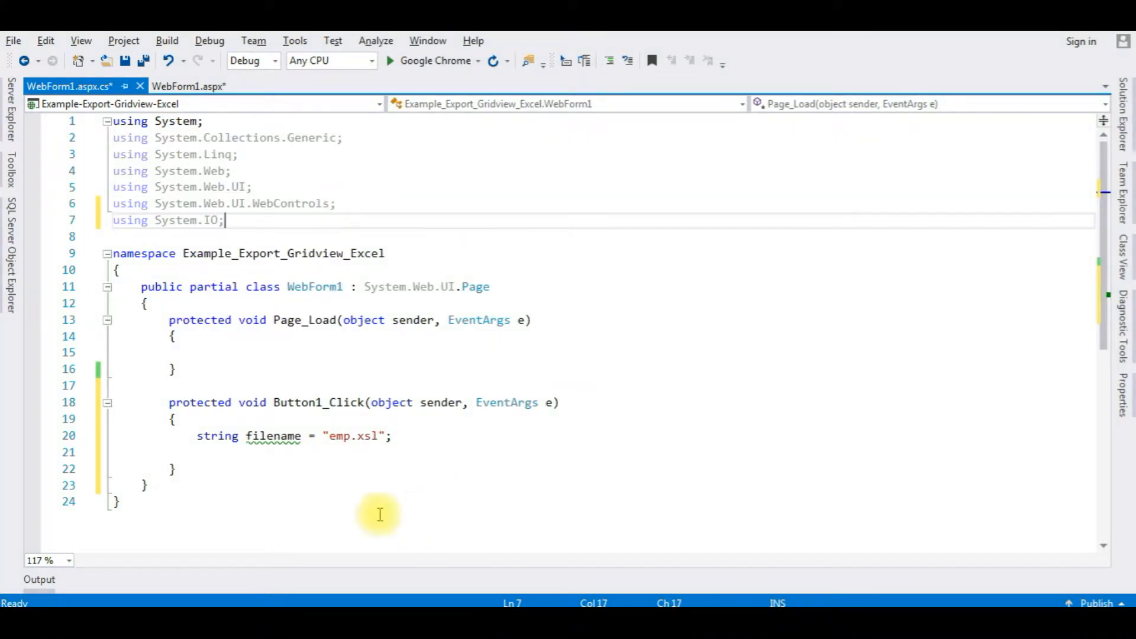
pyautogui.write('t')
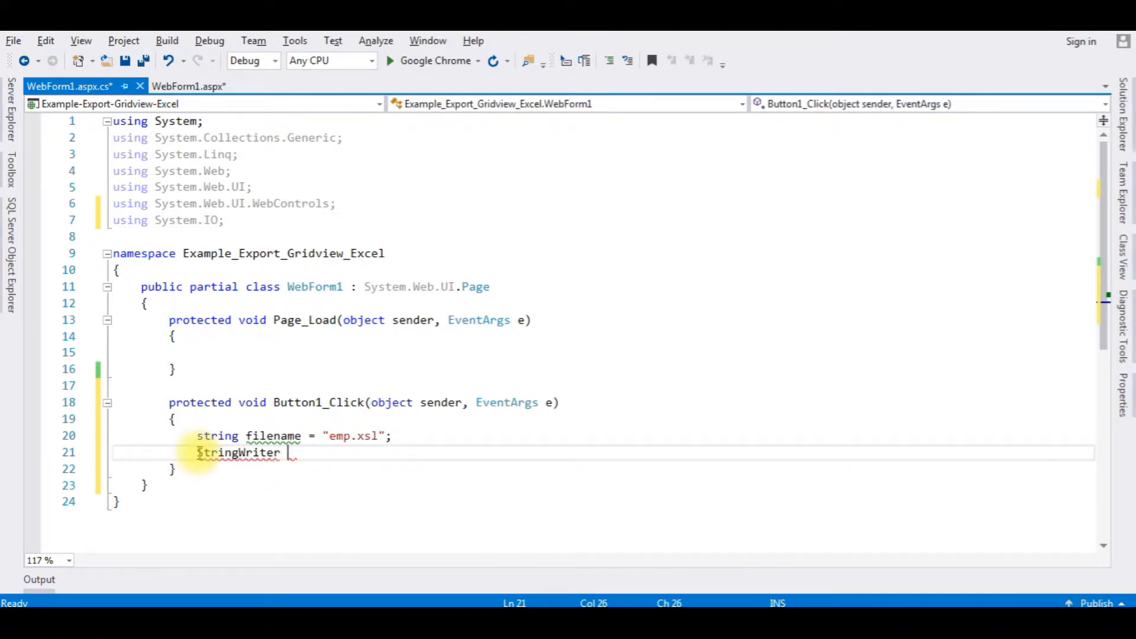
# Declare StringWriter sw and HtmlTextWriter htw = new HtmlTextWriter(sw) in the handler.
pyautogui.write('sw=new')
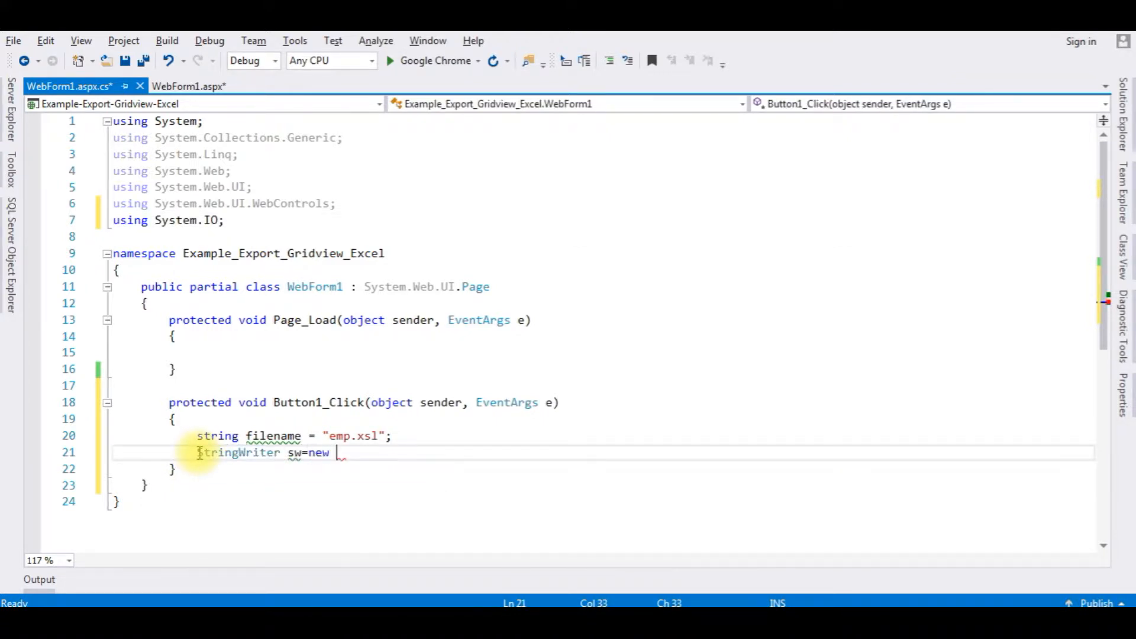
pyautogui.write('StringWriter()')
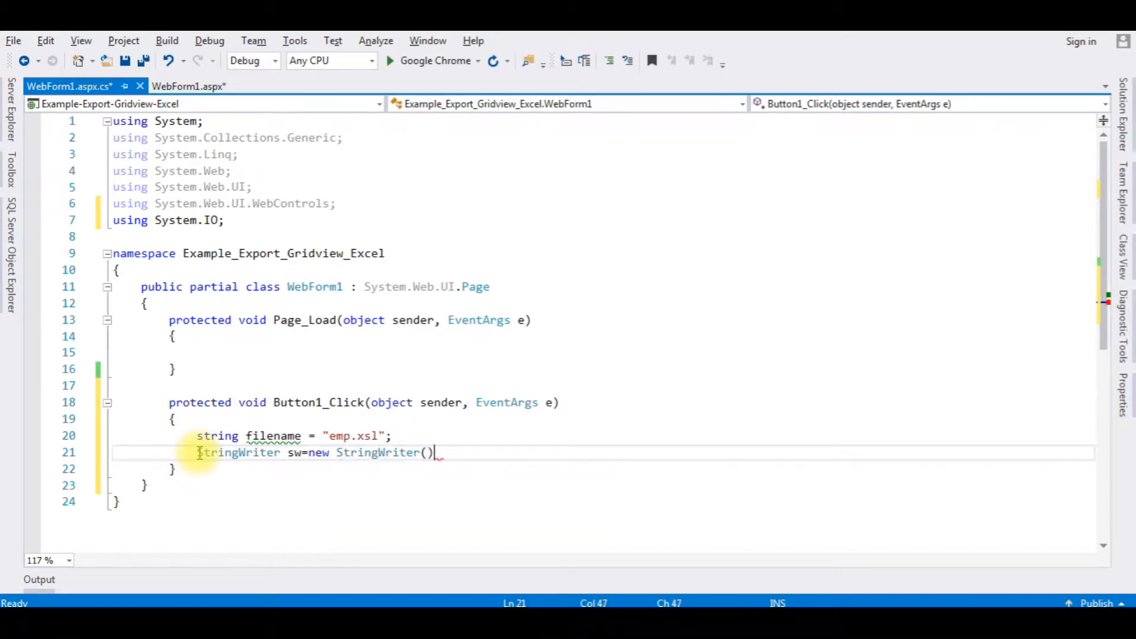
pyautogui.press('enter')
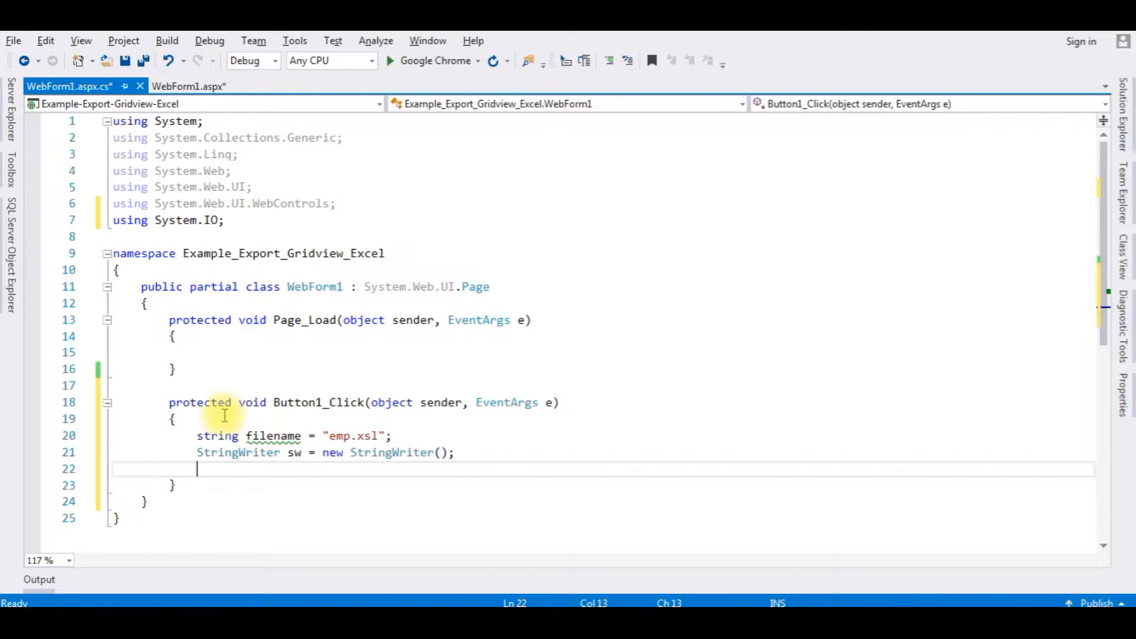
pyautogui.write('html')
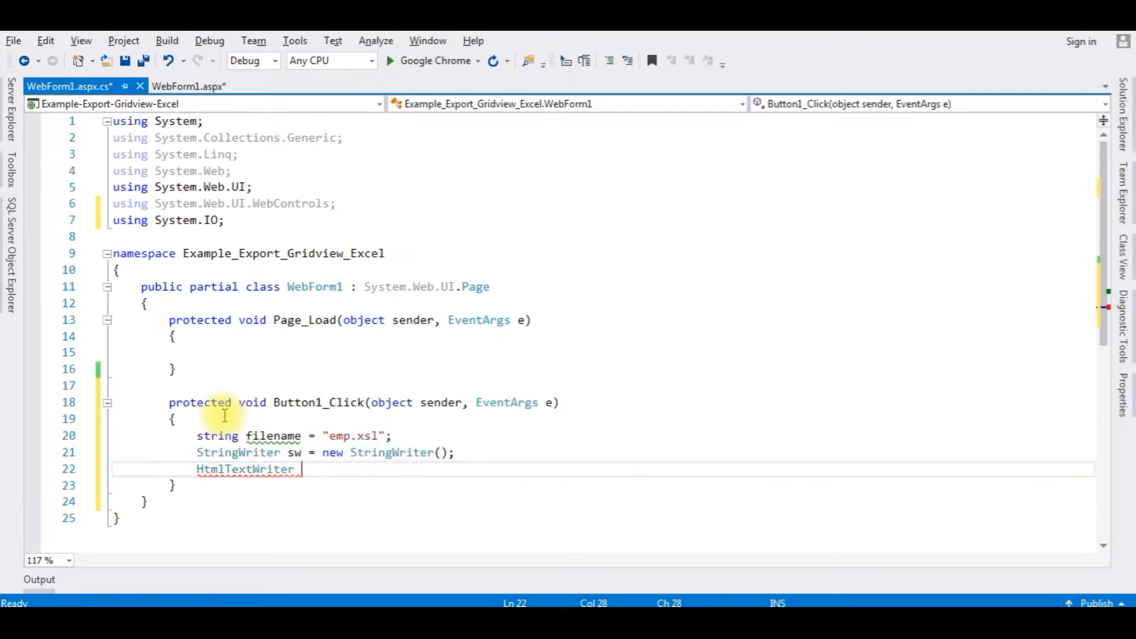
pyautogui.write('ht')
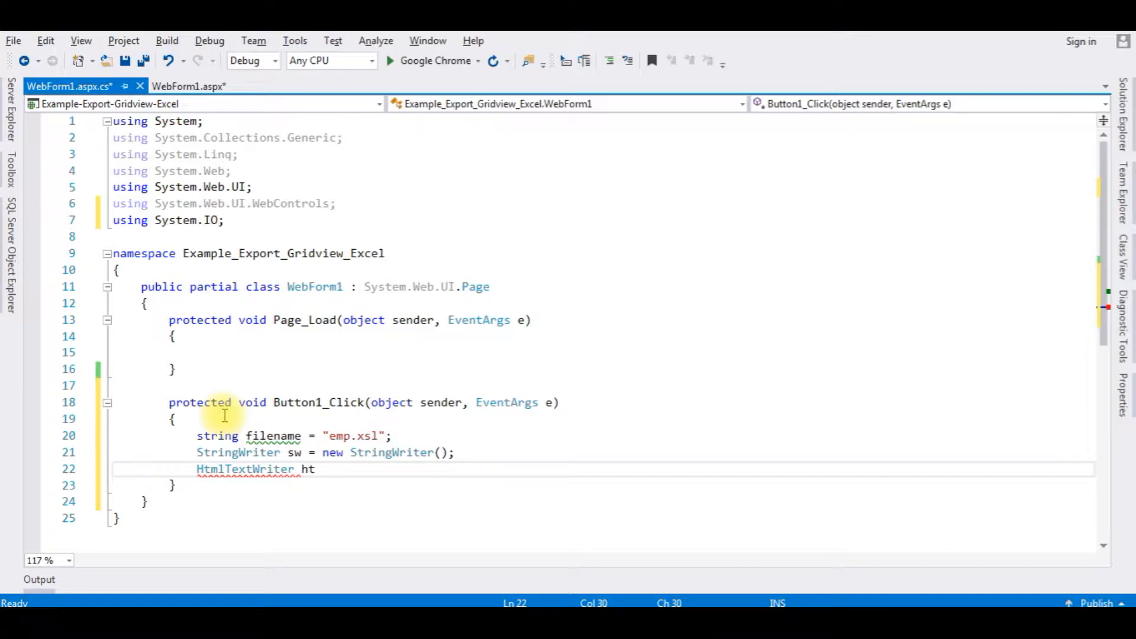
pyautogui.write('w=new')
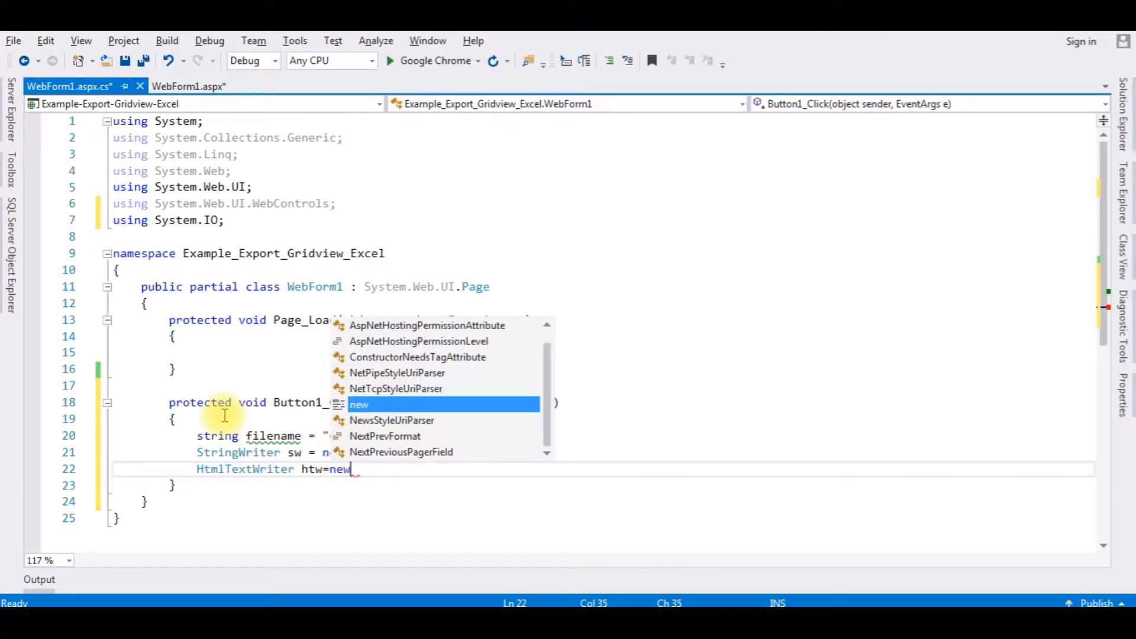
pyautogui.write('w')
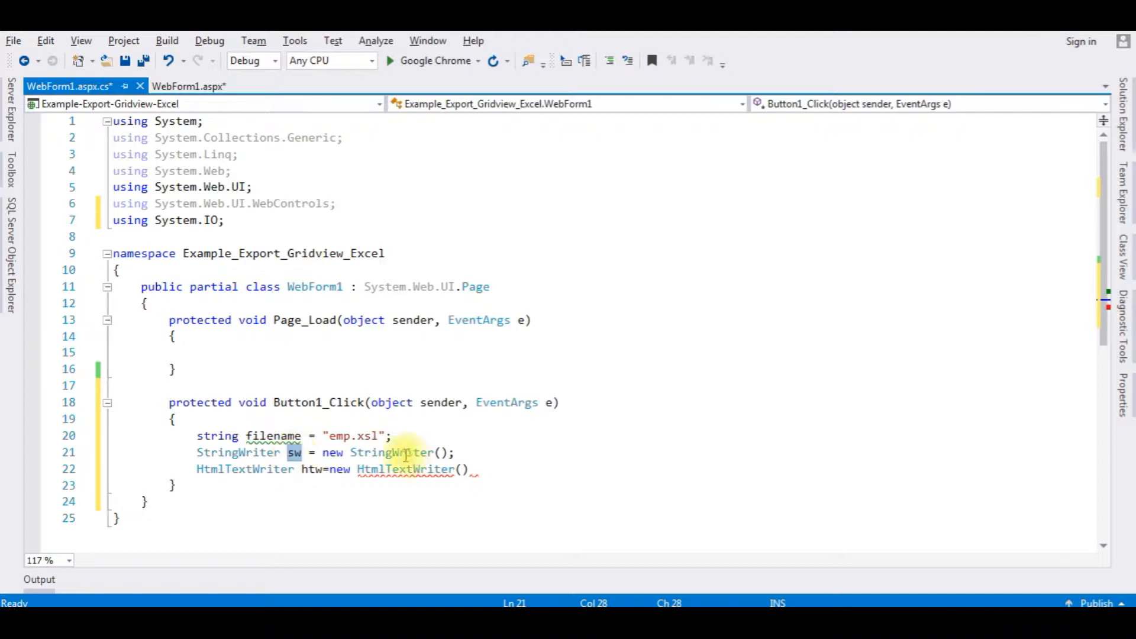
pyautogui.click(462, 469)
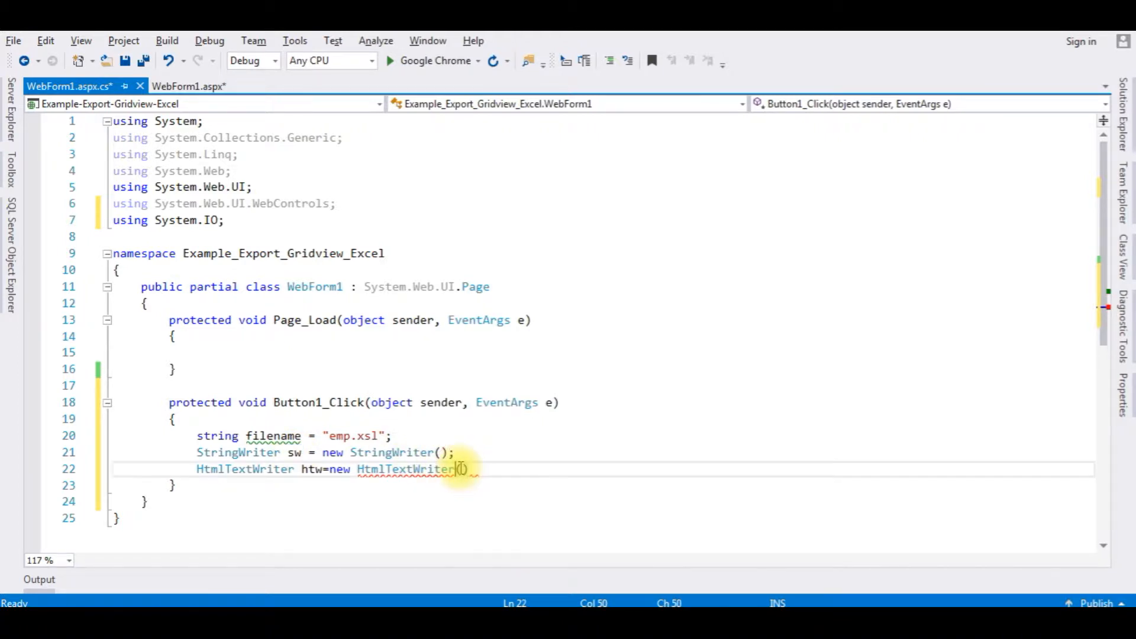
pyautogui.write('sw')
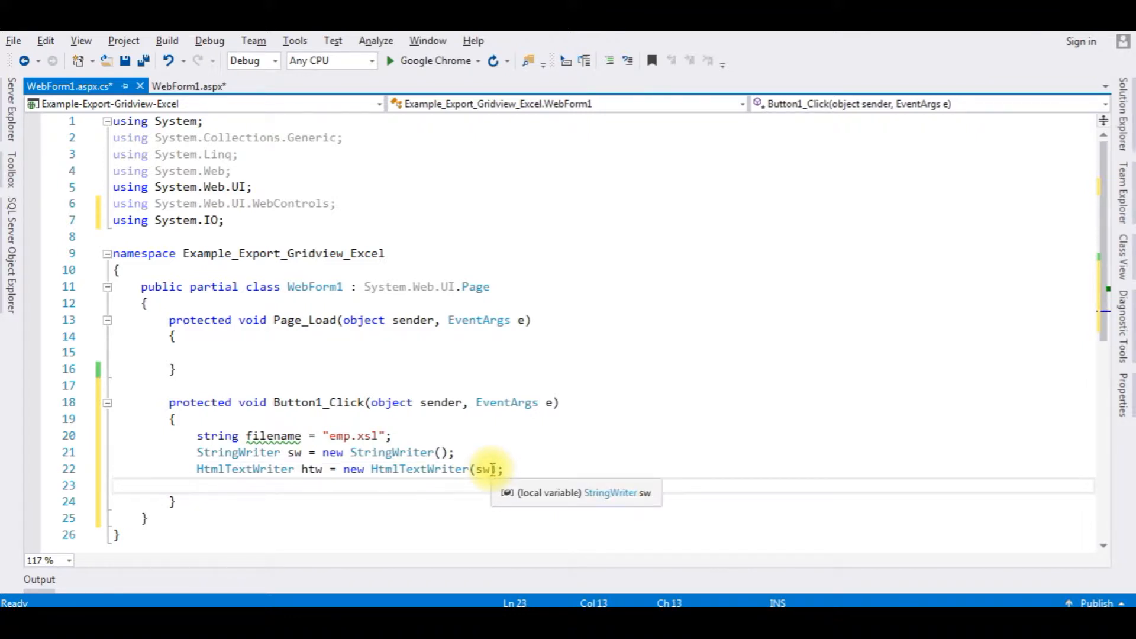
# Set Response.ContentType = "application/vnd.msexcel" and begin the Response.AddHeader line.
pyautogui.write('Response.')
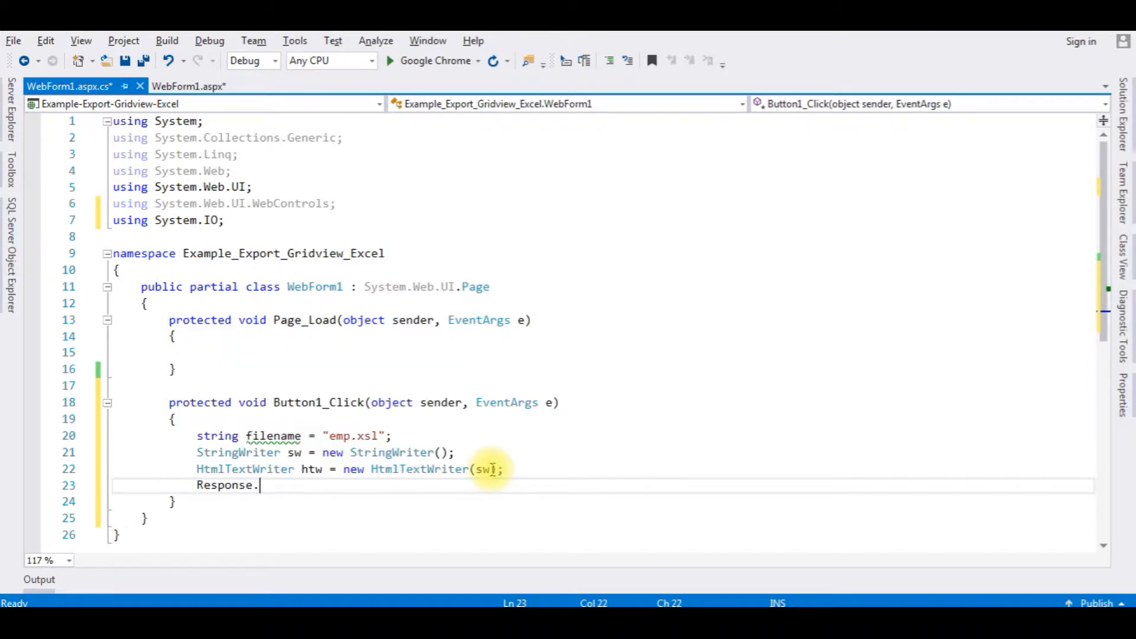
pyautogui.write('ContentType')
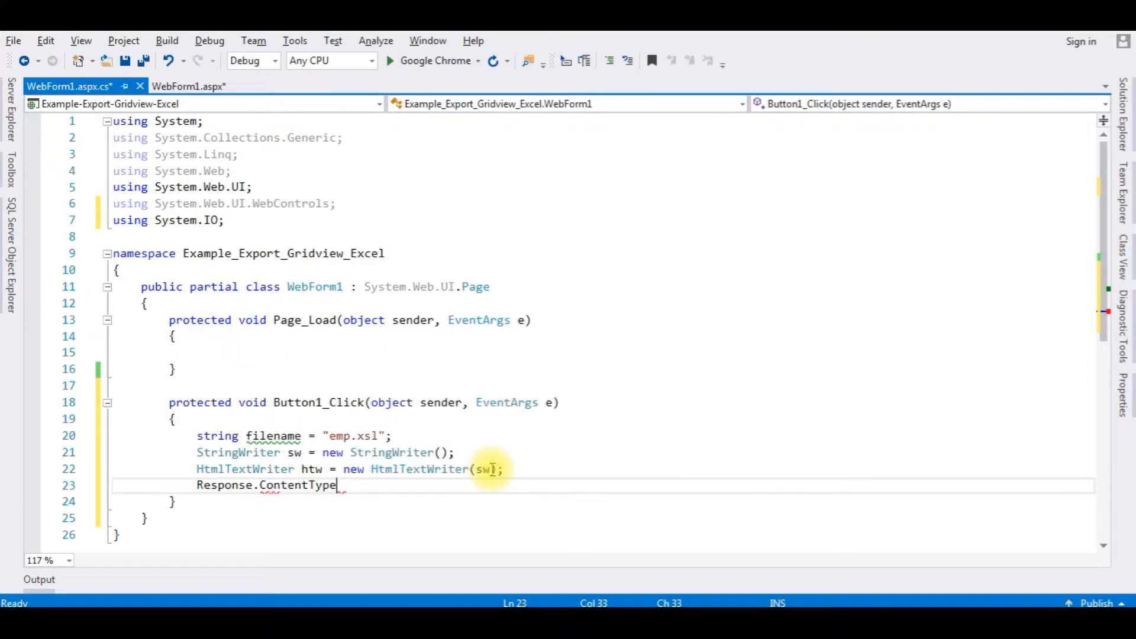
pyautogui.write('=""')
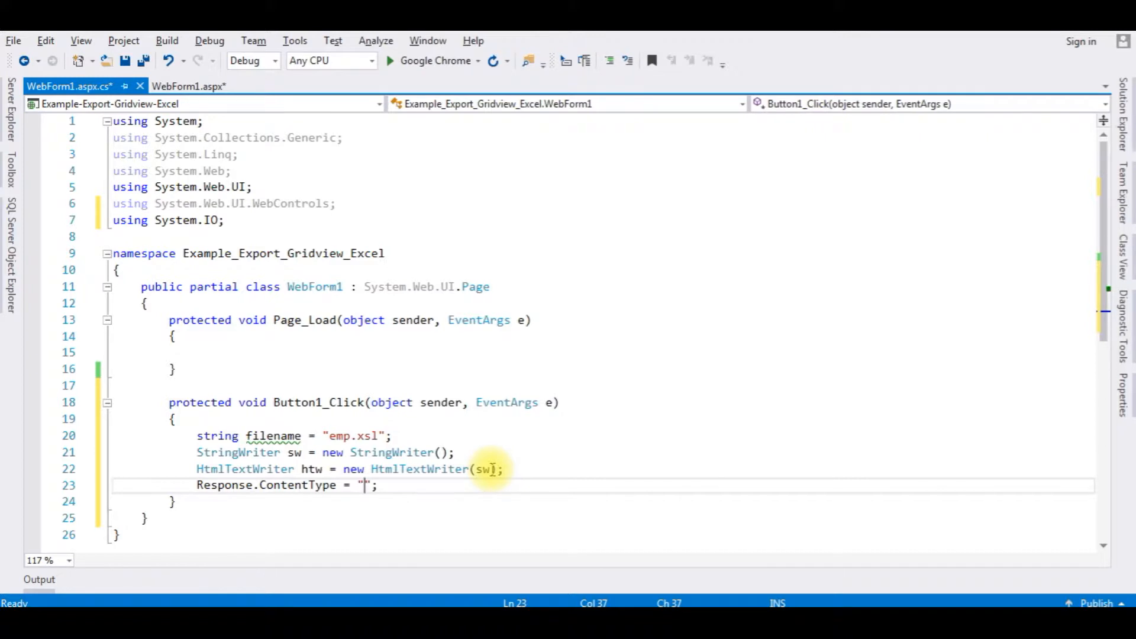
pyautogui.write('application')
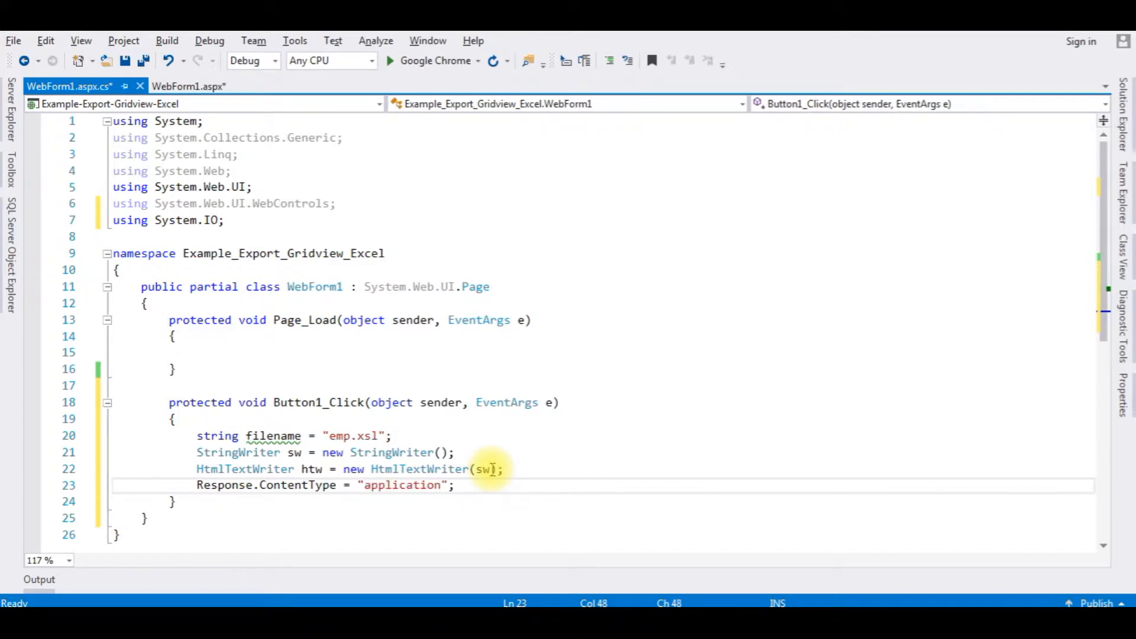
pyautogui.write('/')
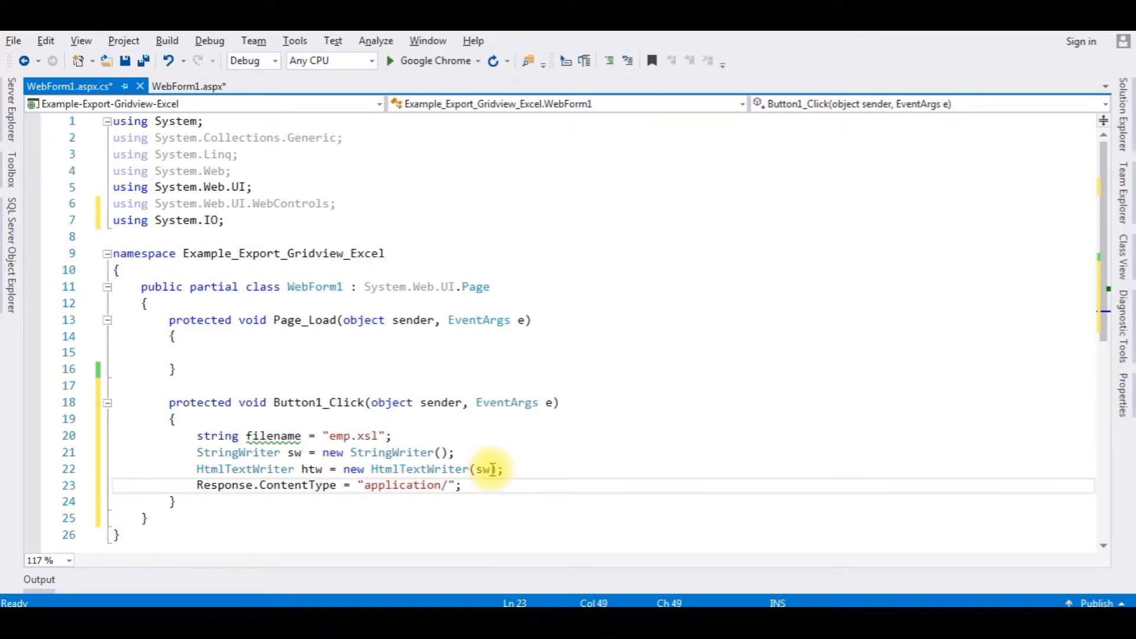
pyautogui.write('vnd')
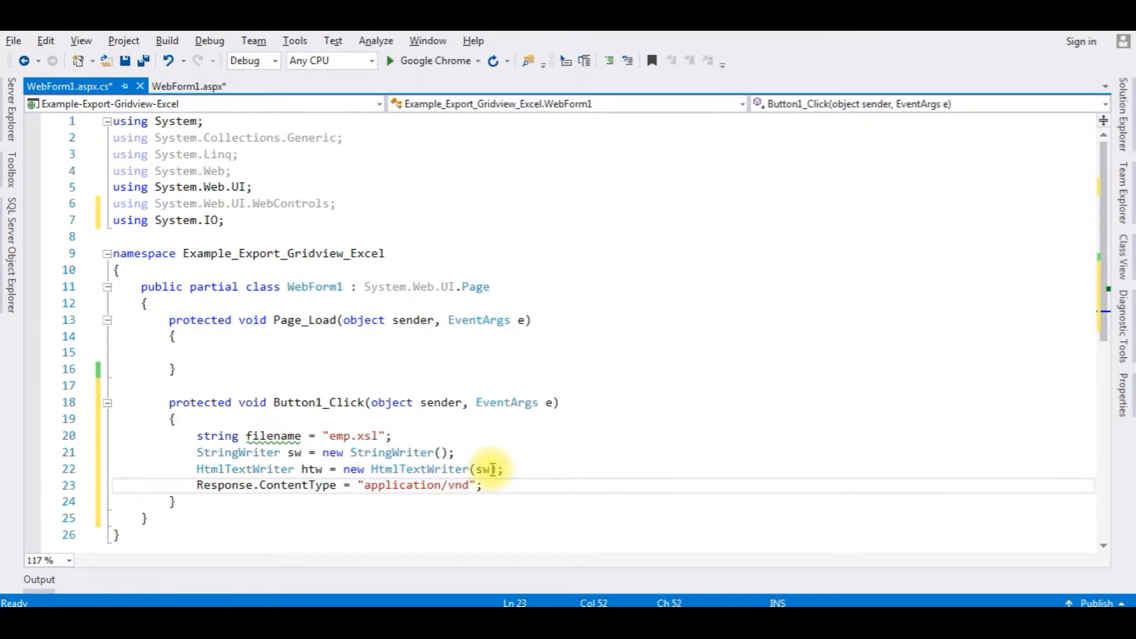
pyautogui.write('.msex')
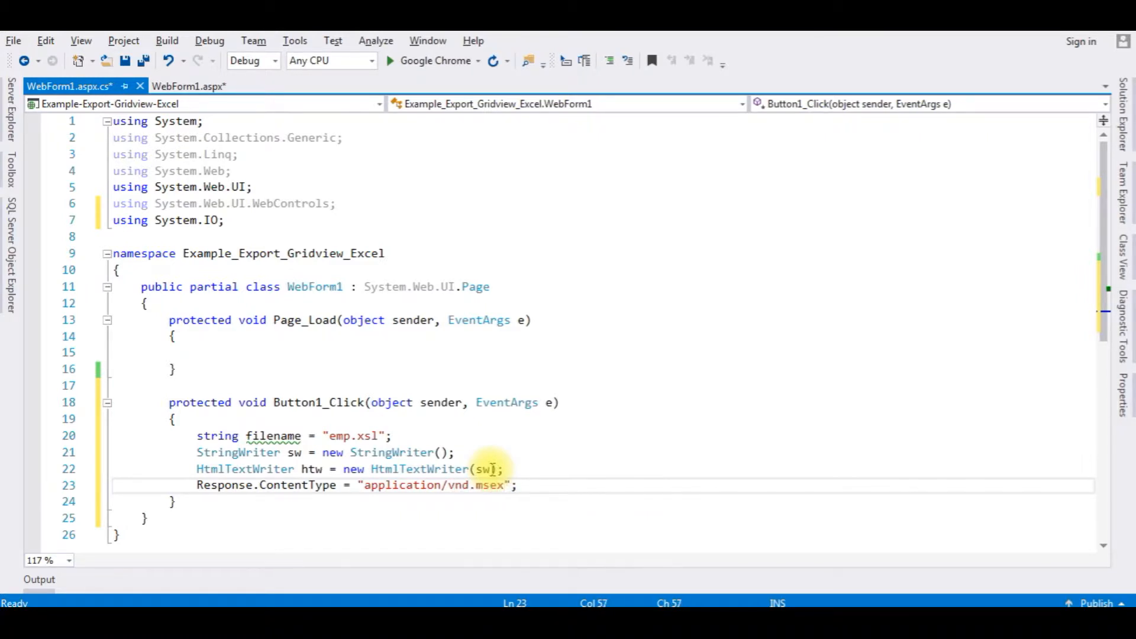
pyautogui.write('cel')
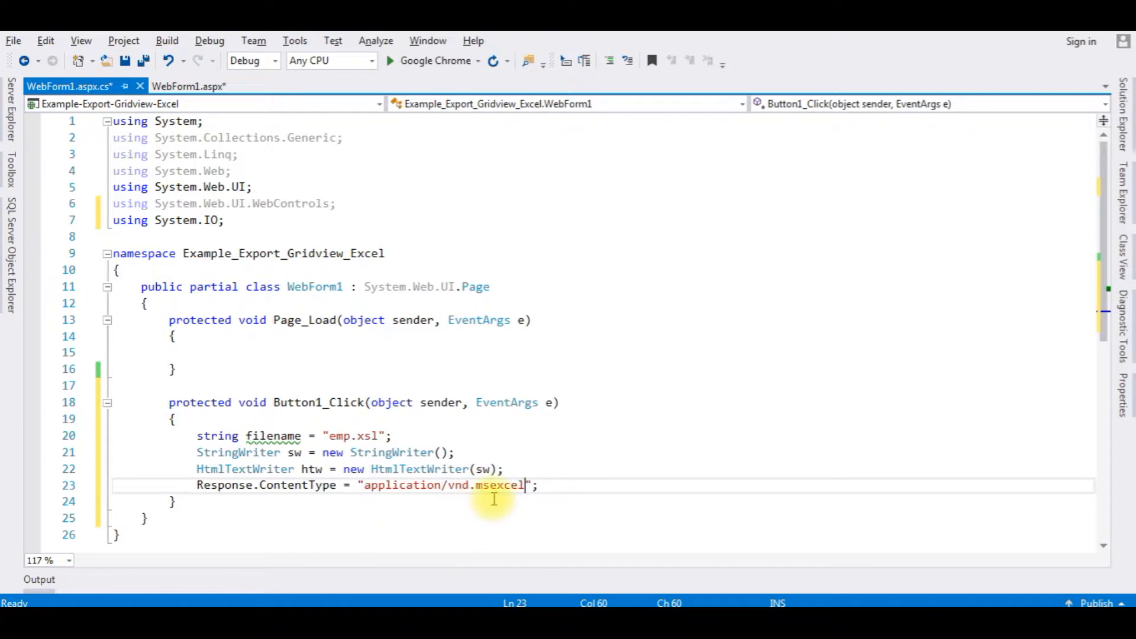
pyautogui.moveTo(450, 485)
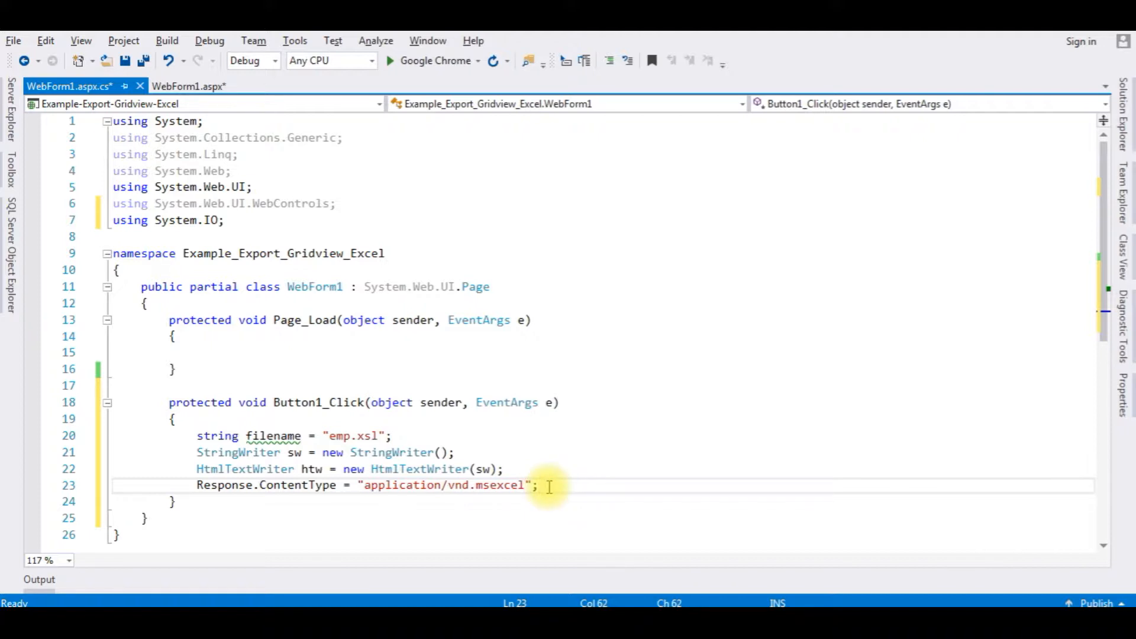
pyautogui.write('re')
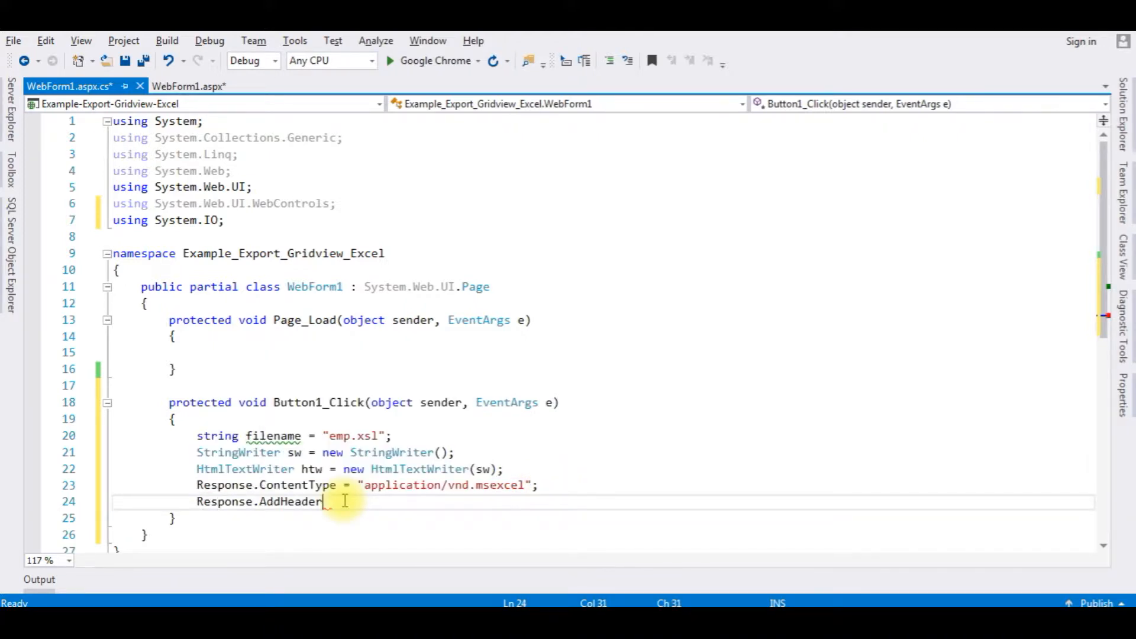
# Complete Response.AddHeader("Content-Disposition", "attachment;filename=" + filename).
pyautogui.write('()')
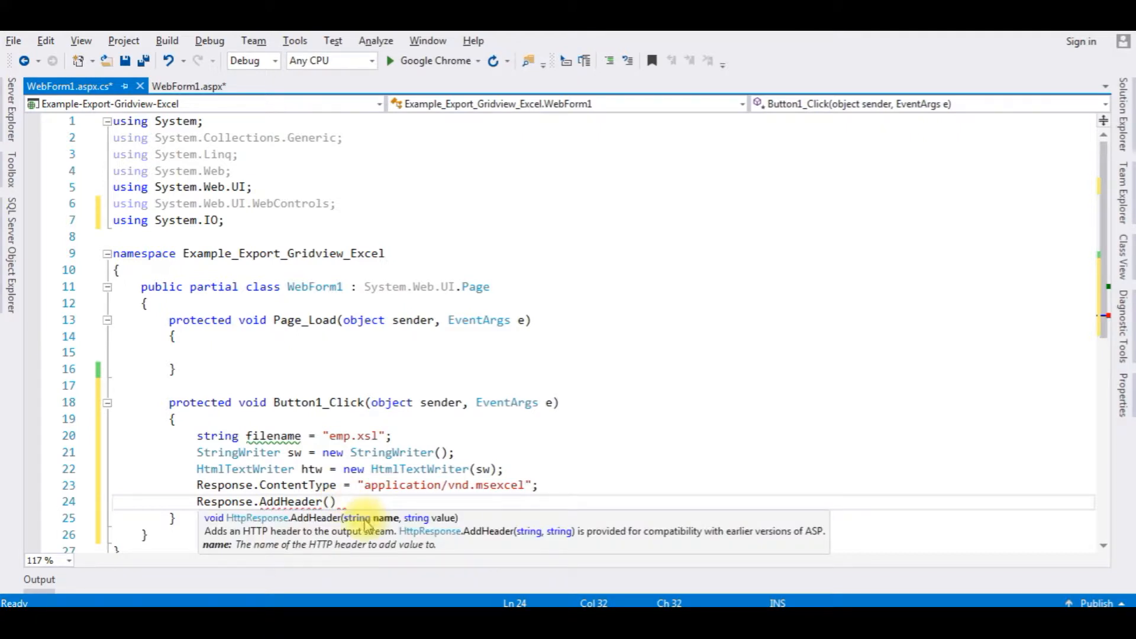
pyautogui.moveTo(419, 530)
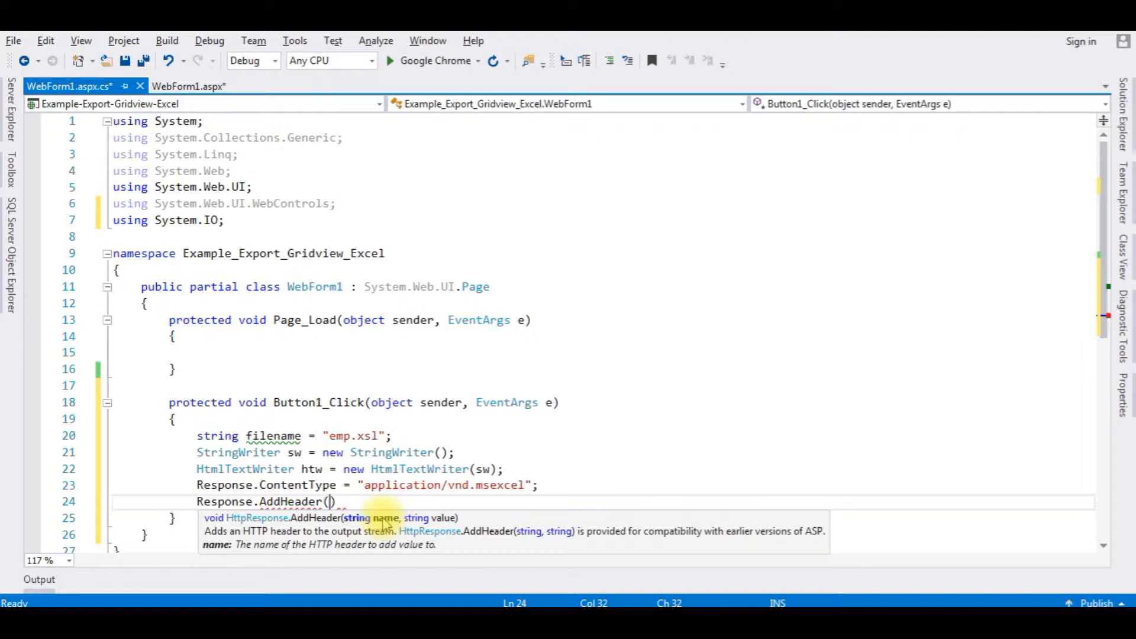
pyautogui.write('"')
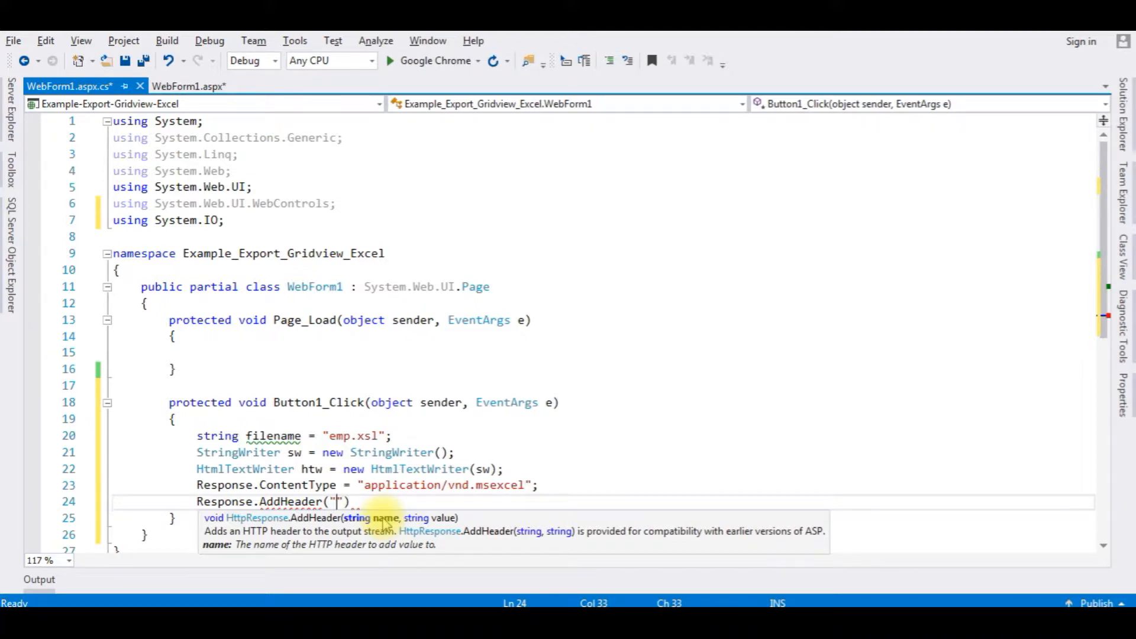
pyautogui.write('Content-')
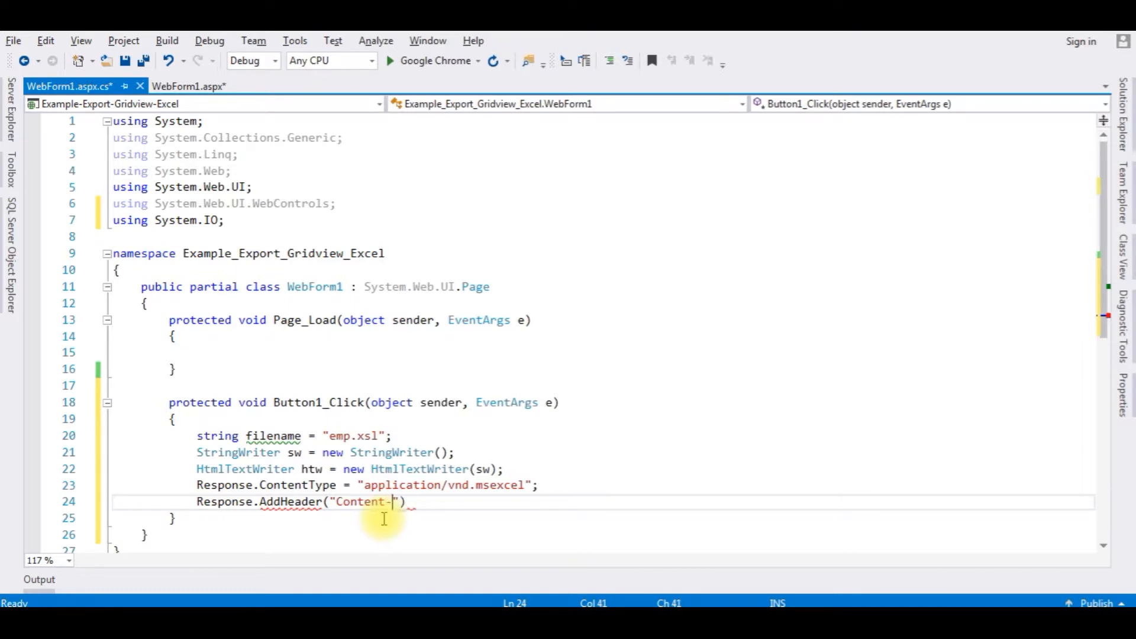
pyautogui.write('Disposi')
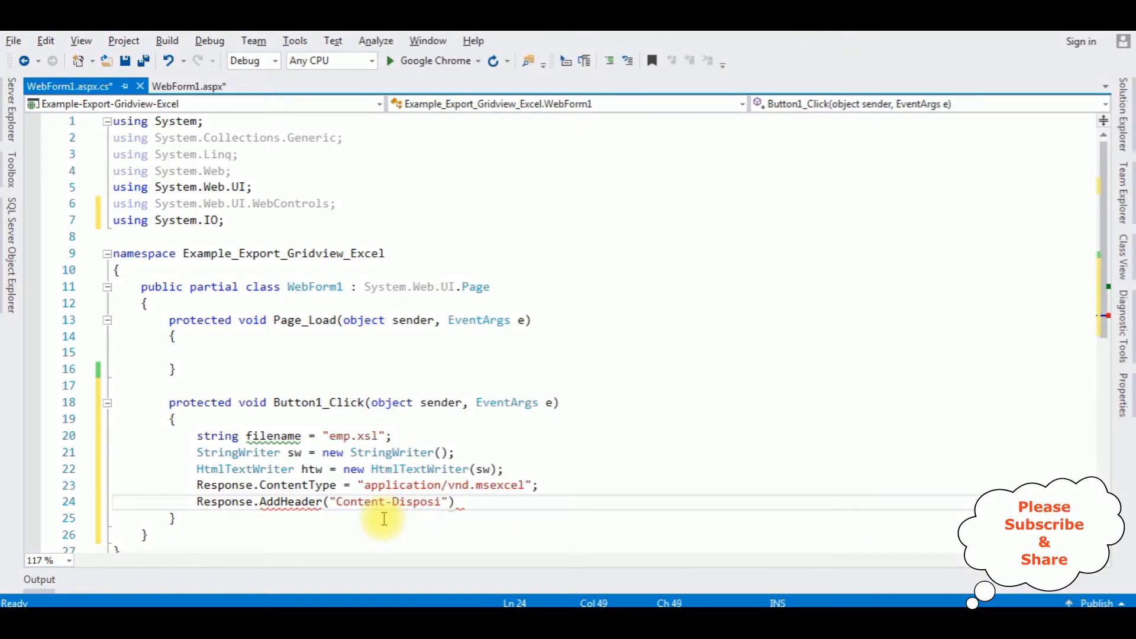
pyautogui.write('tion')
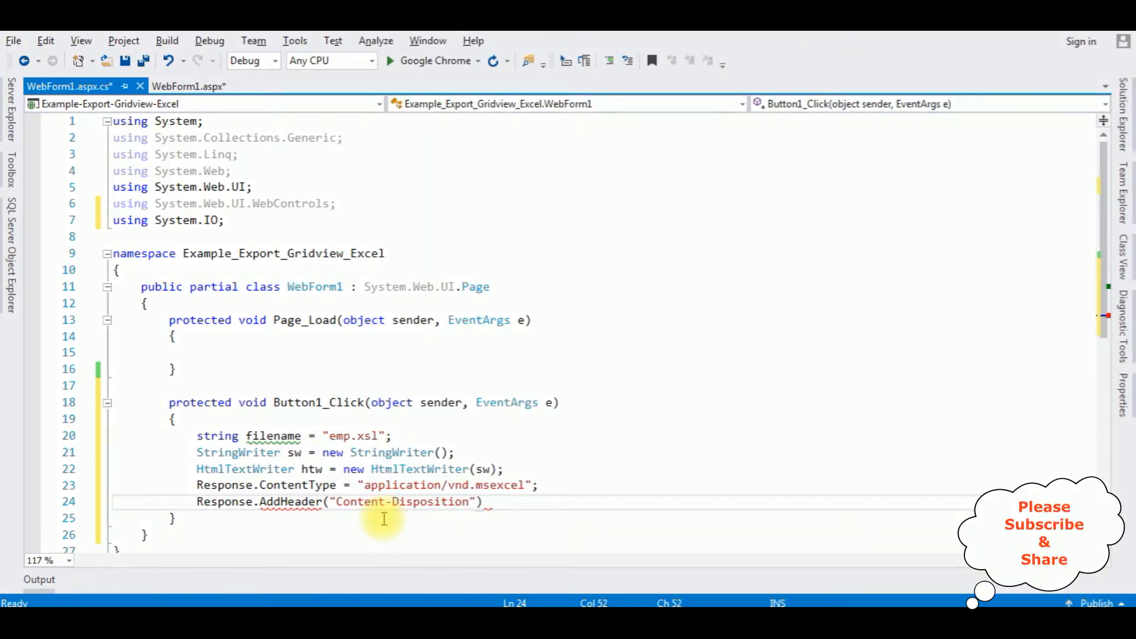
pyautogui.write(',')
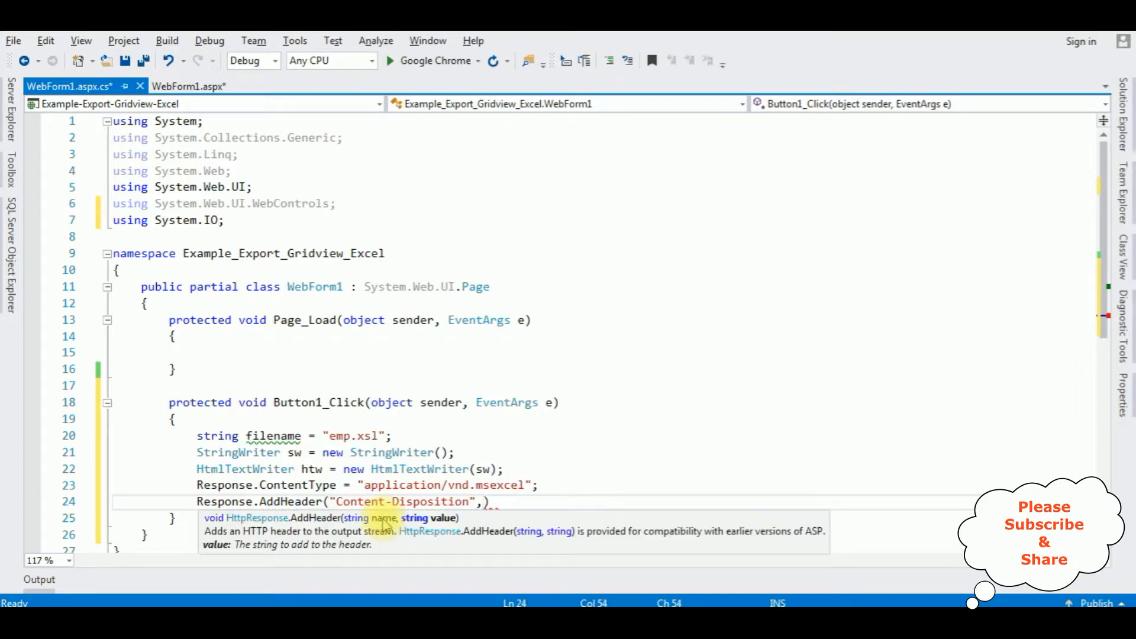
pyautogui.write('""')
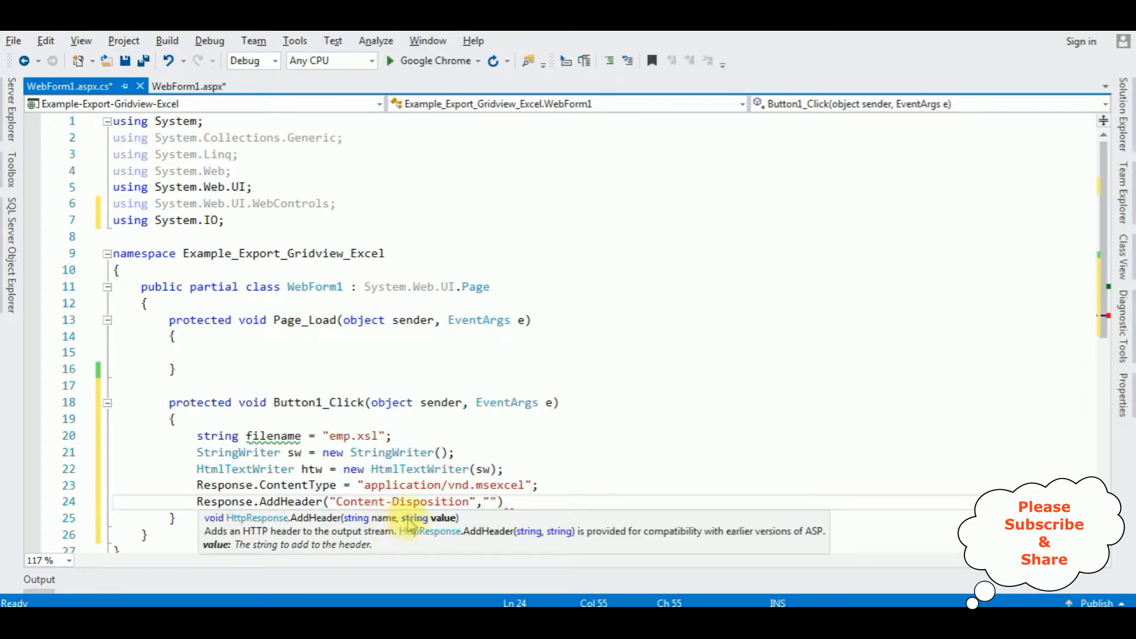
pyautogui.moveTo(274, 435)
pyautogui.write('attachment;filename=')
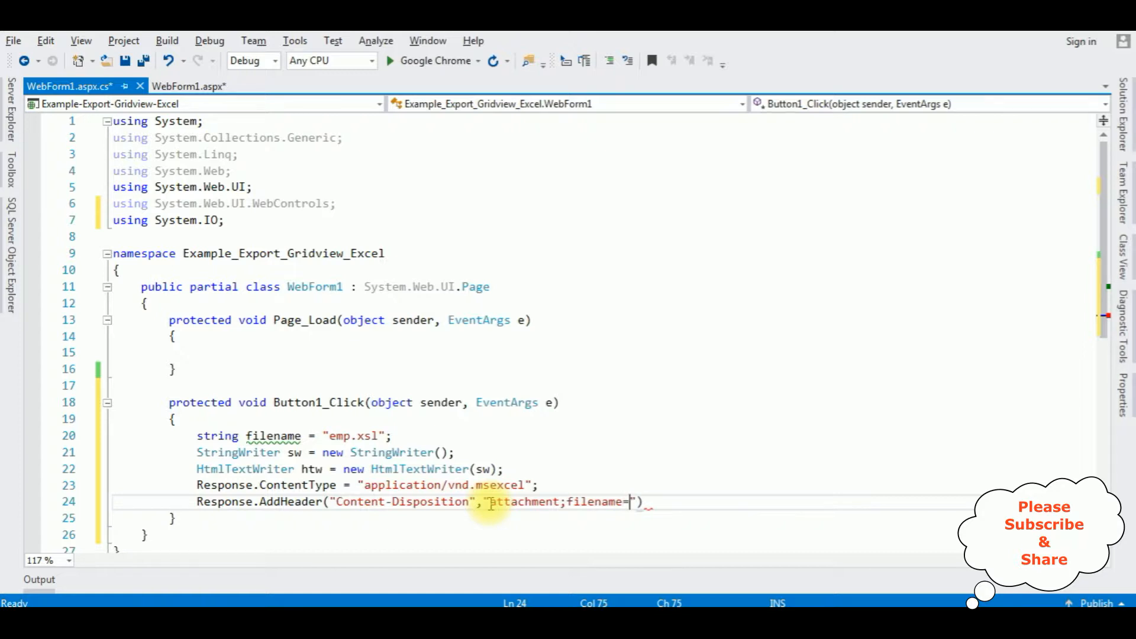
pyautogui.write('+')
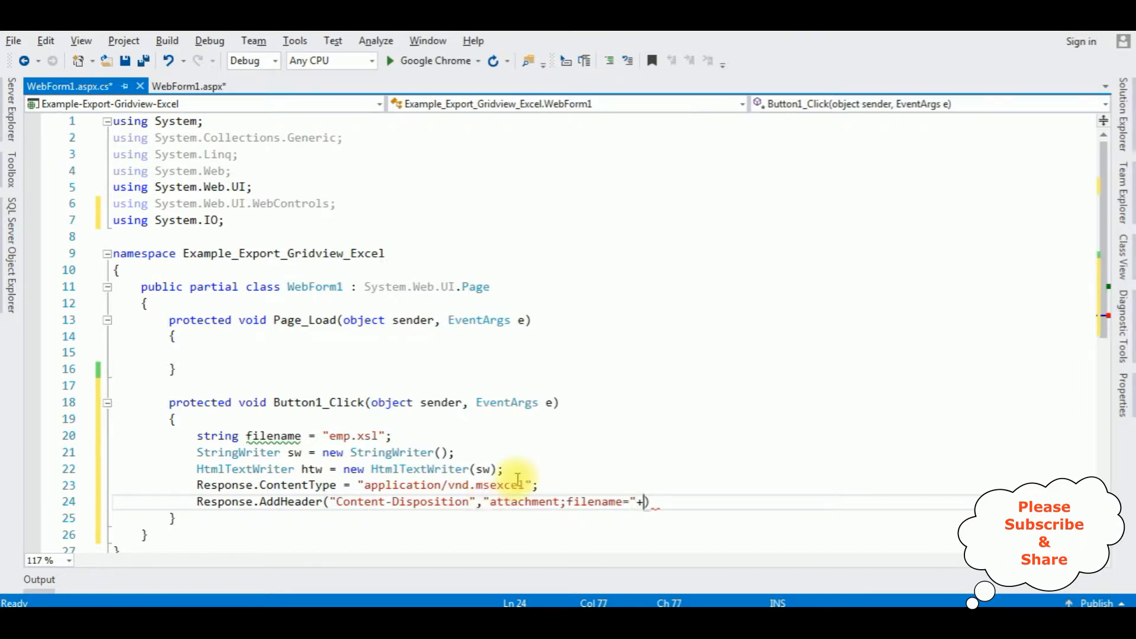
pyautogui.doubleClick(274, 436)
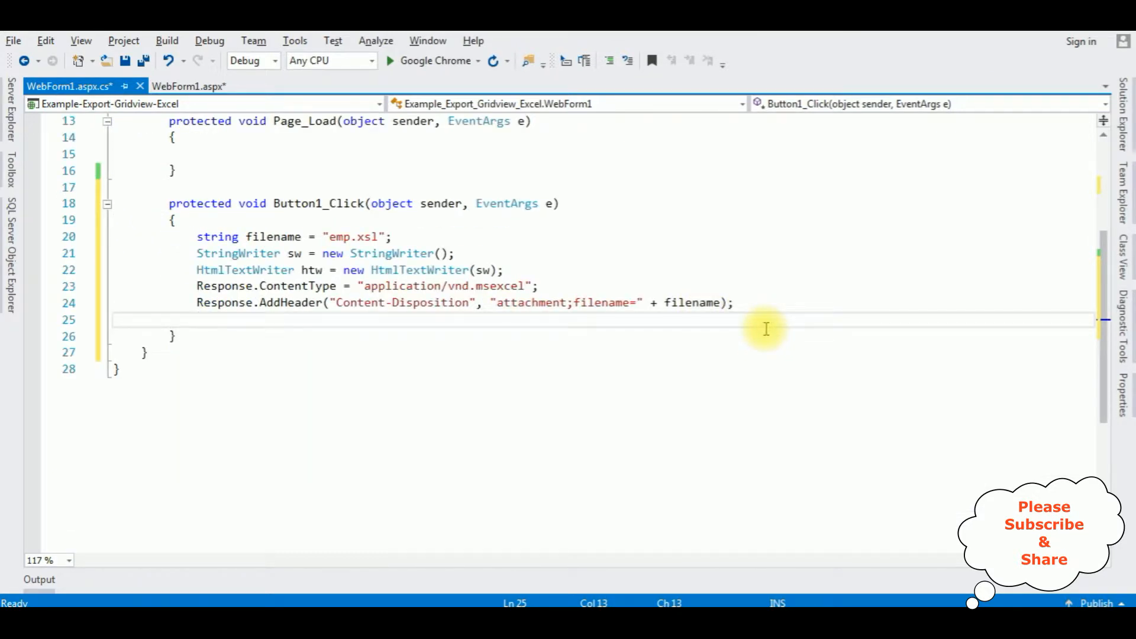
# Add GridView1.RenderControl(htw), Response.Write(sw.ToString()) and Response.End() to the handler.
pyautogui.write('grid')
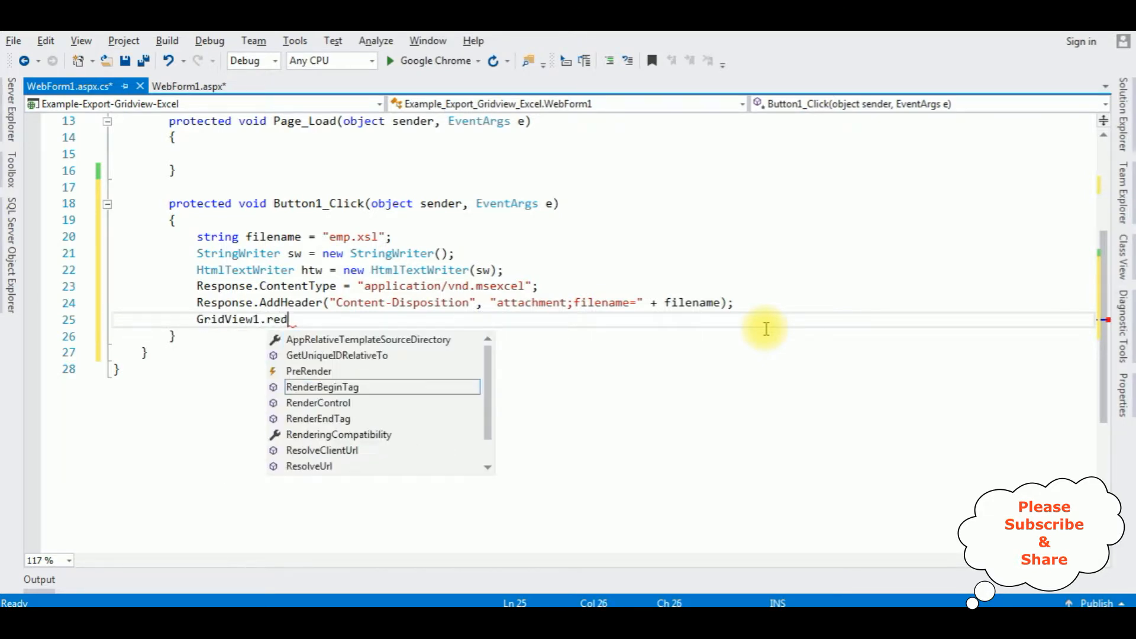
pyautogui.write('derControl(')
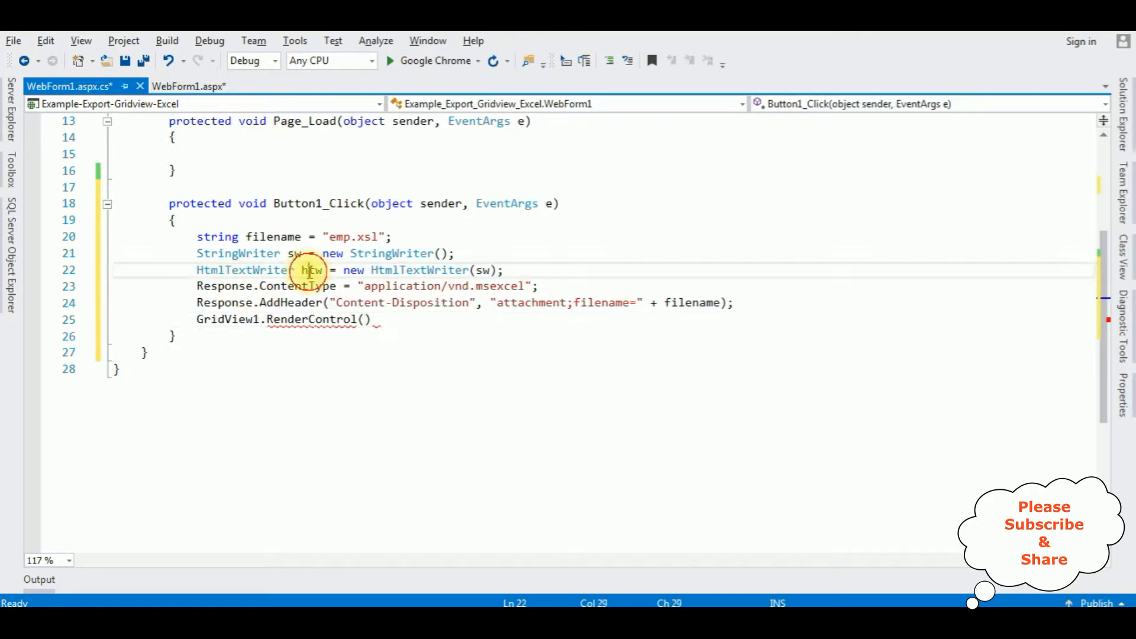
pyautogui.moveTo(366, 320)
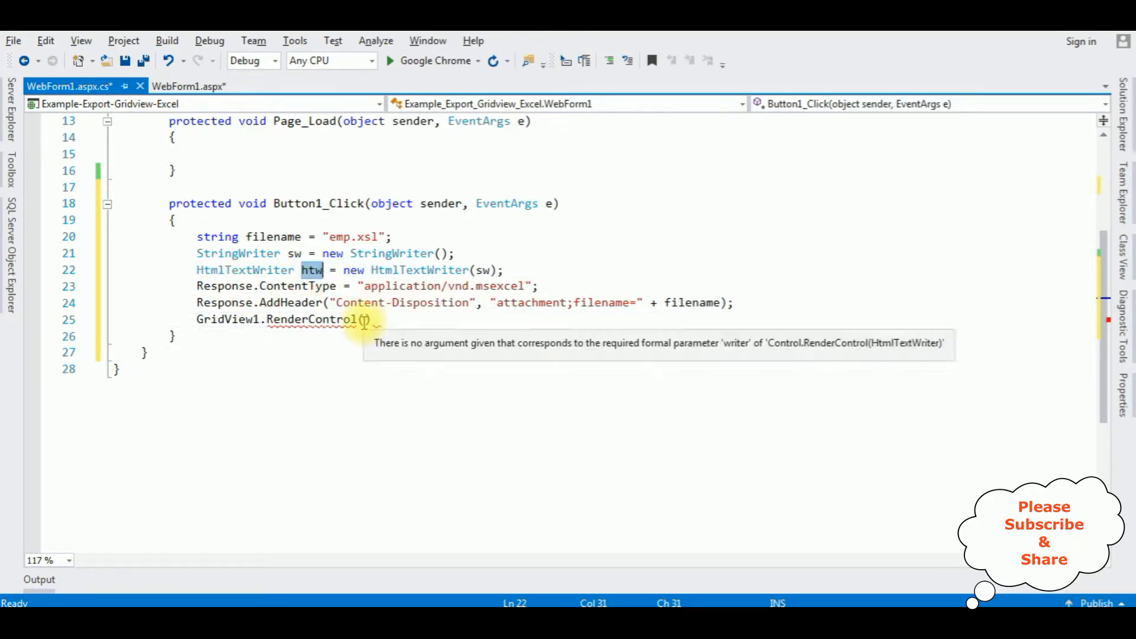
pyautogui.write('htw')
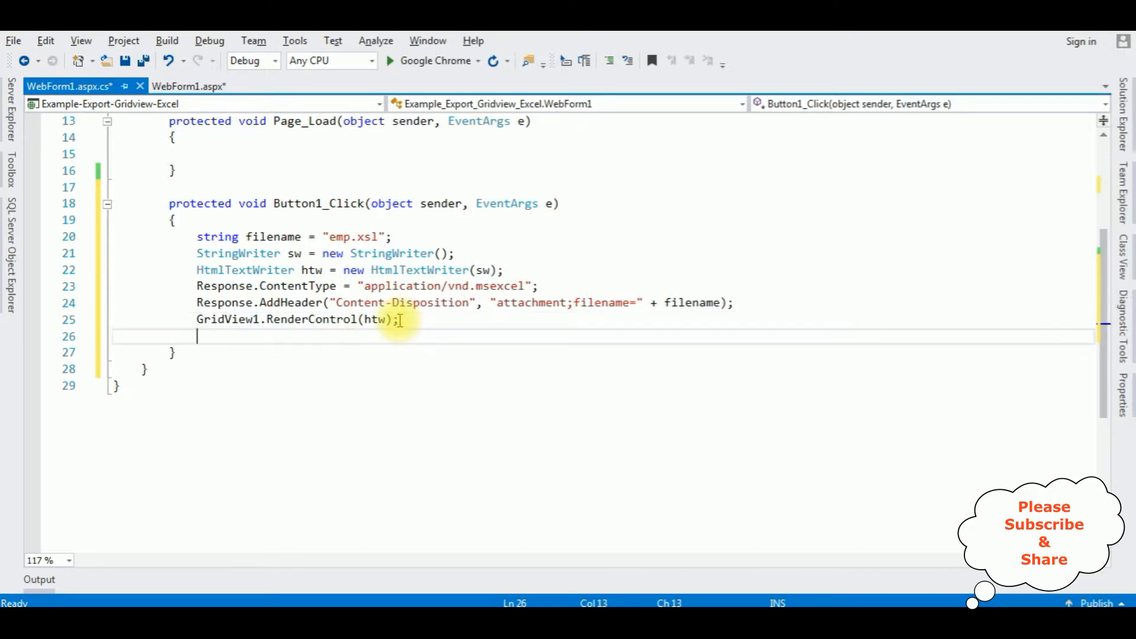
pyautogui.write('Response.wr')
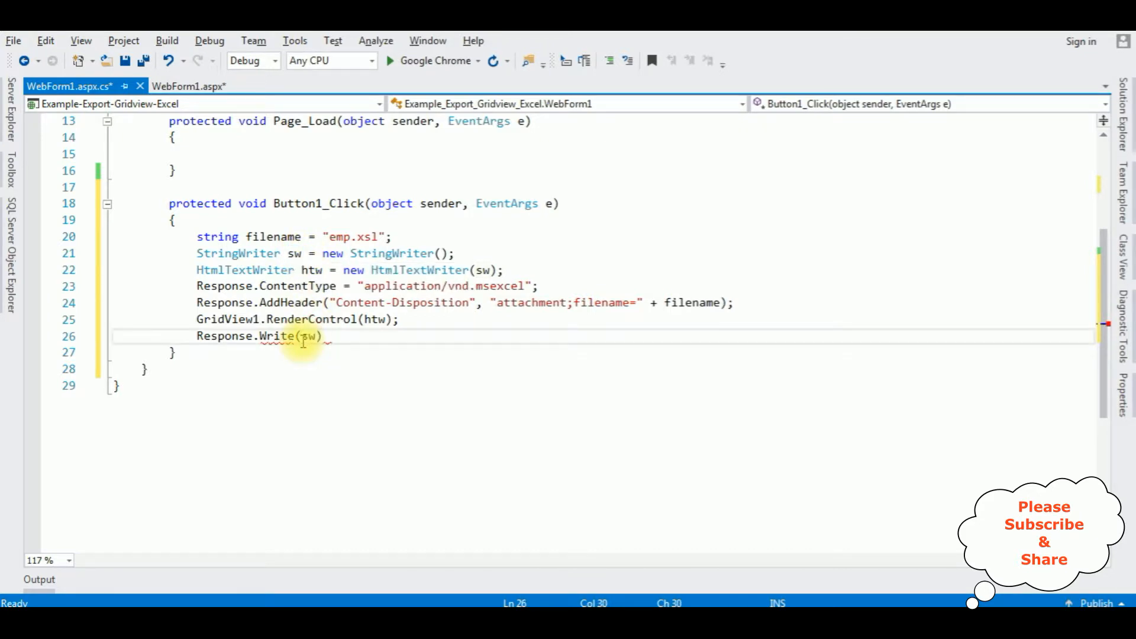
pyautogui.write('.to')
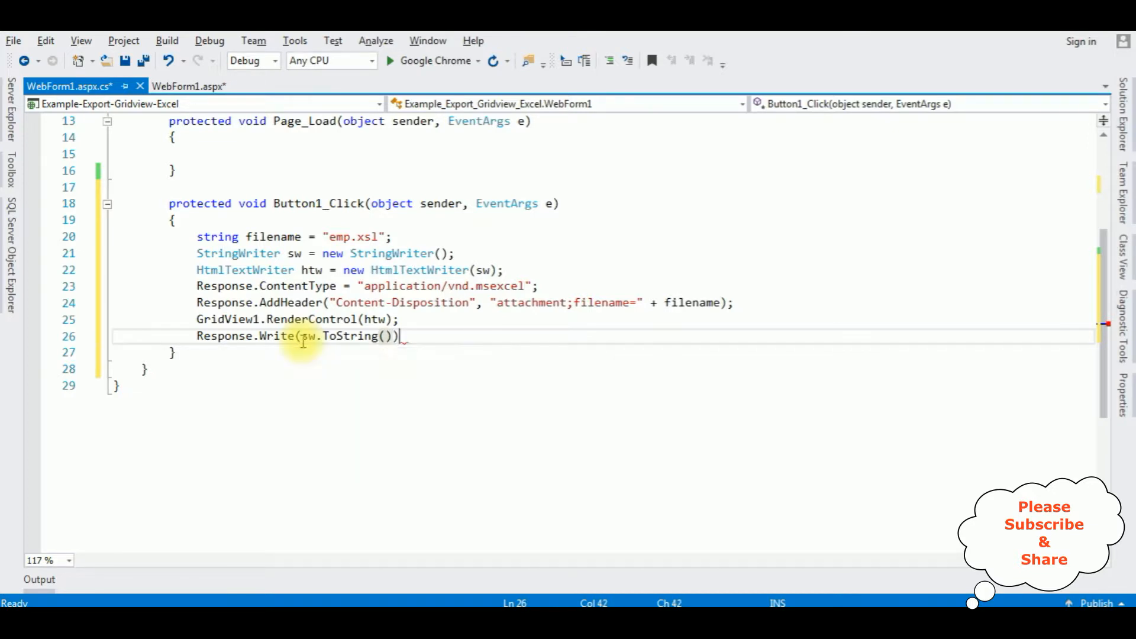
pyautogui.write(';')
pyautogui.press('Return')
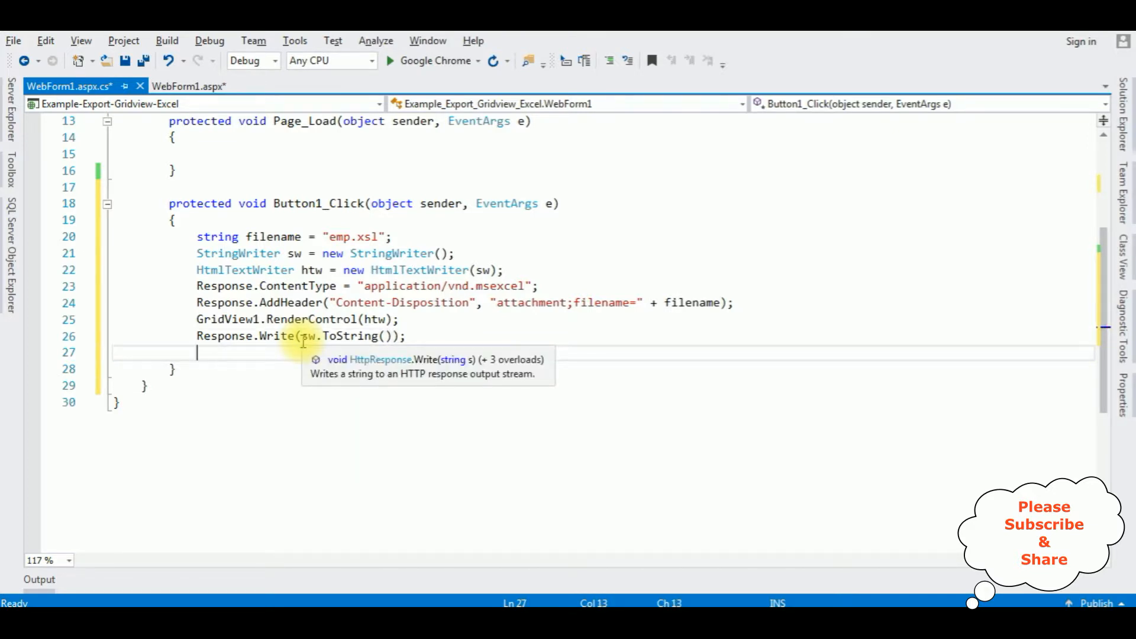
pyautogui.write('Response.ex')
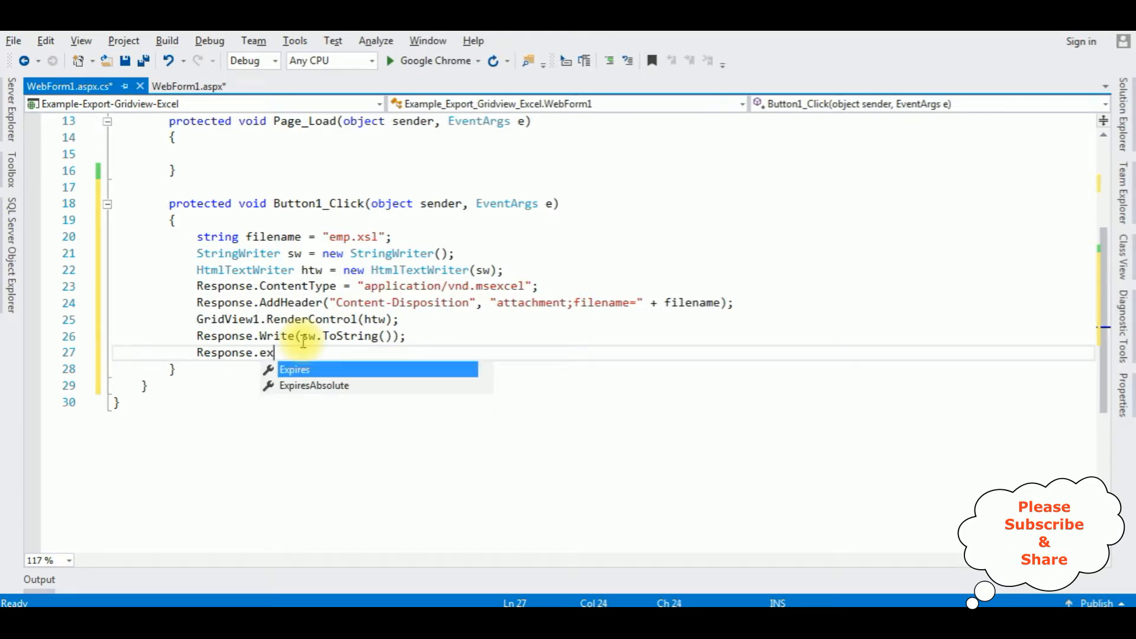
pyautogui.write('End')
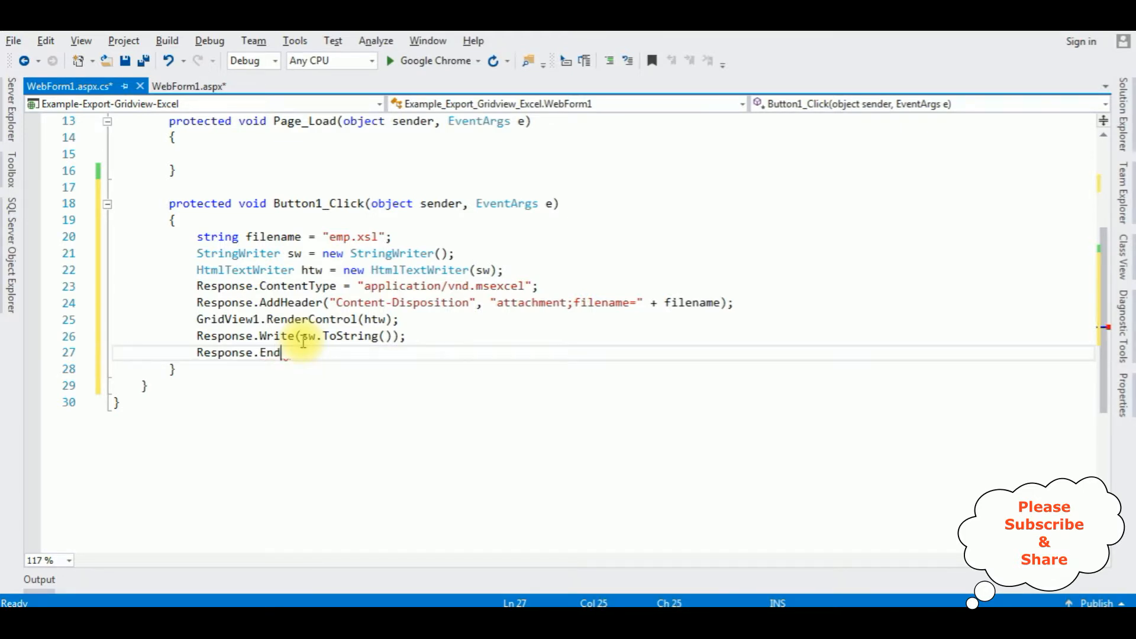
pyautogui.write('();')
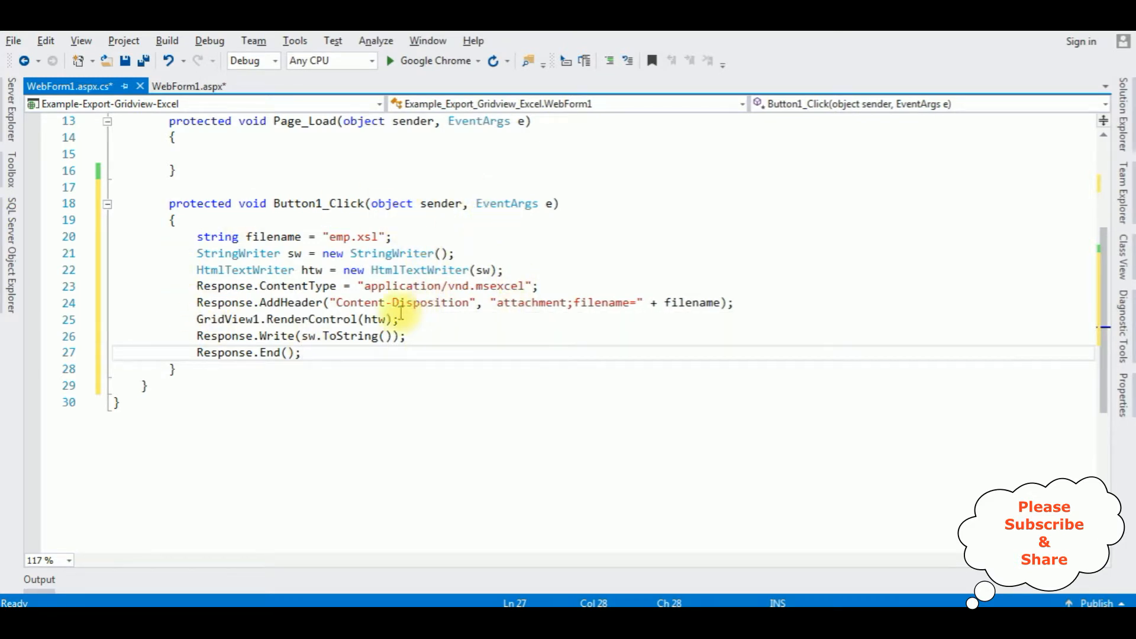
# Run the web form in Chrome and use the Import Gridview To Excel button.
pyautogui.click(431, 60)
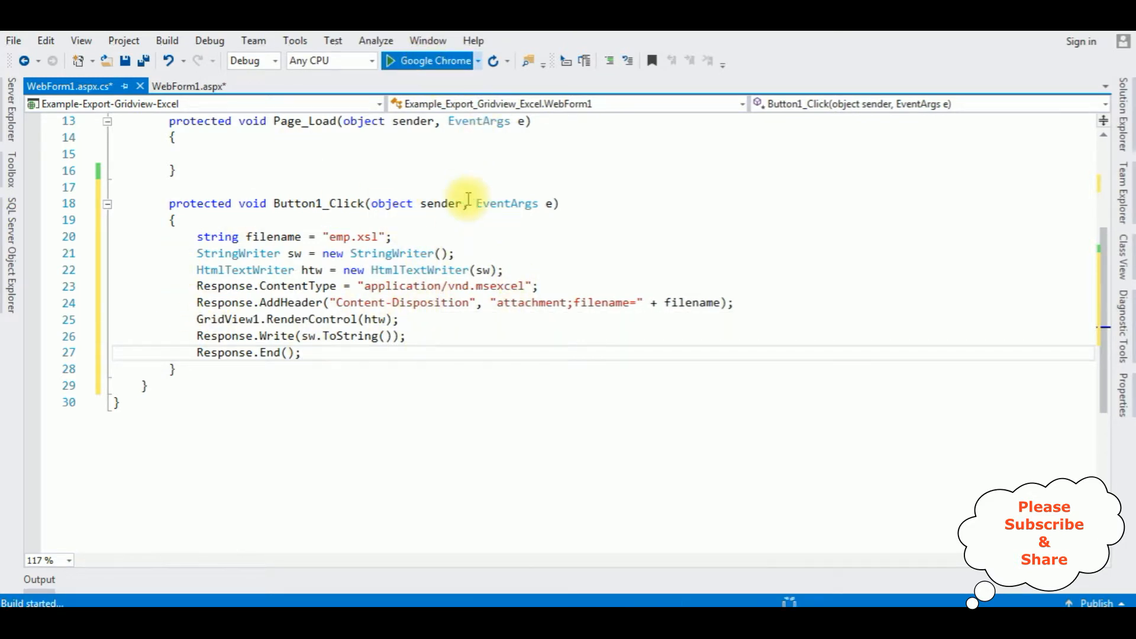
pyautogui.click(427, 61)
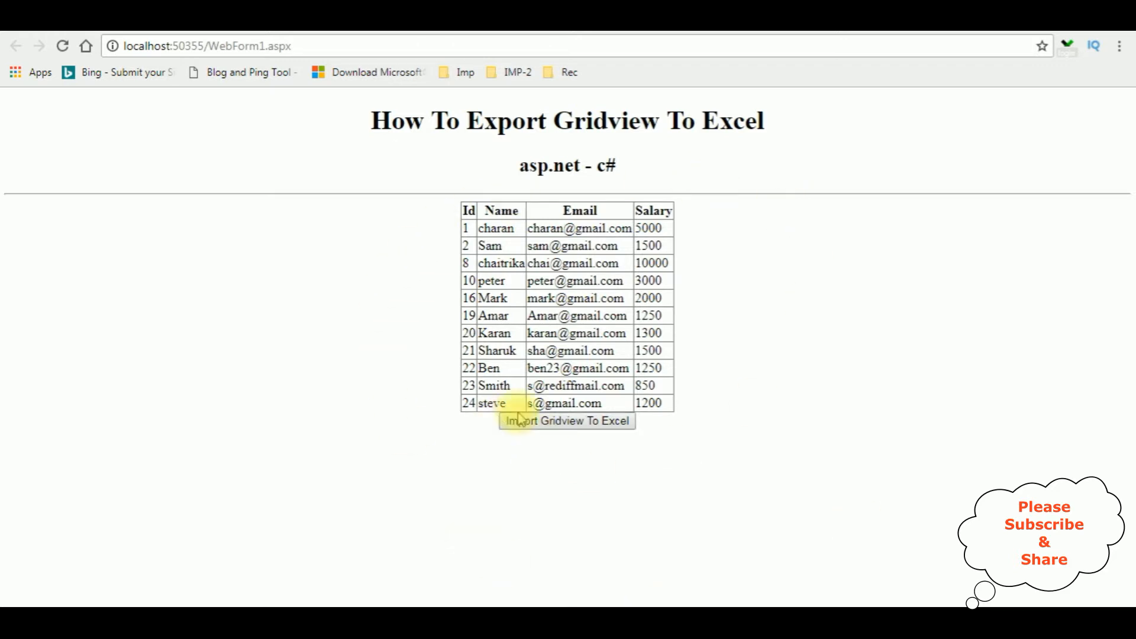
pyautogui.moveTo(534, 440)
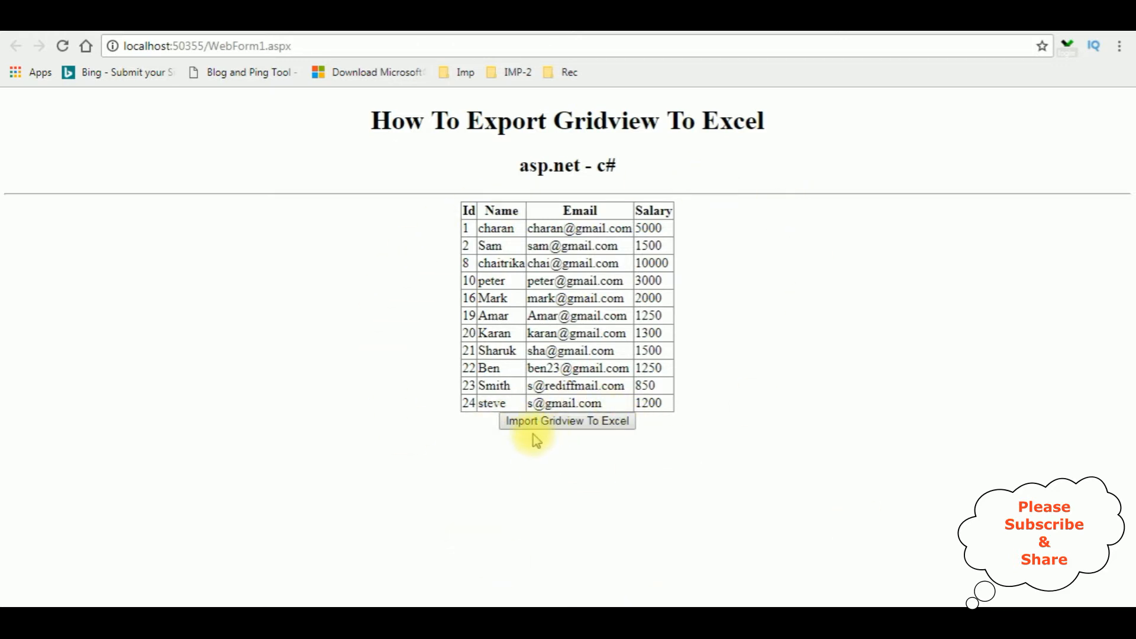
pyautogui.moveTo(603, 433)
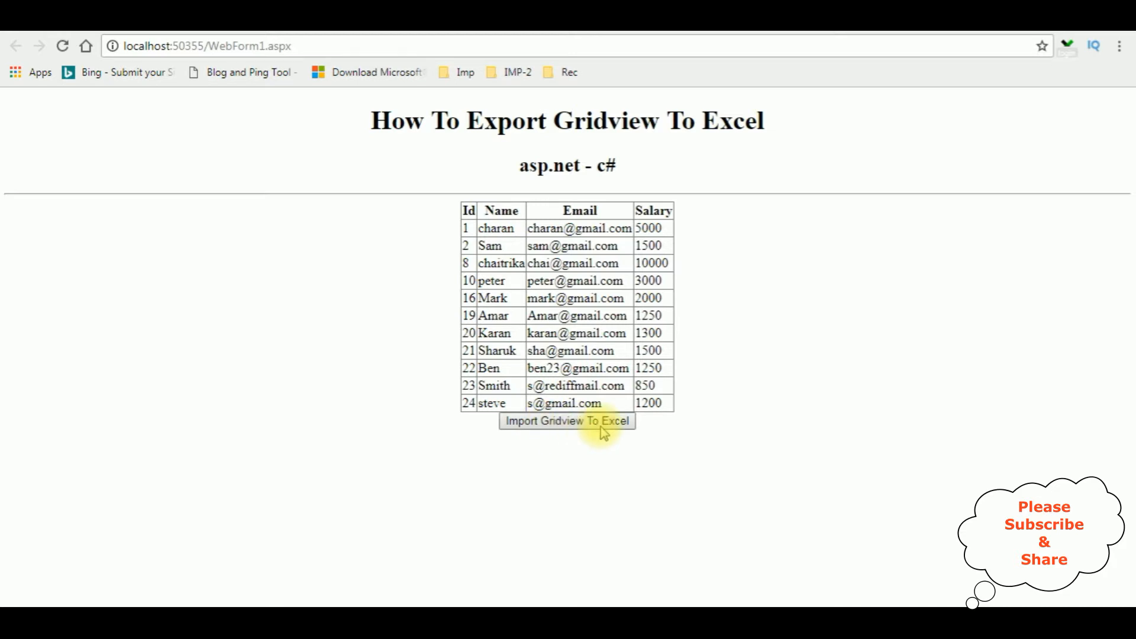
pyautogui.click(567, 421)
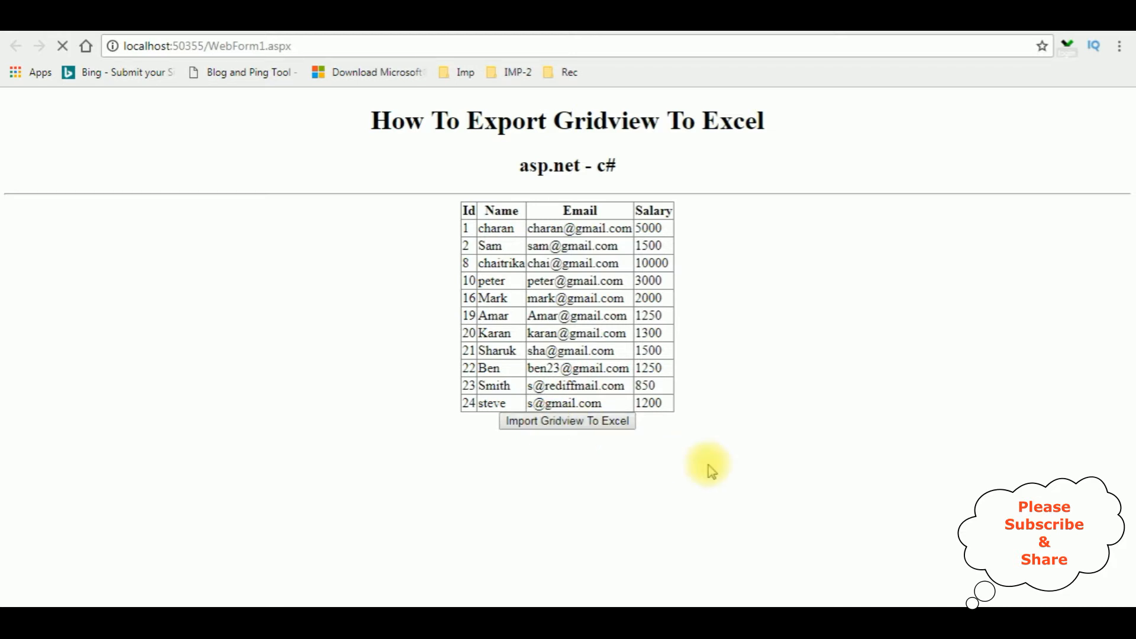
pyautogui.click(567, 422)
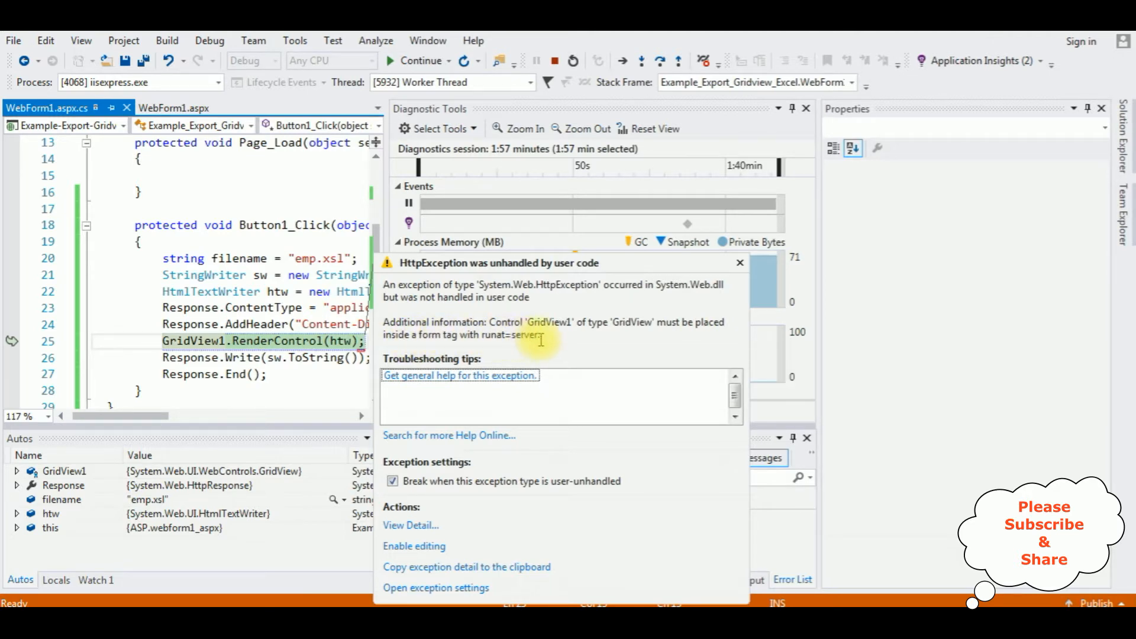
pyautogui.moveTo(448, 359)
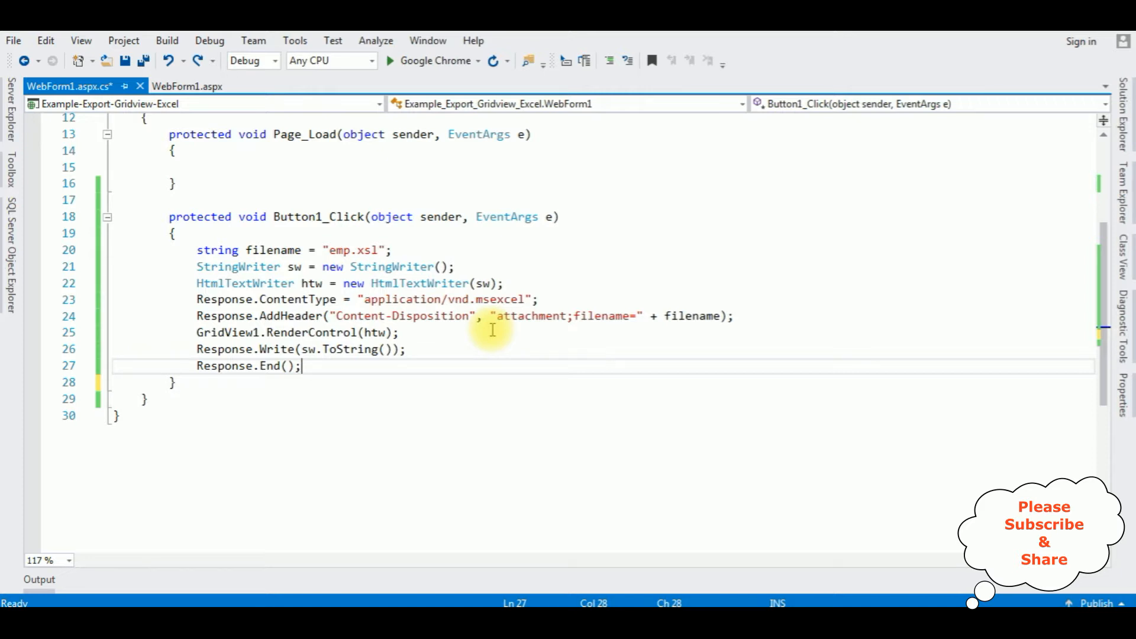
pyautogui.moveTo(204, 385)
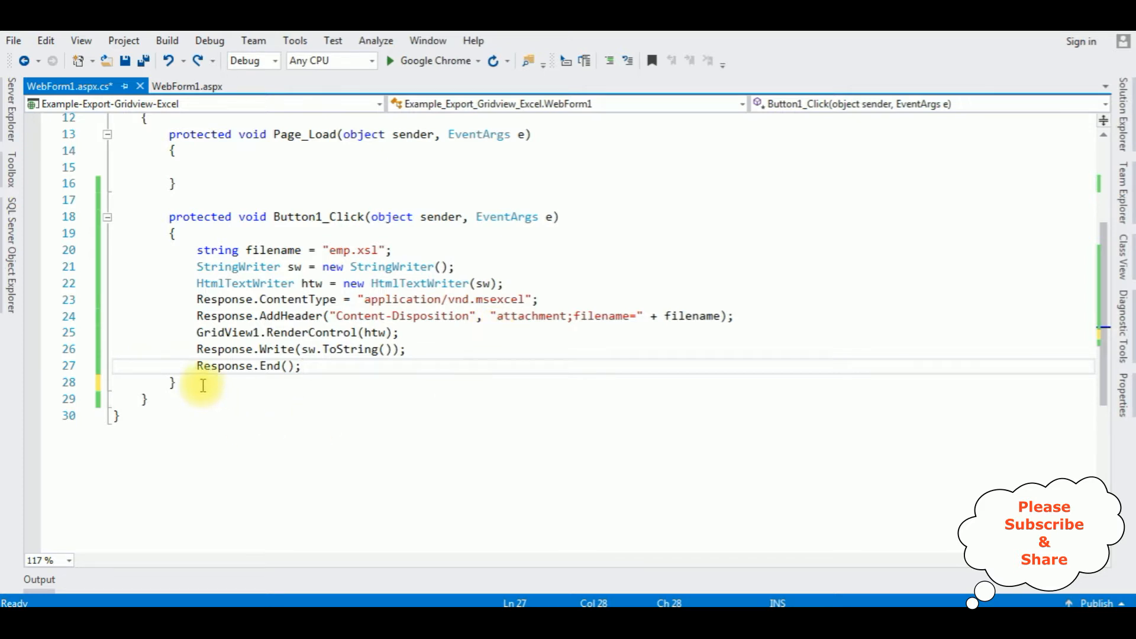
# Add an empty public override of VerifyRenderingInServerForm(Control control) below Button1_Click.
pyautogui.press('enter')
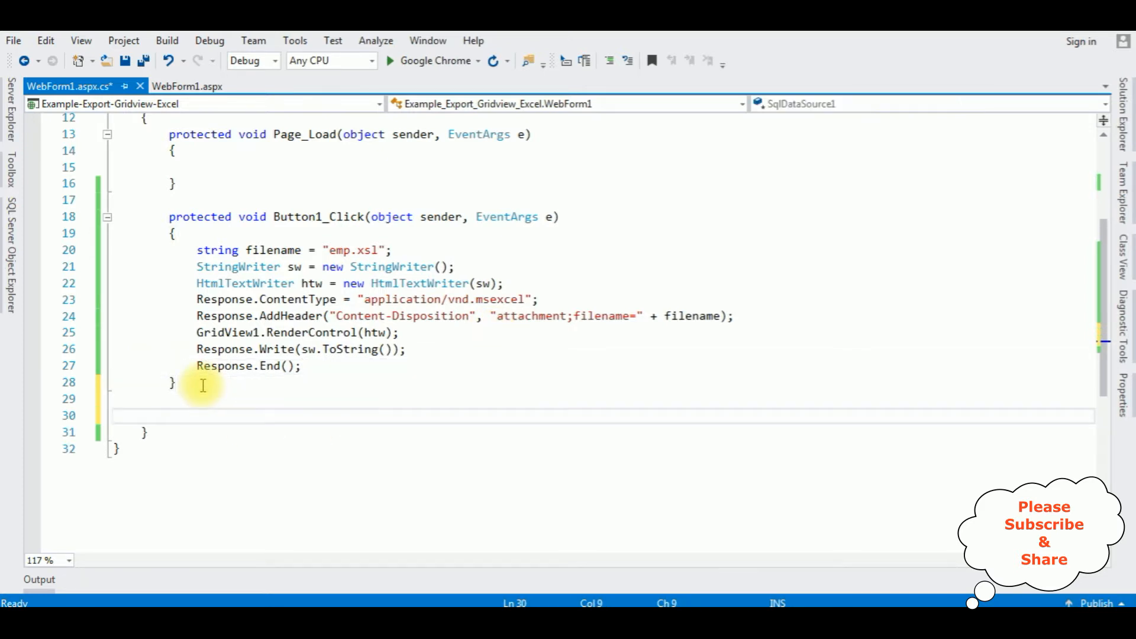
pyautogui.write('public v')
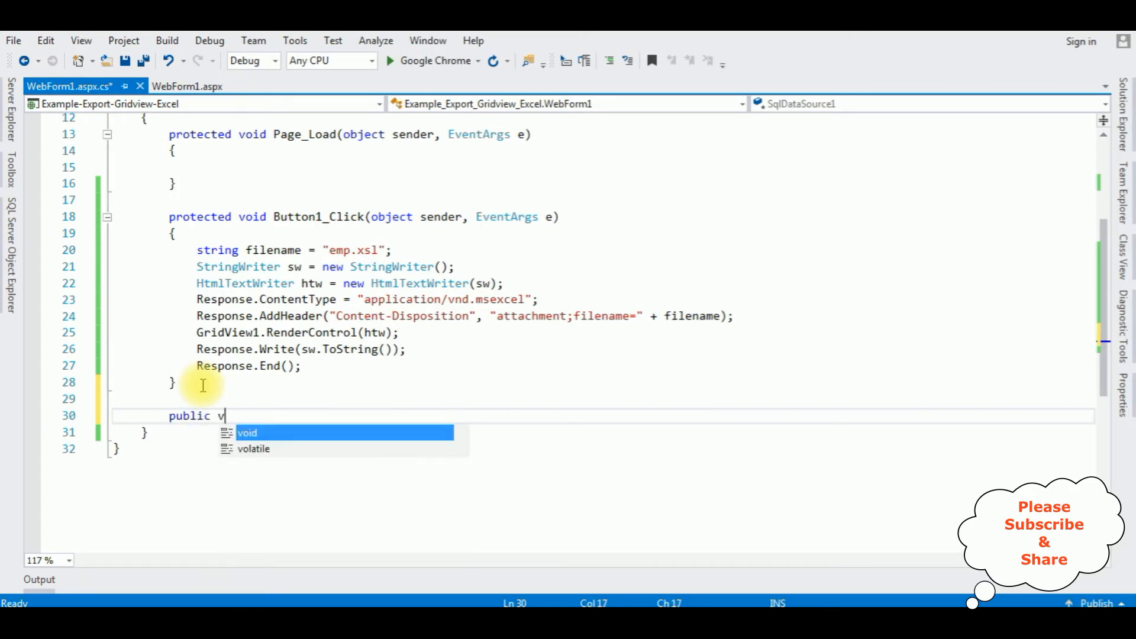
pyautogui.write('override void')
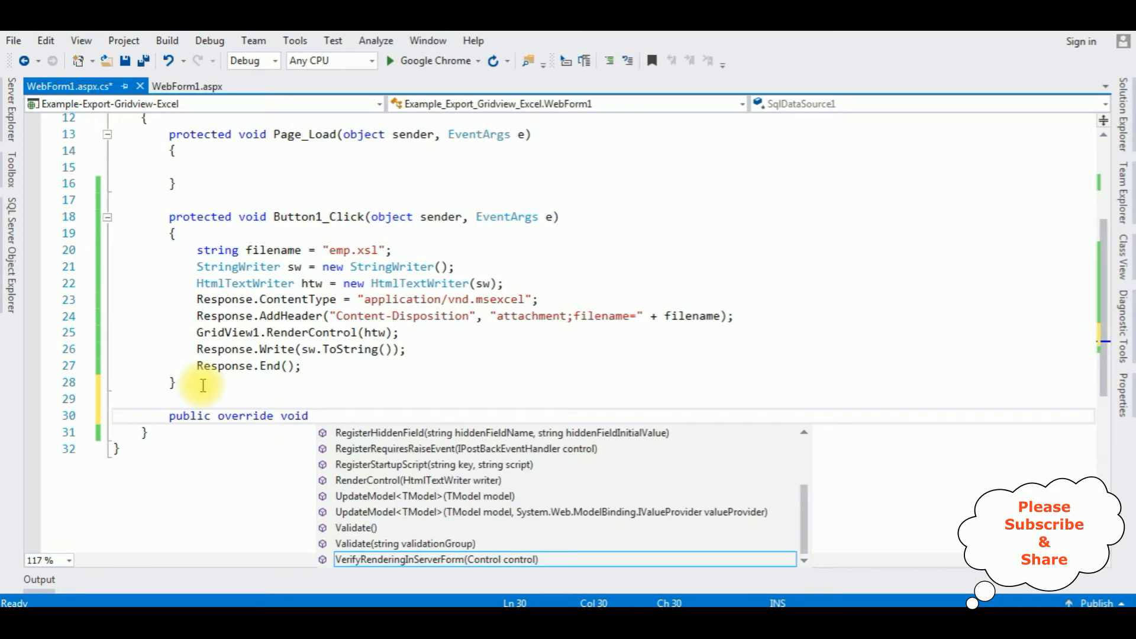
pyautogui.write('verForm(Control control')
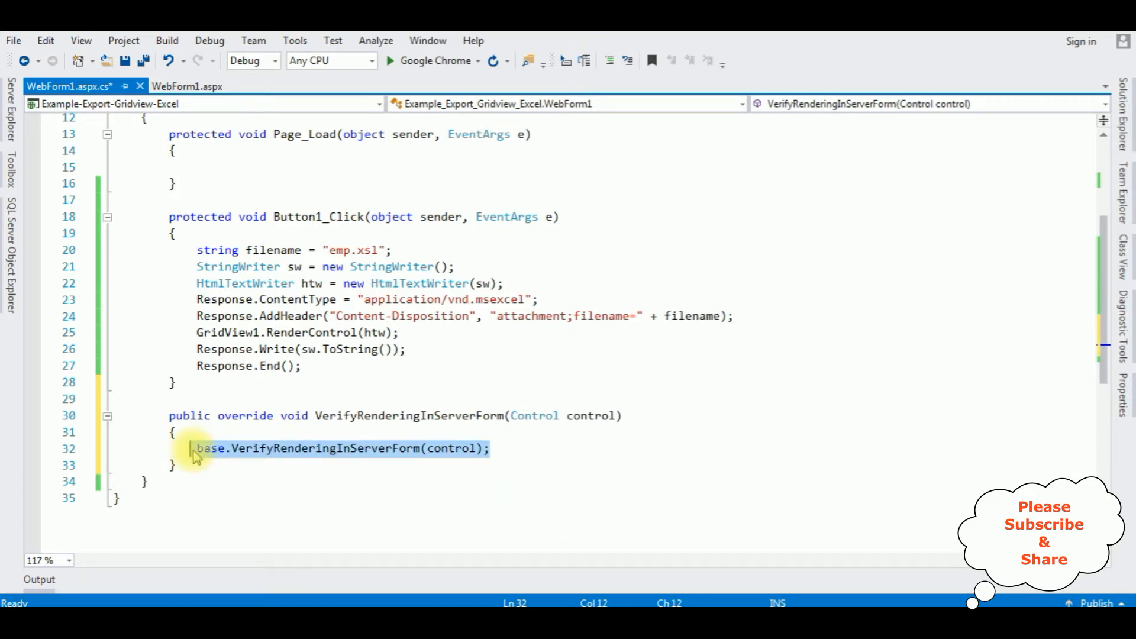
pyautogui.press('Delete')
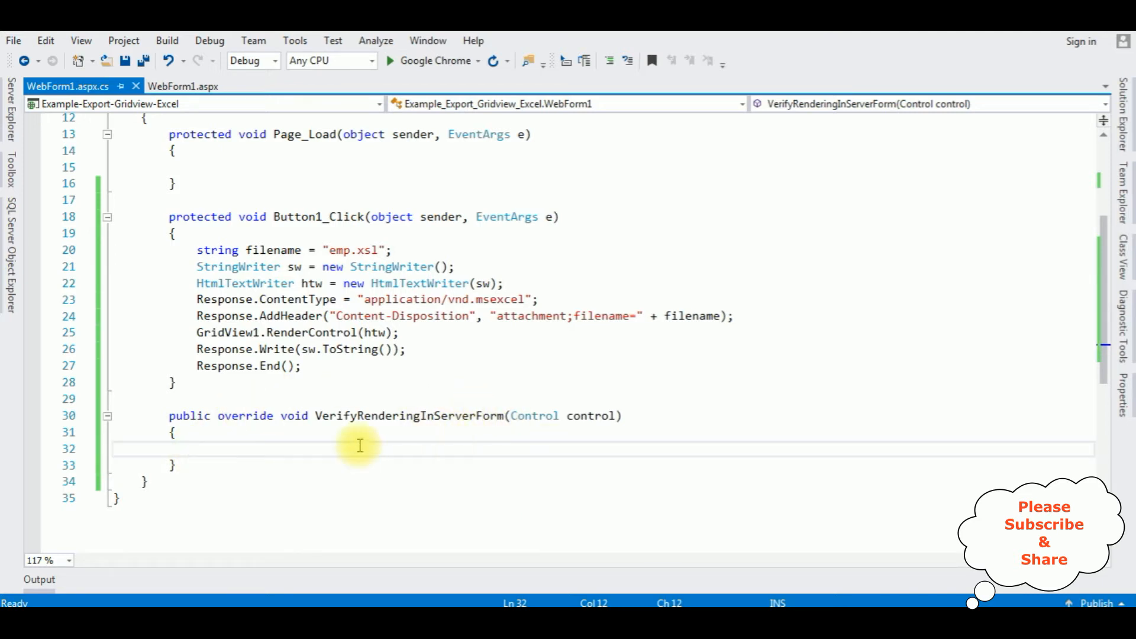
pyautogui.moveTo(359, 254)
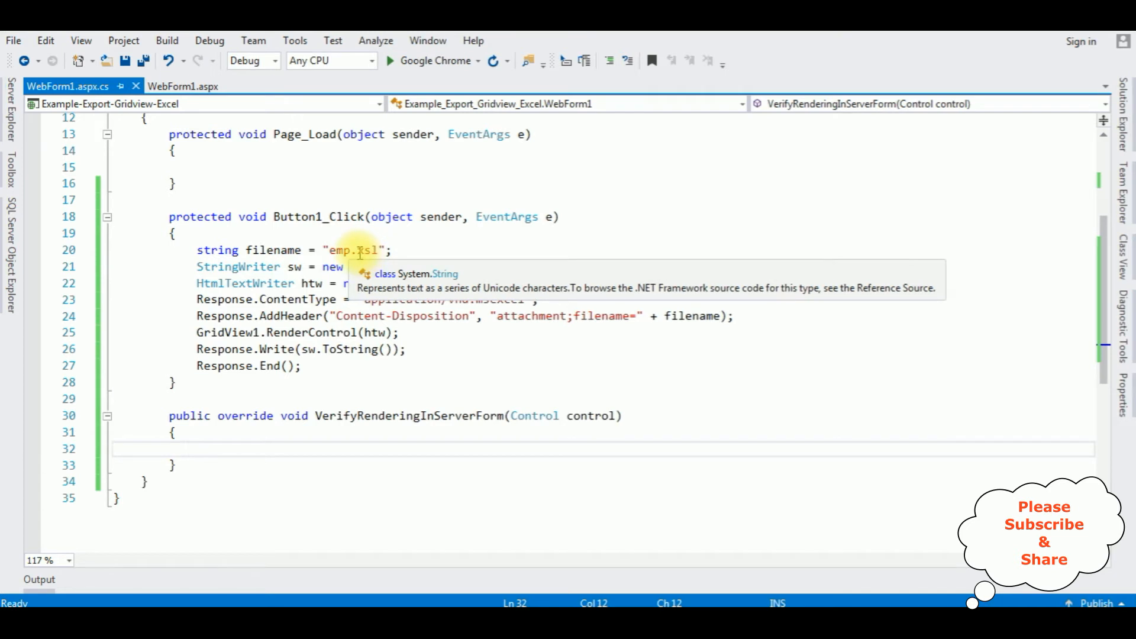
# Correct the filename string from "emp.xsl" to "emp.xls".
pyautogui.click(368, 249)
pyautogui.write('l')
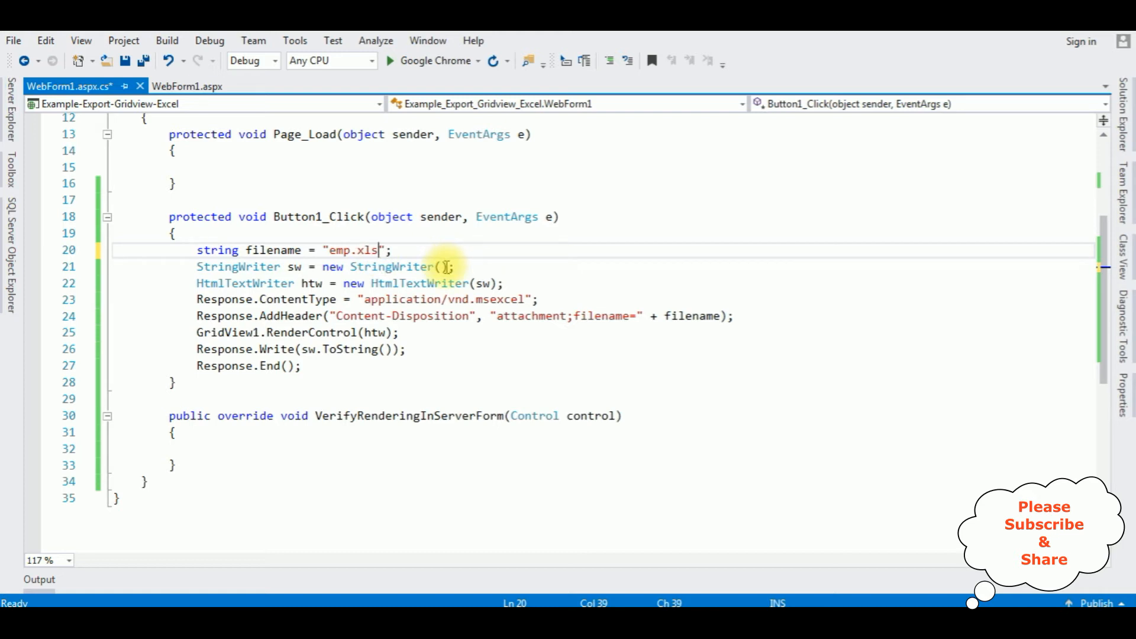
pyautogui.moveTo(380, 250)
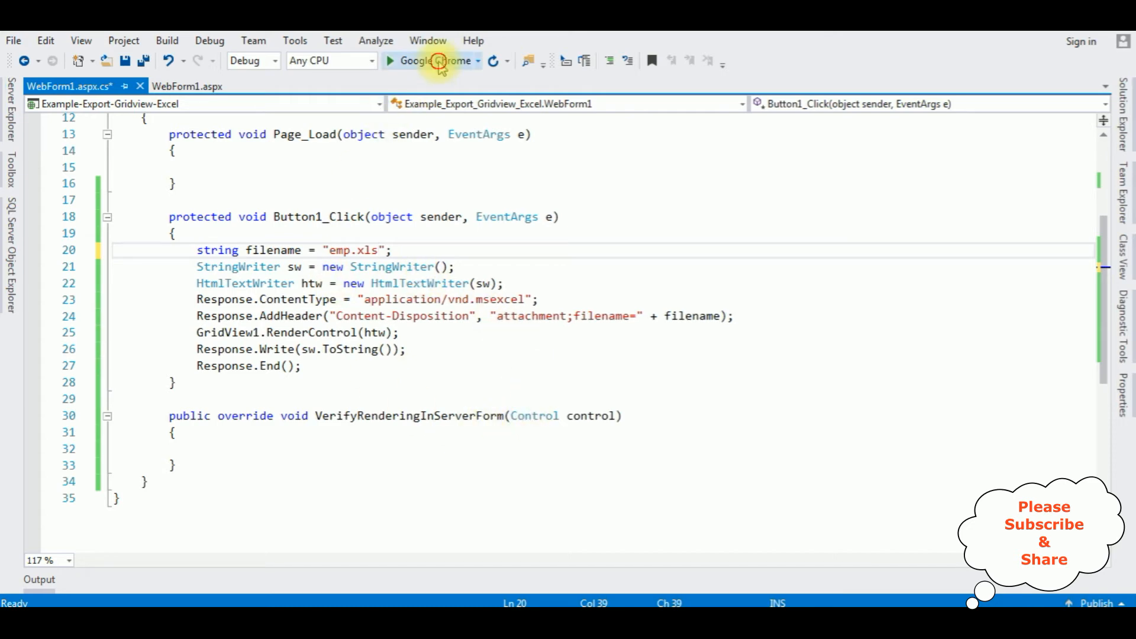
# Build and launch the employee web page in Google Chrome.
pyautogui.click(390, 61)
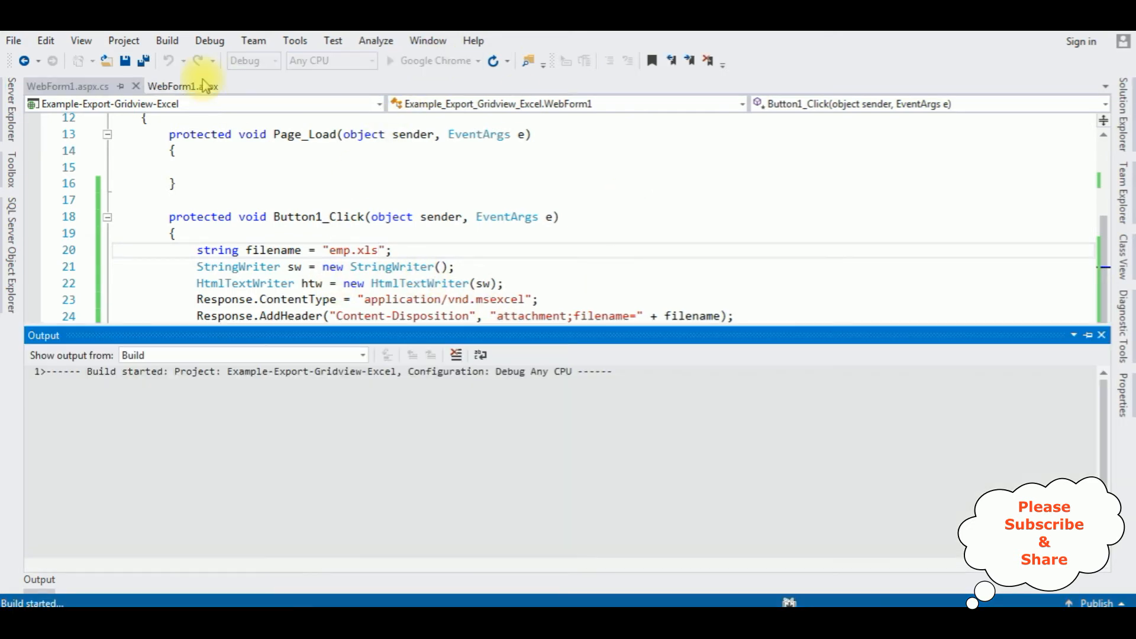
pyautogui.click(389, 60)
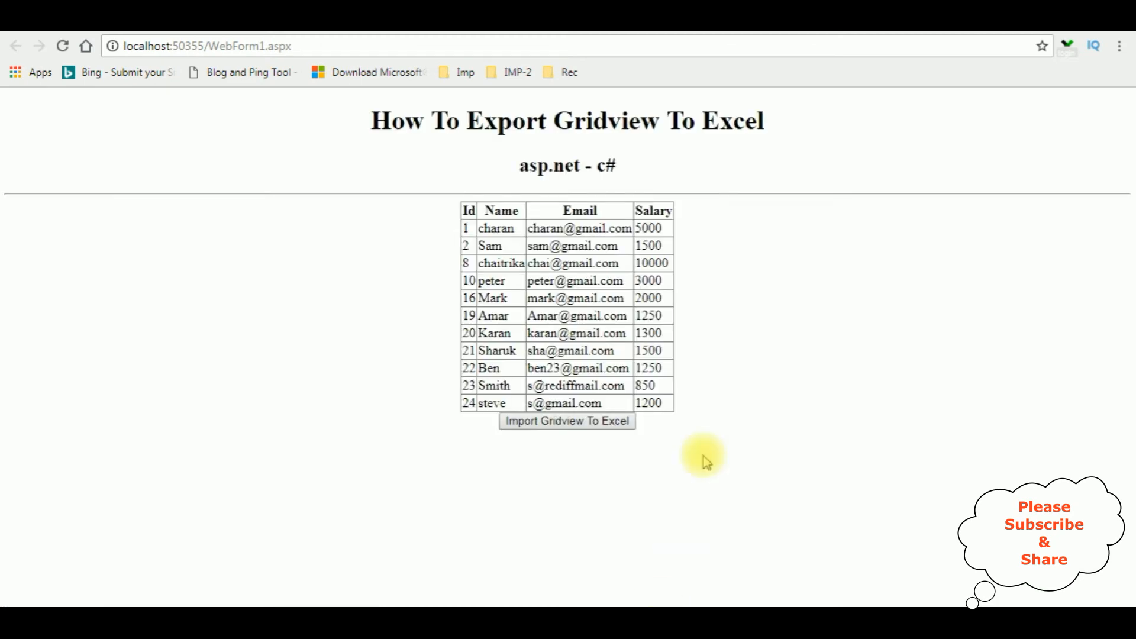
pyautogui.moveTo(679, 160)
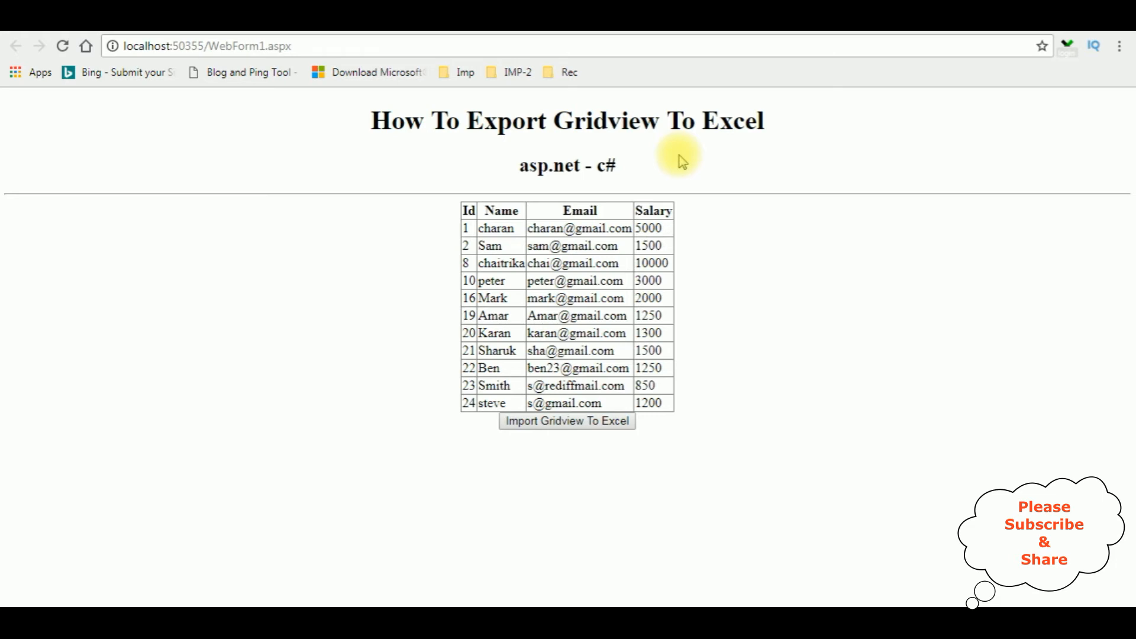
pyautogui.moveTo(839, 283)
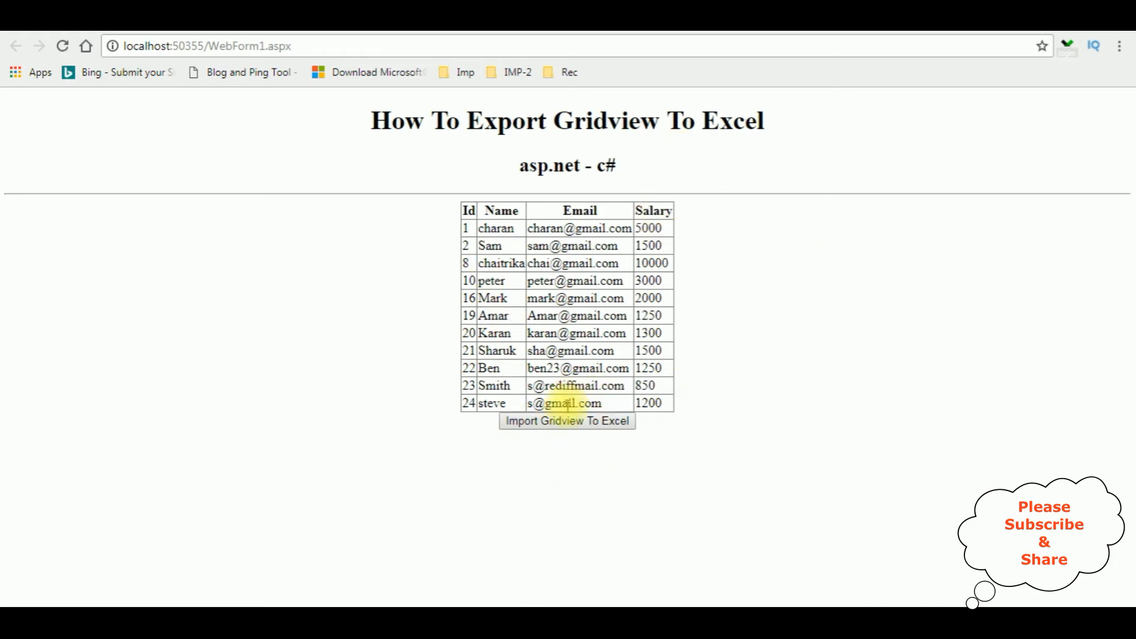
# Export the employee GridView via 'Import Gridview To Excel' and open the downloaded emp.xls.
pyautogui.click(567, 421)
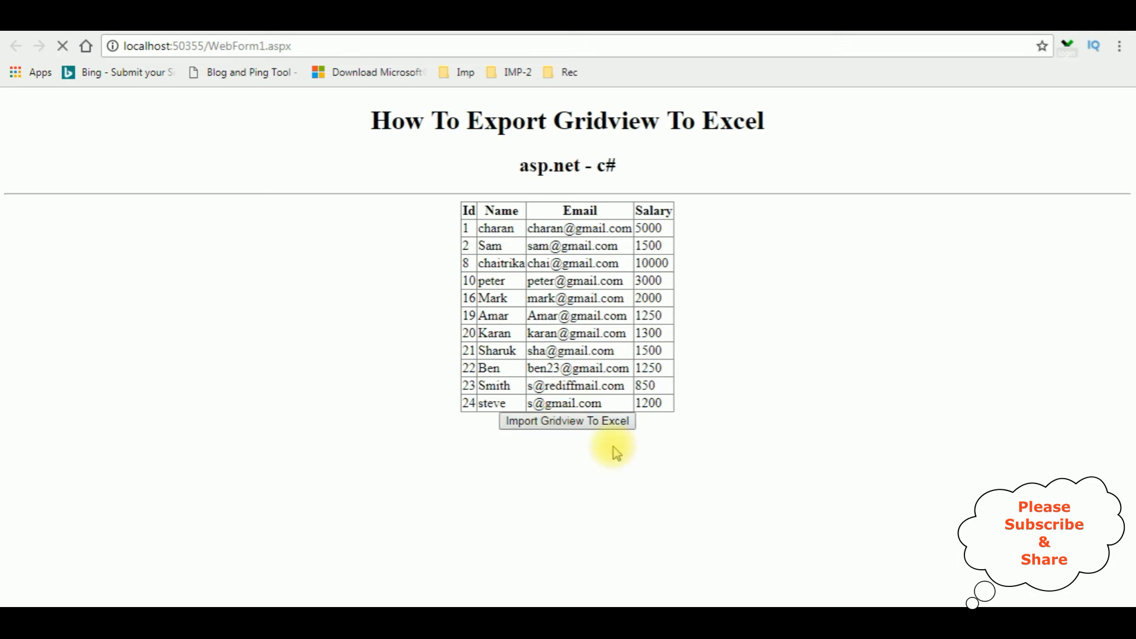
pyautogui.click(567, 421)
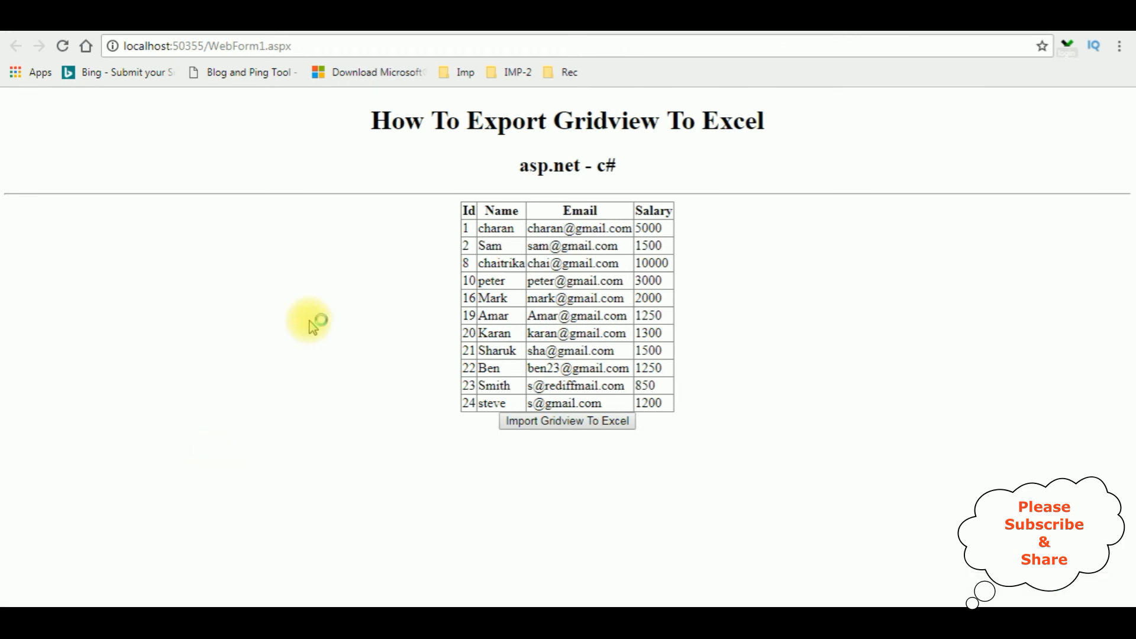
pyautogui.click(567, 421)
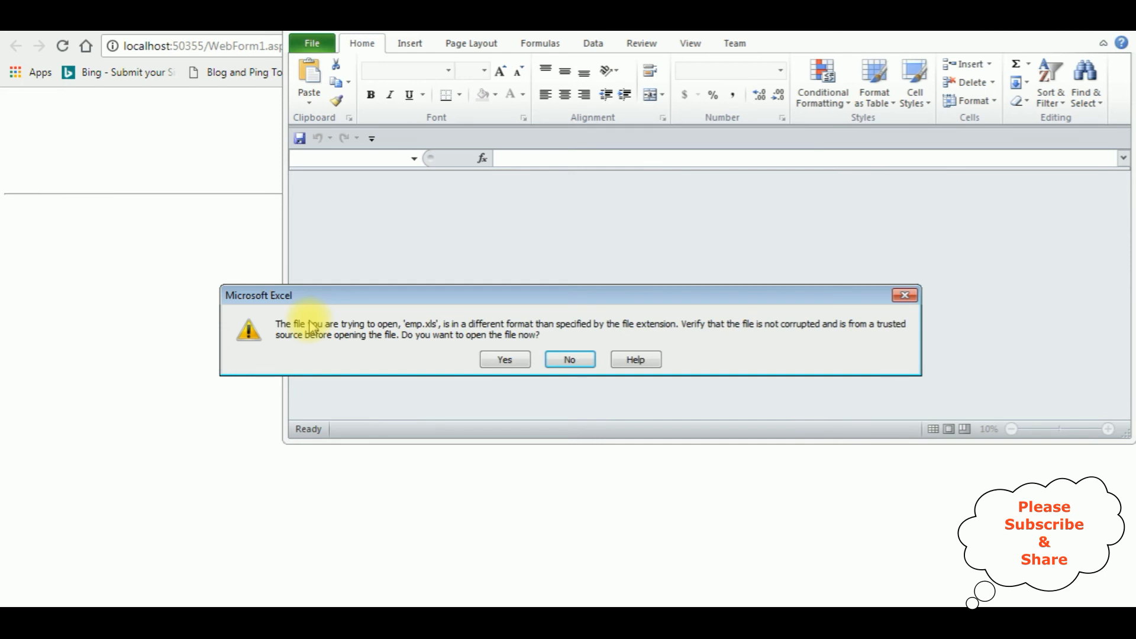
# Accept Excel's file-format warning so emp.xls shows all eleven employee rows.
pyautogui.click(504, 360)
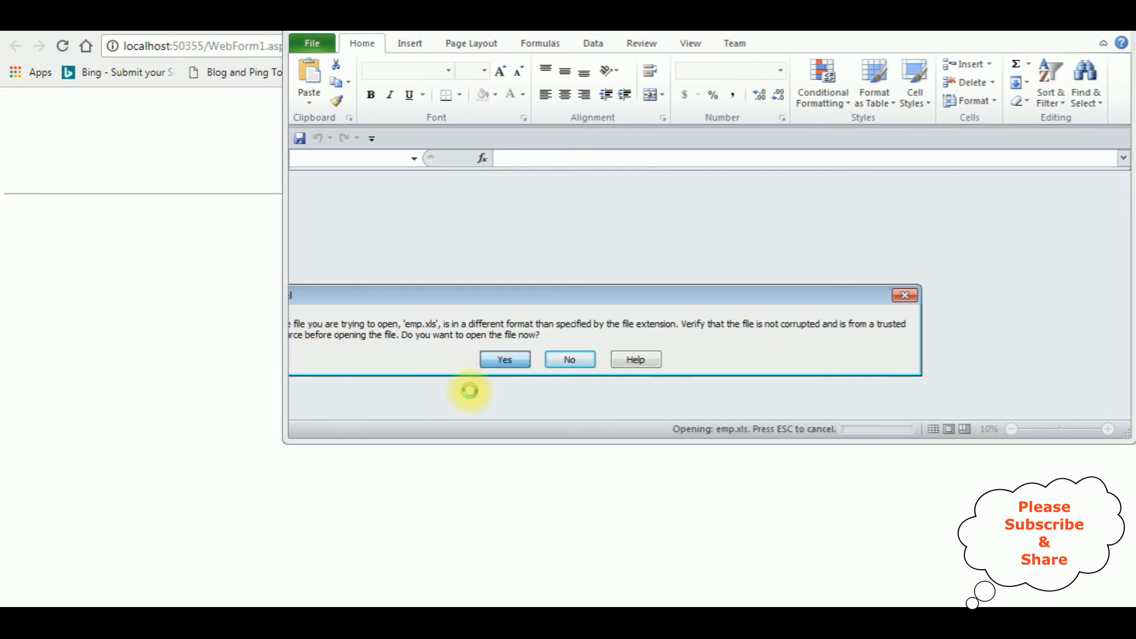
pyautogui.click(505, 360)
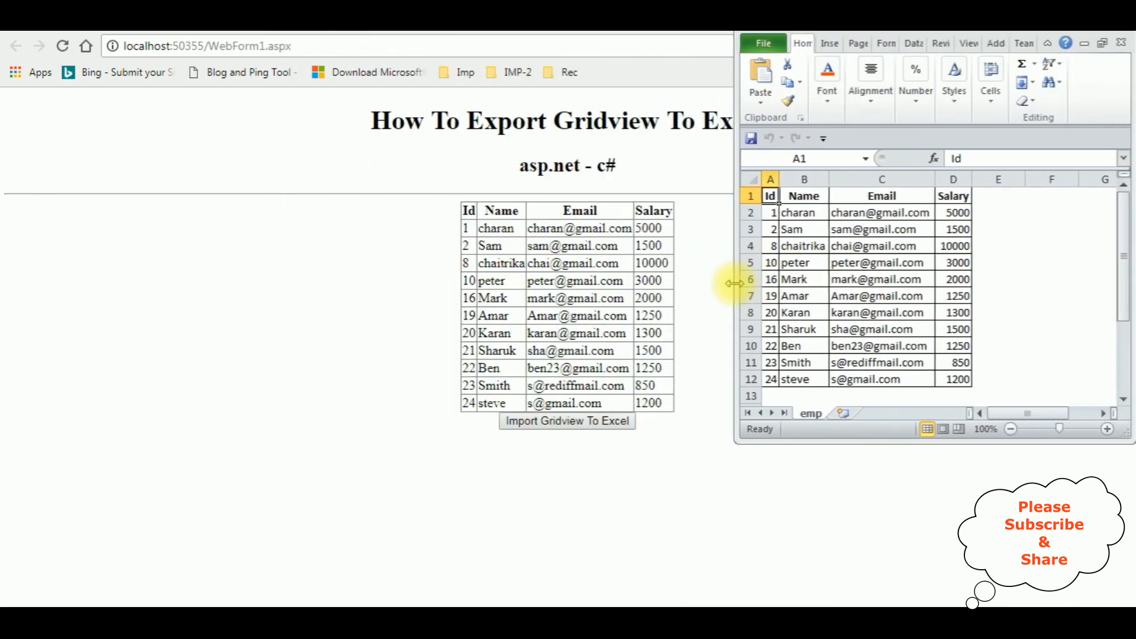
pyautogui.moveTo(840, 163)
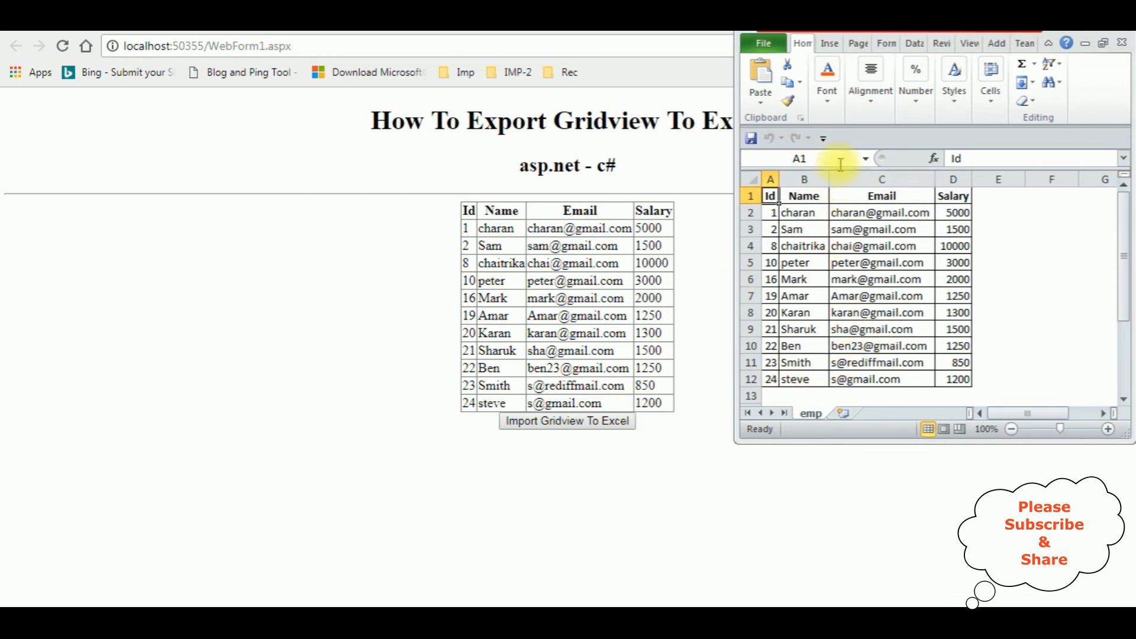
pyautogui.moveTo(827, 383)
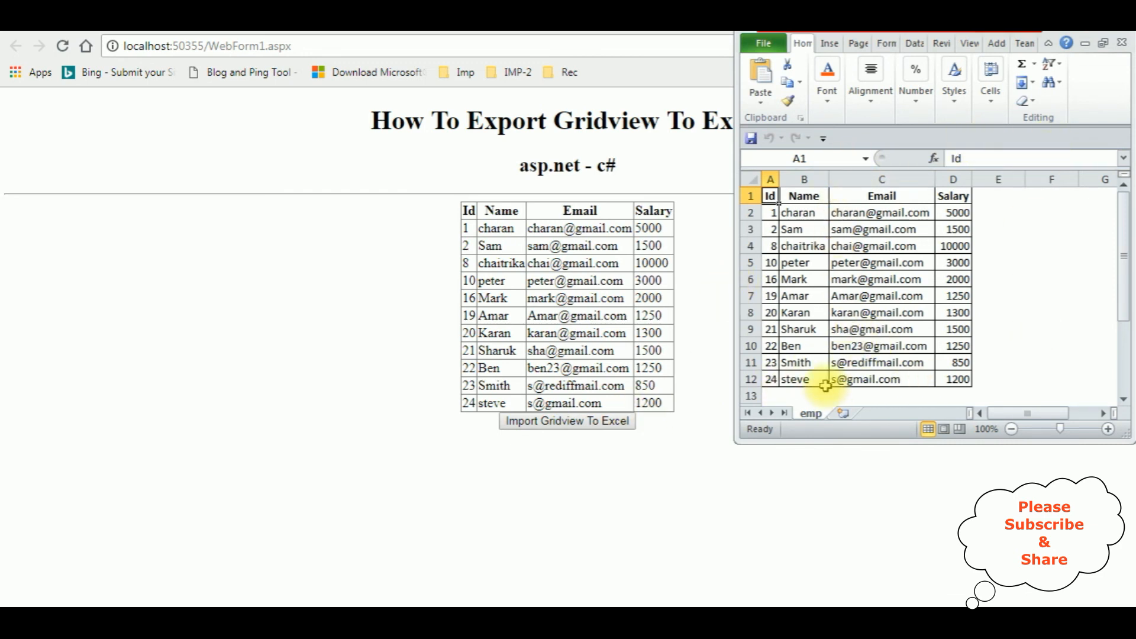